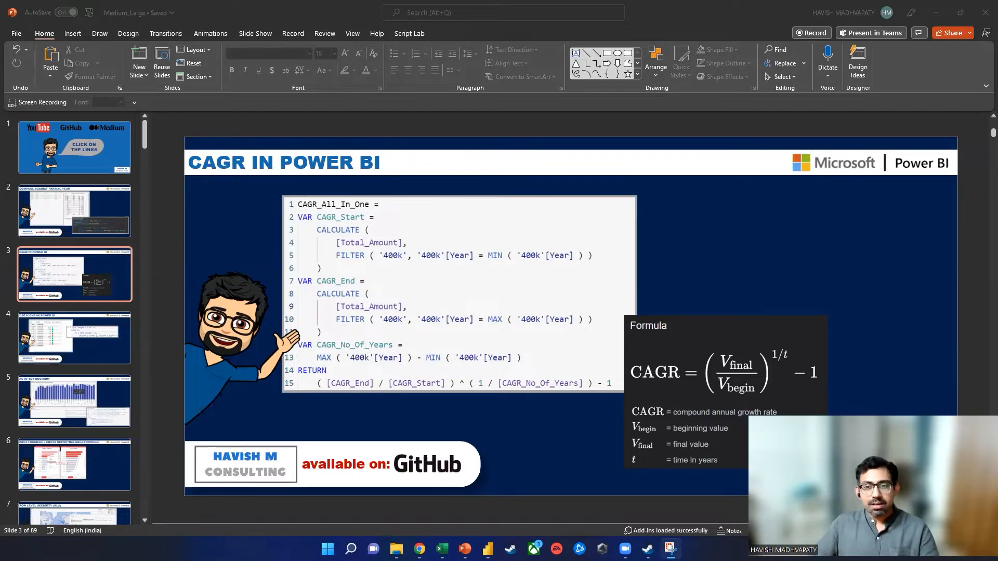
{"action": "mouse_move", "coordinate": [676, 439]}
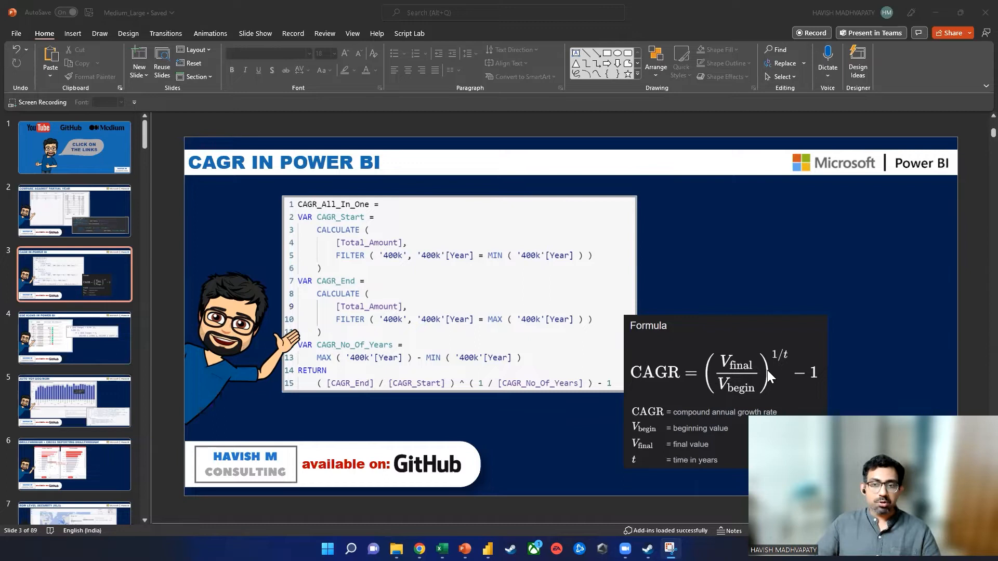
{"action": "mouse_move", "coordinate": [856, 385]}
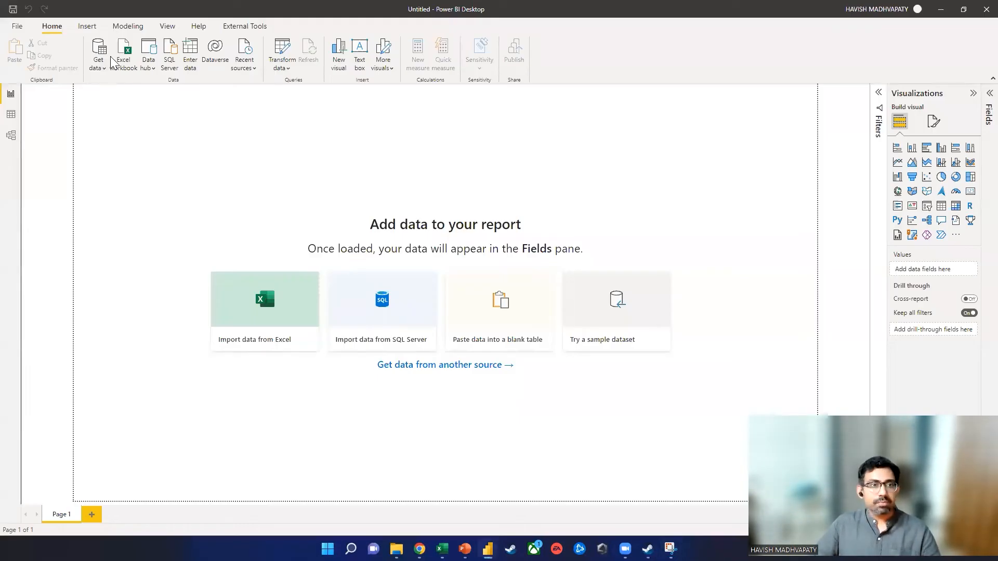
Import the Orders Compact sheet from the Global Superstore workbook in the PBI > Power BI folder
{"action": "left_click", "coordinate": [264, 300]}
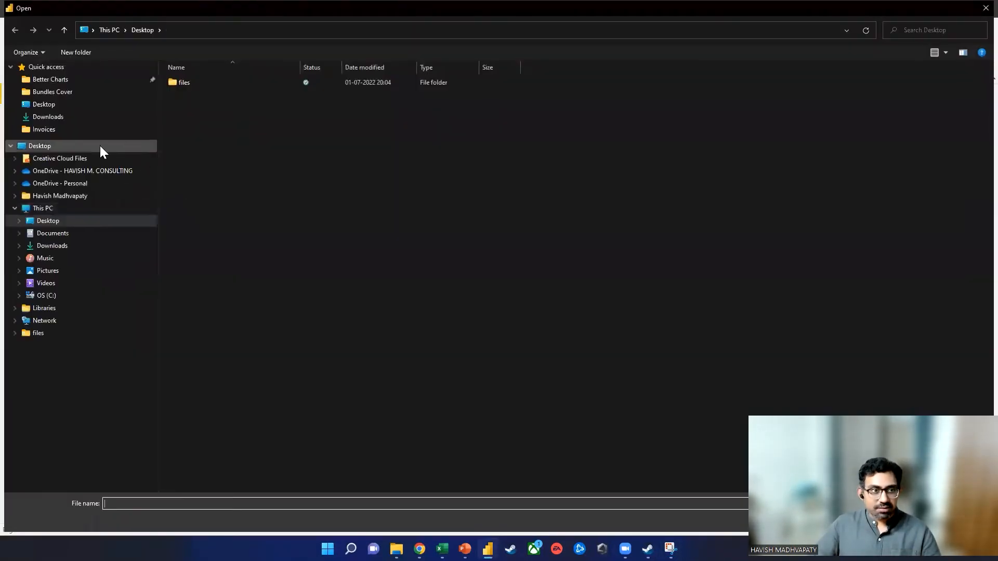
{"action": "left_click", "coordinate": [82, 171]}
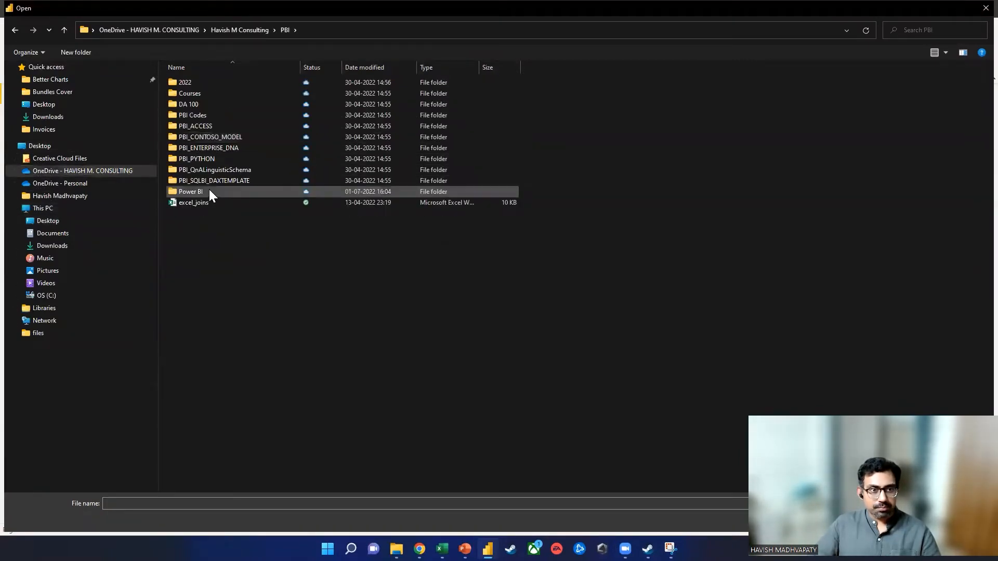
{"action": "double_click", "coordinate": [189, 191]}
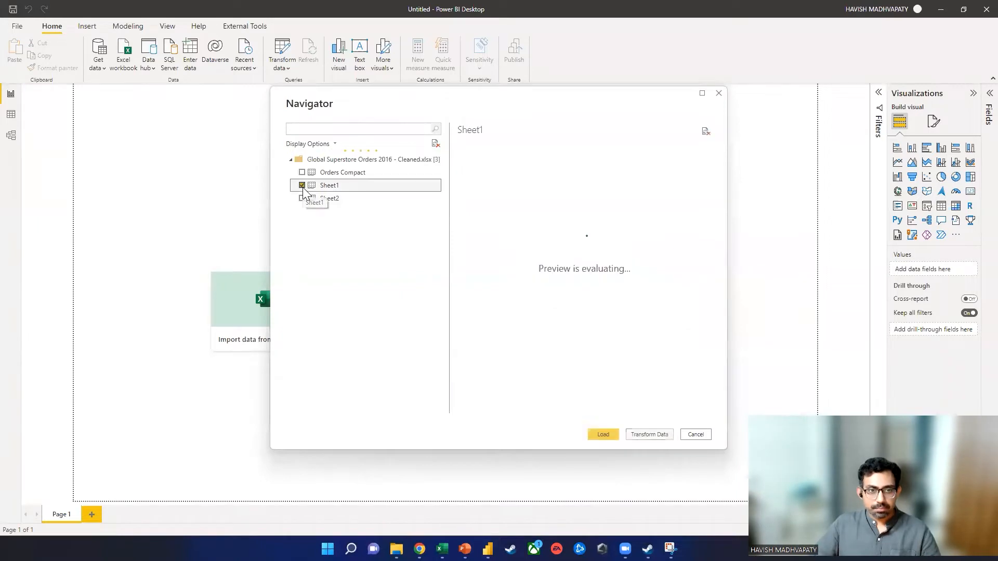
{"action": "left_click", "coordinate": [342, 172]}
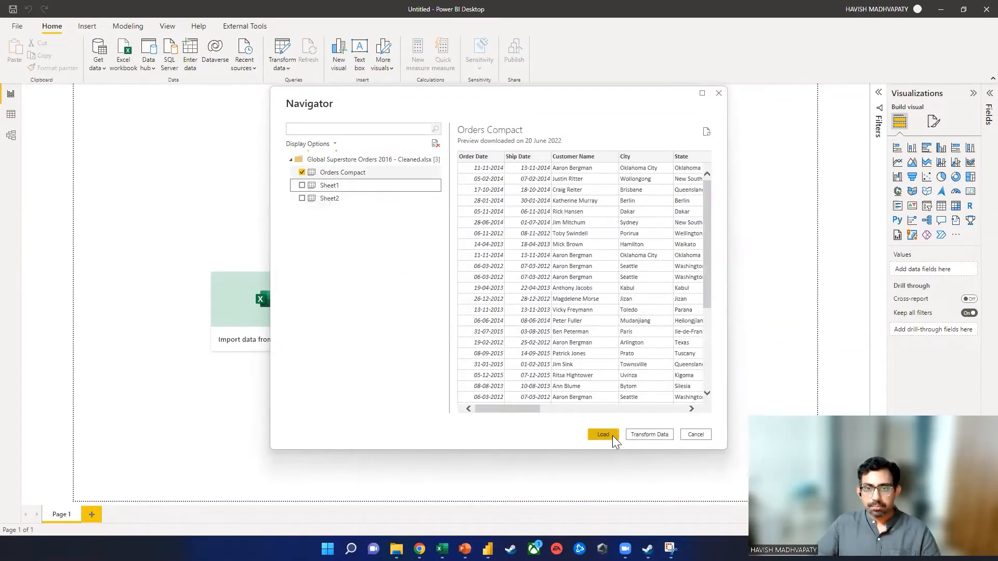
{"action": "left_click", "coordinate": [602, 435]}
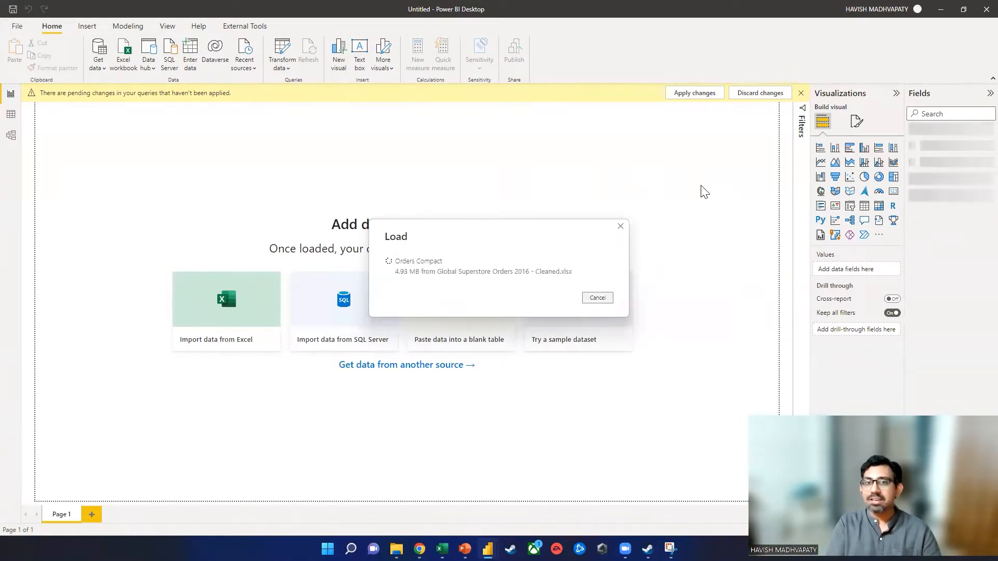
{"action": "left_click", "coordinate": [694, 93]}
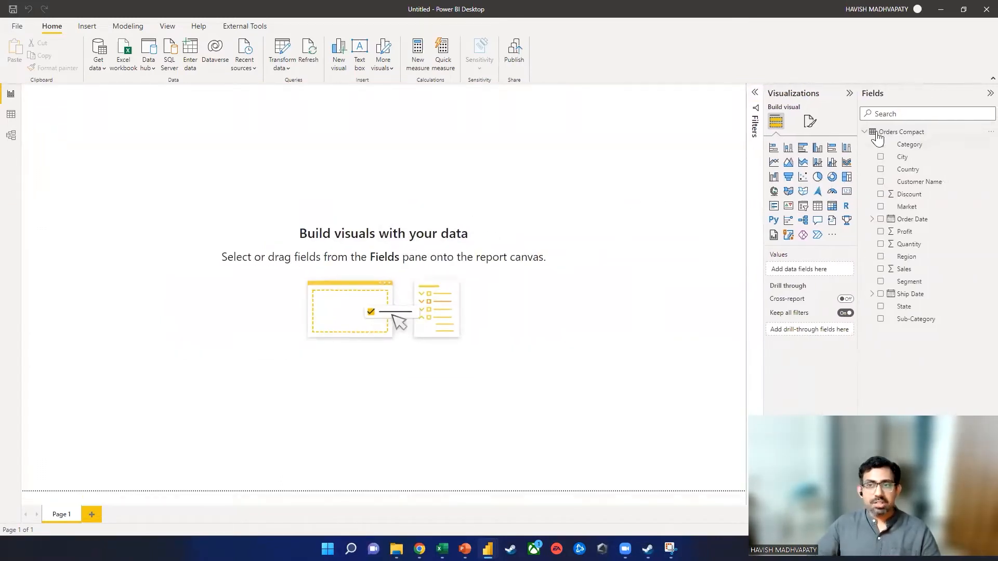
{"action": "mouse_move", "coordinate": [936, 141]}
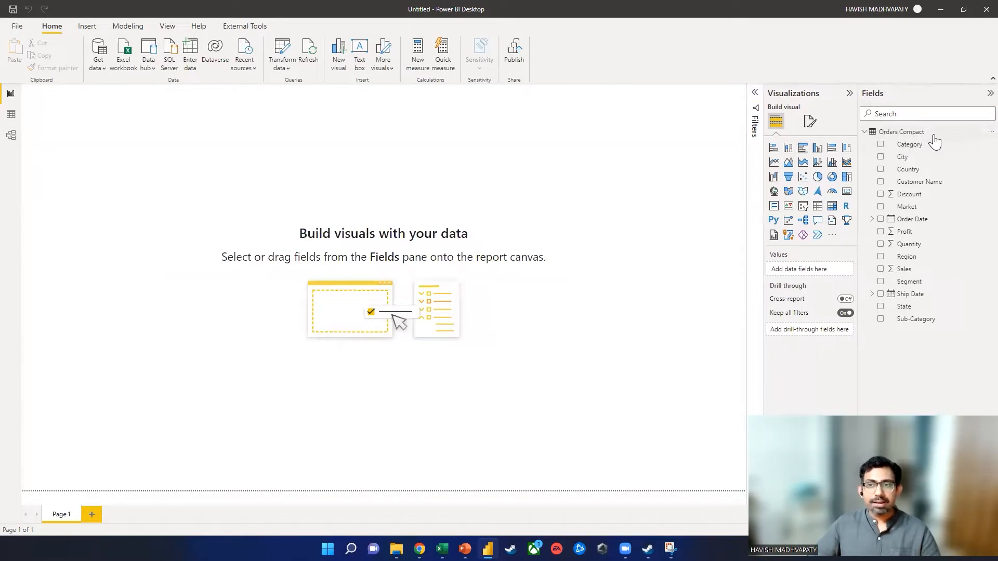
{"action": "mouse_move", "coordinate": [623, 203]}
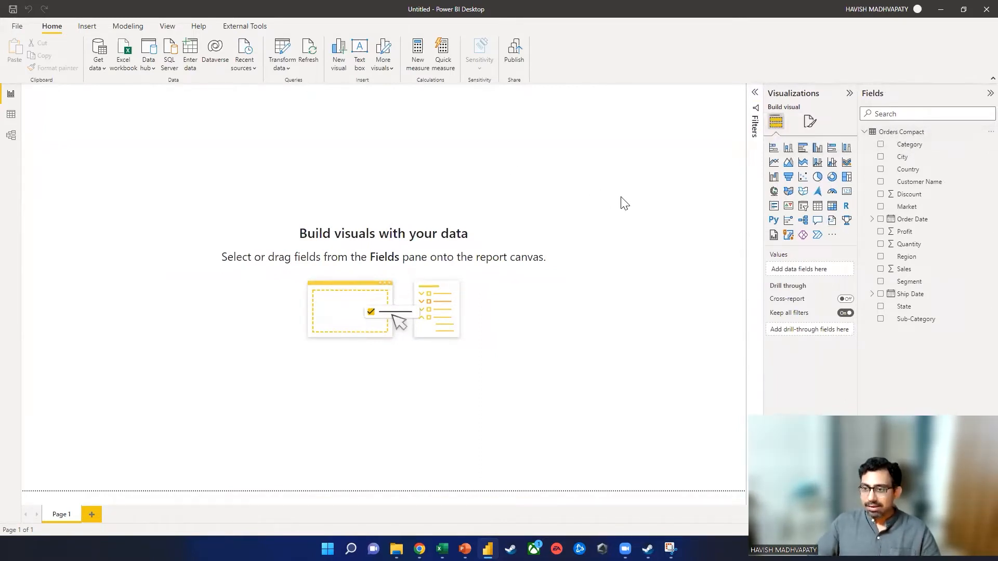
{"action": "mouse_move", "coordinate": [831, 206]}
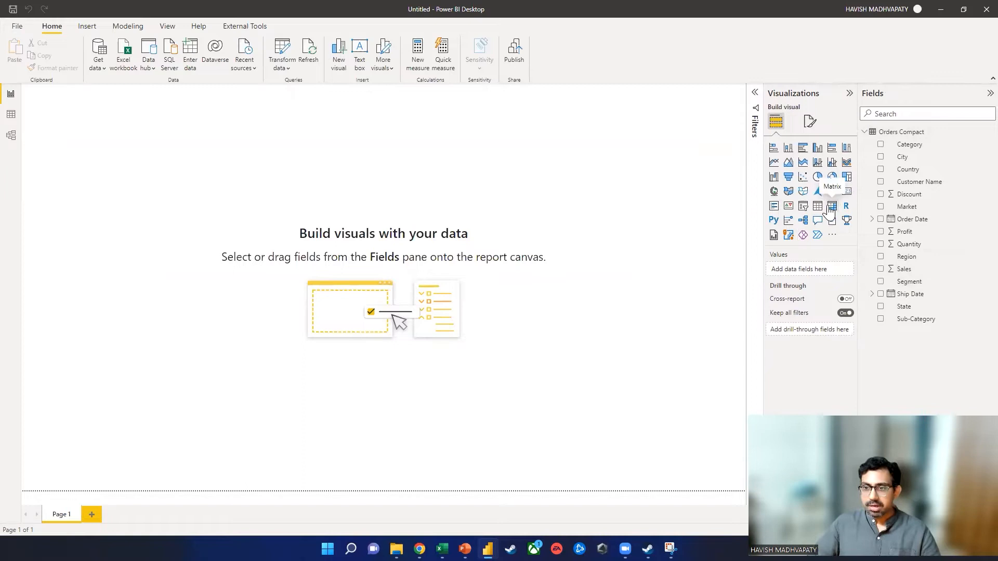
Add an empty matrix visual, then view the Orders Compact rows in Data view
{"action": "left_click", "coordinate": [831, 205]}
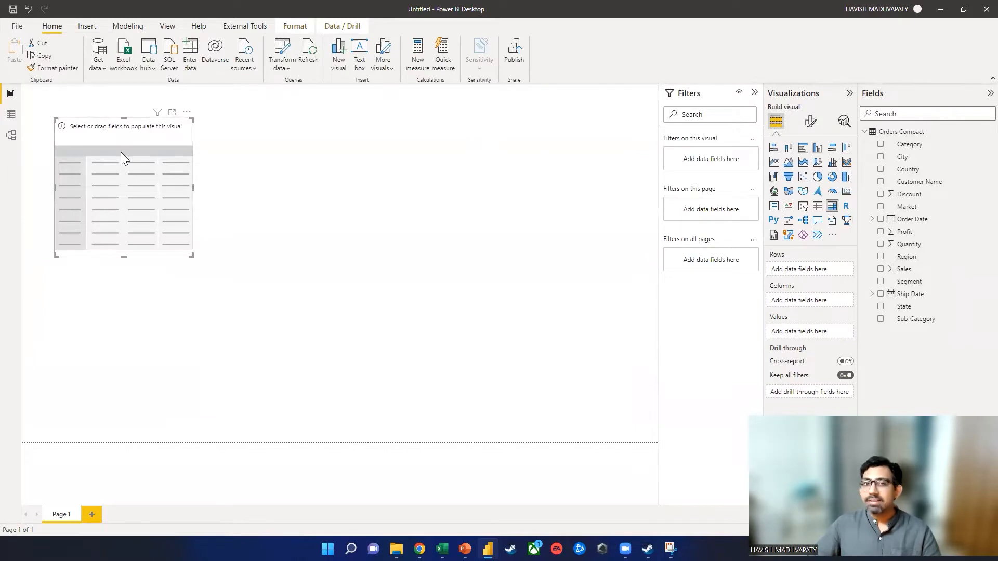
{"action": "mouse_move", "coordinate": [58, 109]}
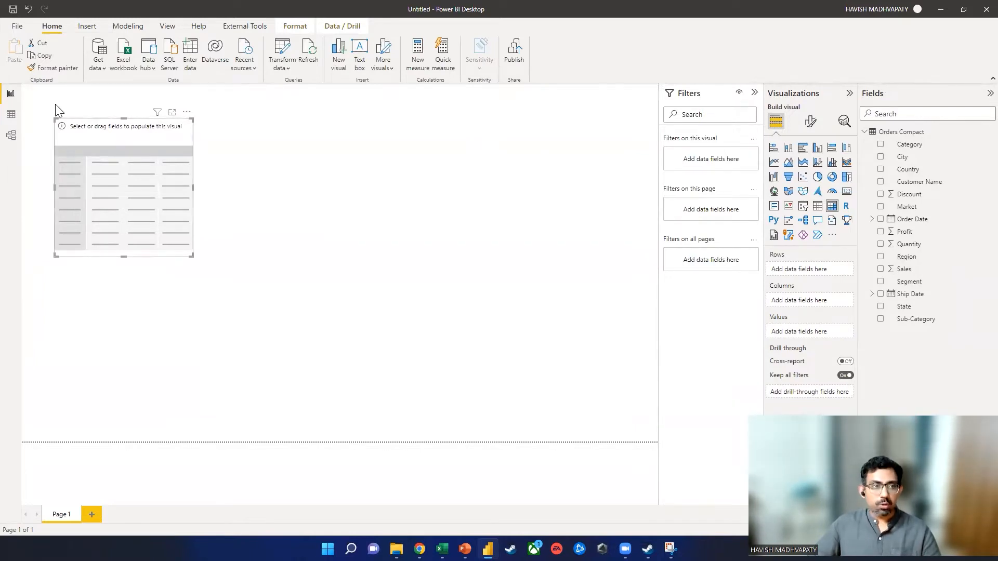
{"action": "left_click", "coordinate": [10, 112]}
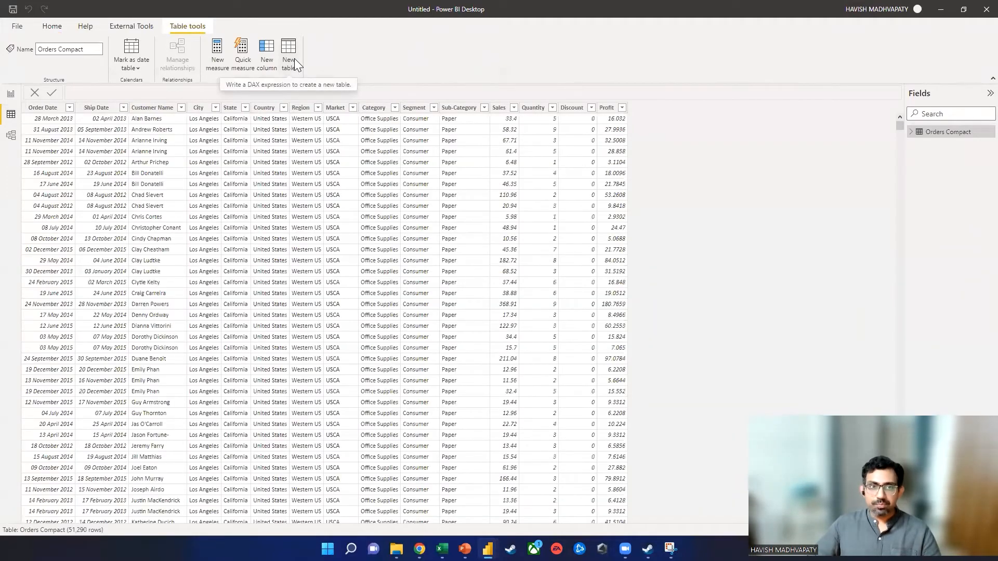
Start a new calculated table named DateTable
{"action": "left_click", "coordinate": [288, 54]}
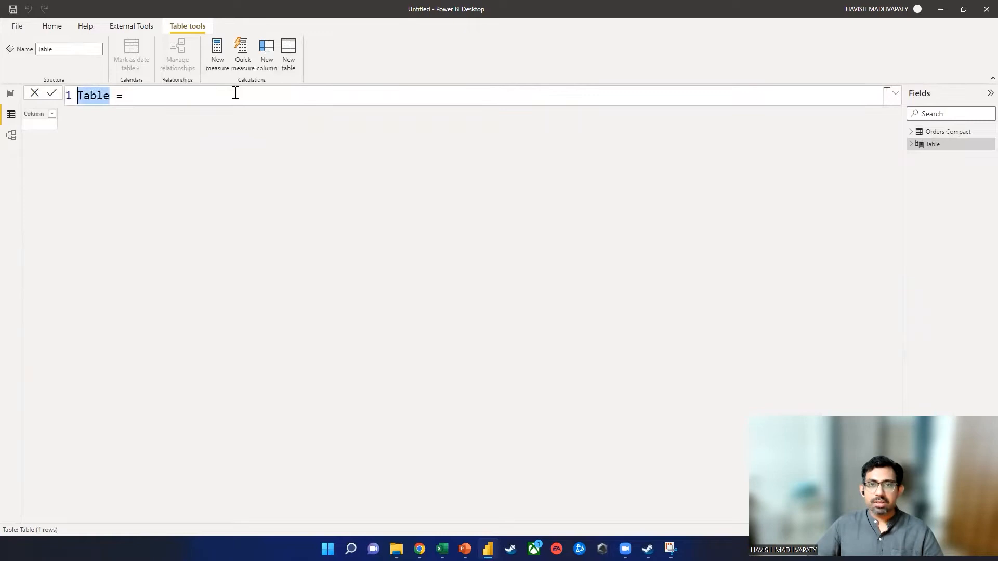
{"action": "type", "text": "dATE"}
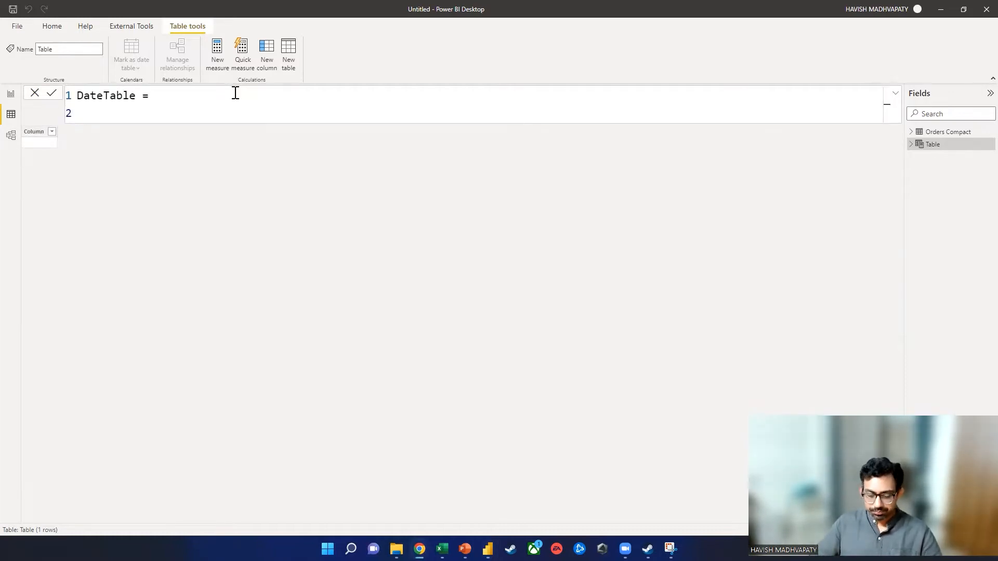
In Chrome, search 'sqlbi date table' and open the 'Creating a simple date table in DAX' article
{"action": "left_click", "coordinate": [419, 549]}
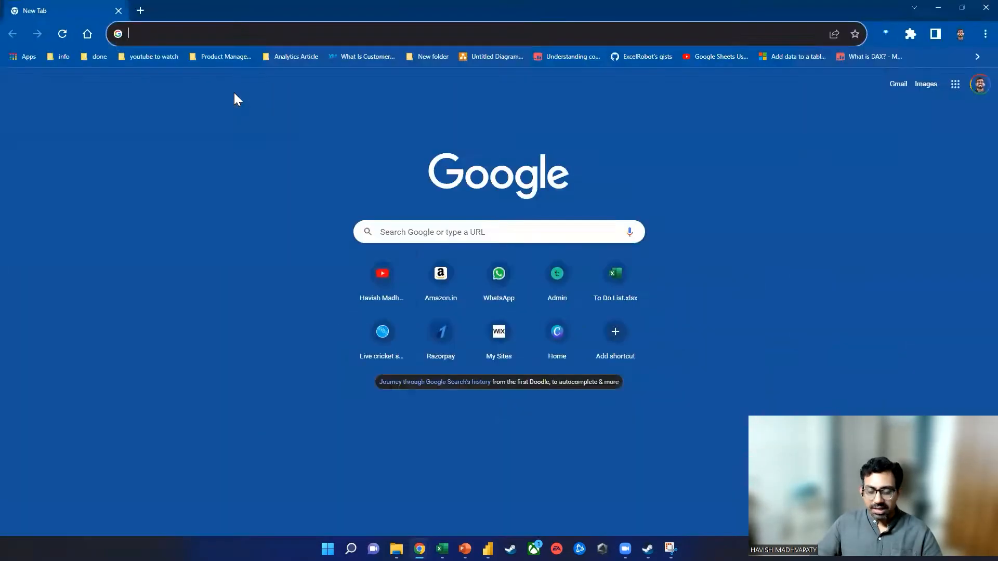
{"action": "type", "text": "sql"}
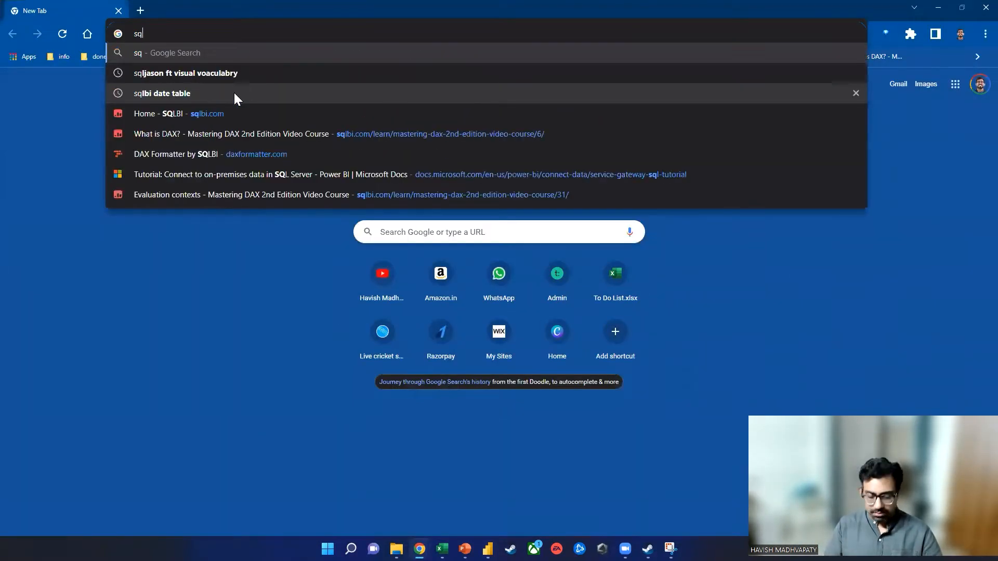
{"action": "left_click", "coordinate": [162, 92]}
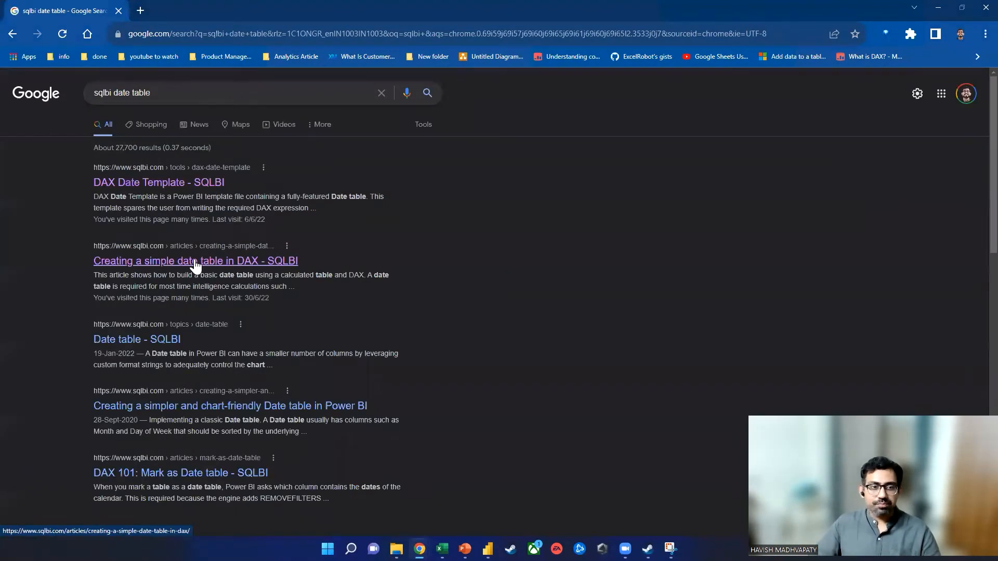
{"action": "left_click", "coordinate": [195, 259]}
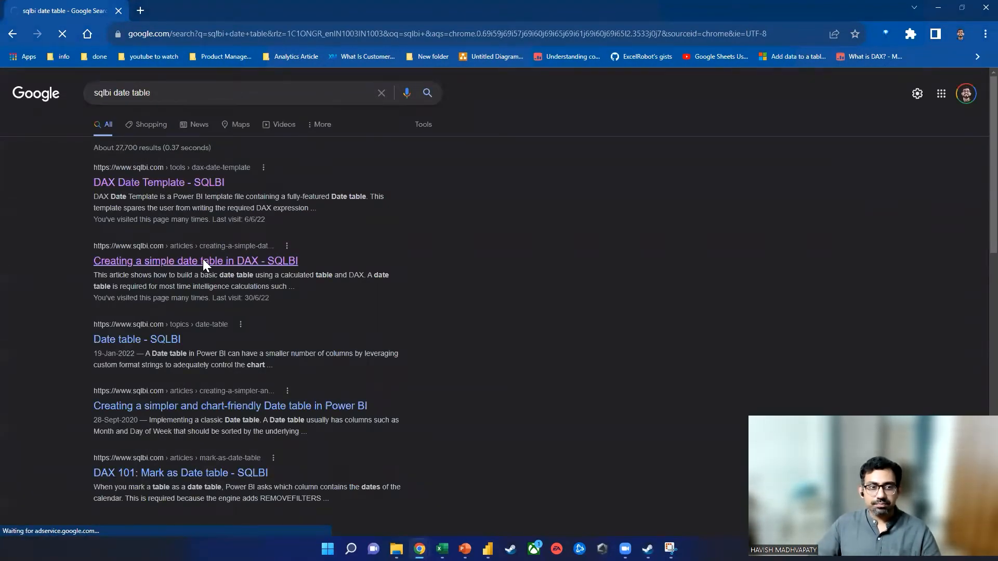
{"action": "left_click", "coordinate": [196, 260]}
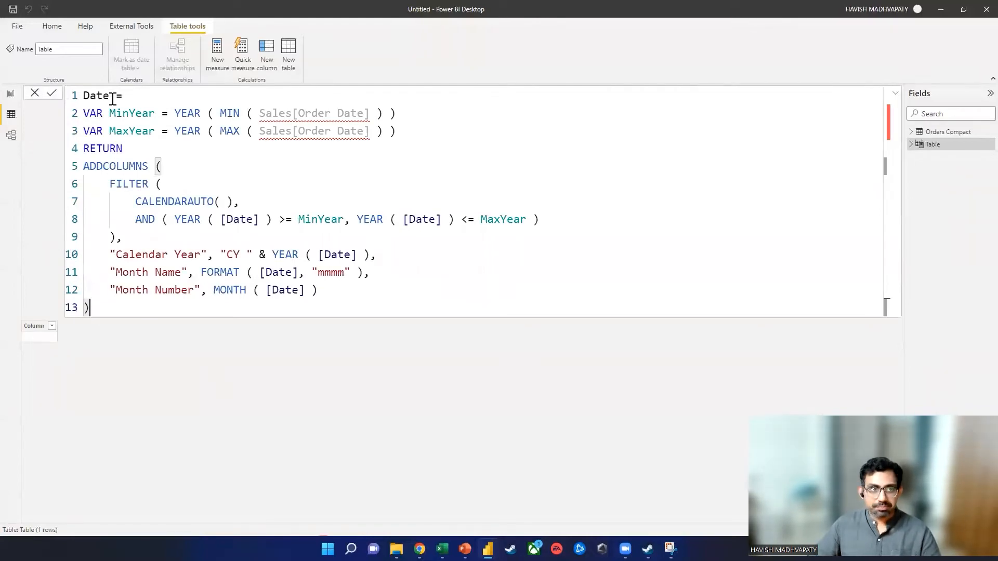
Paste the SQLBI formula, point it at 'Orders Compact'[Order Date] and drop the extra columns
{"action": "type", "text": "Table"}
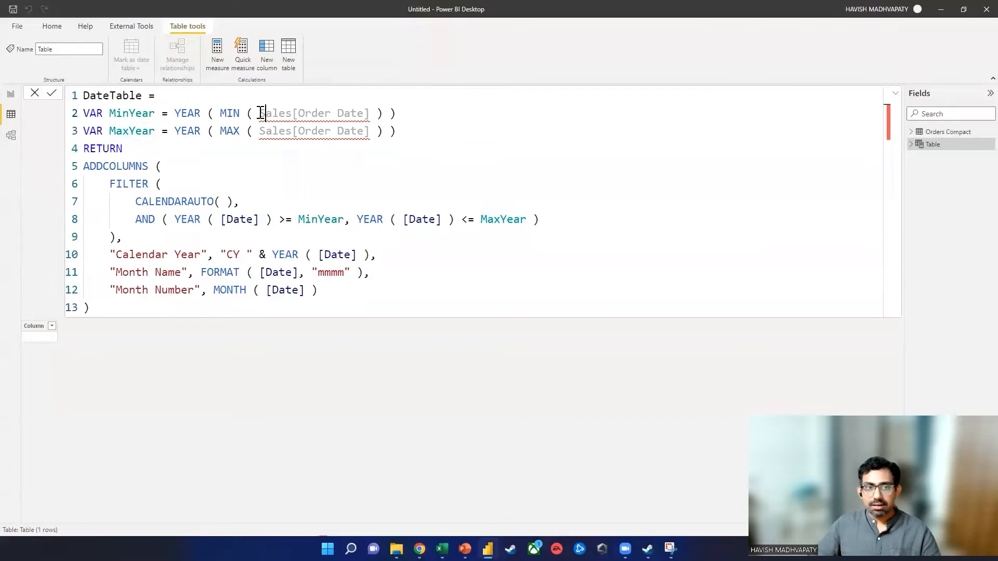
{"action": "left_click_drag", "start_coordinate": [259, 113], "coordinate": [369, 113]}
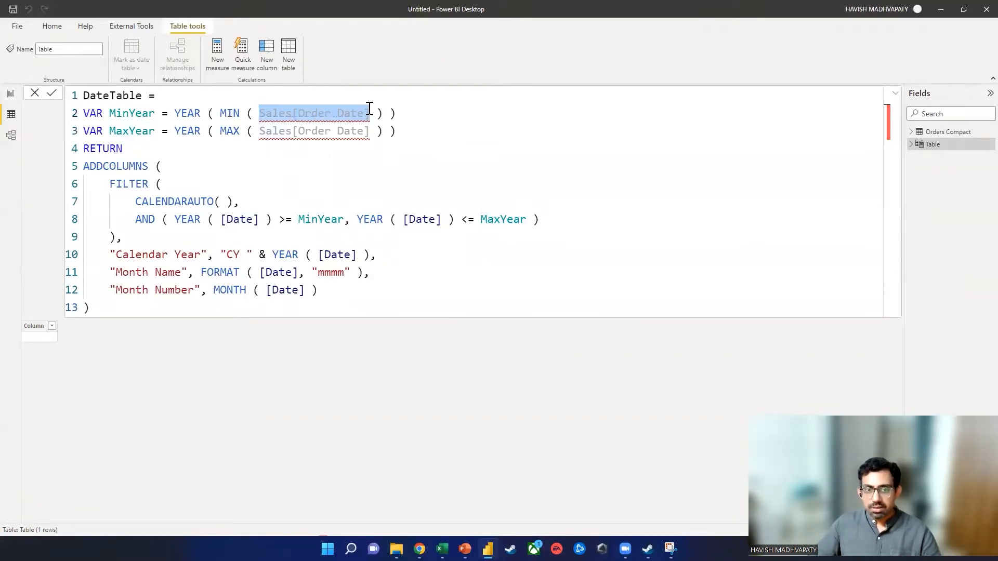
{"action": "type", "text": "order"}
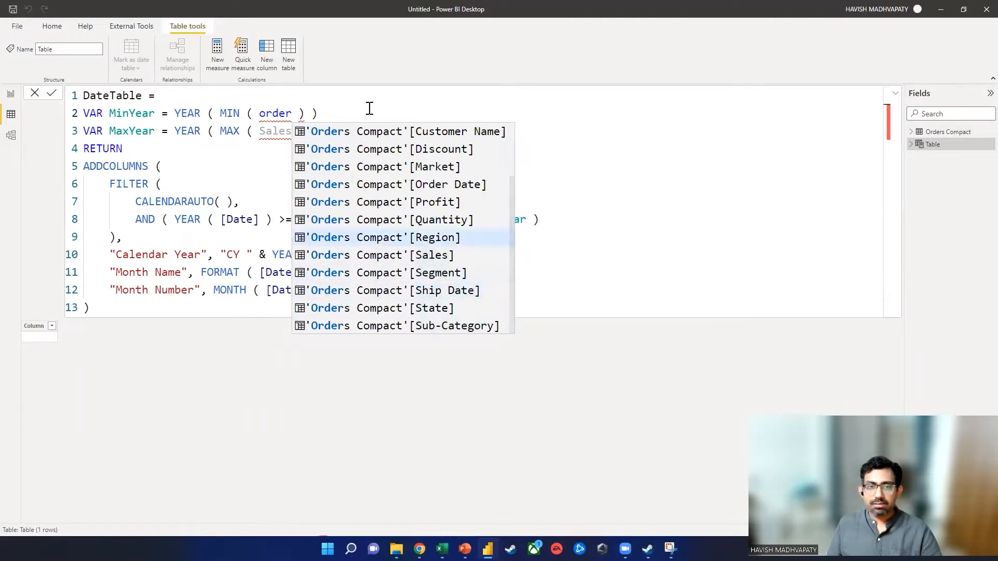
{"action": "left_click", "coordinate": [421, 184]}
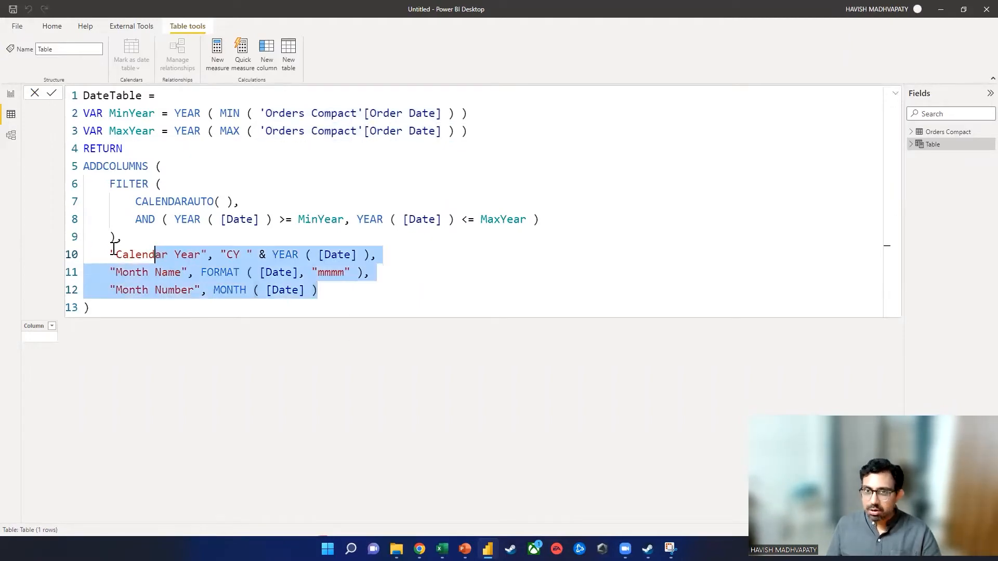
{"action": "key", "text": "Delete"}
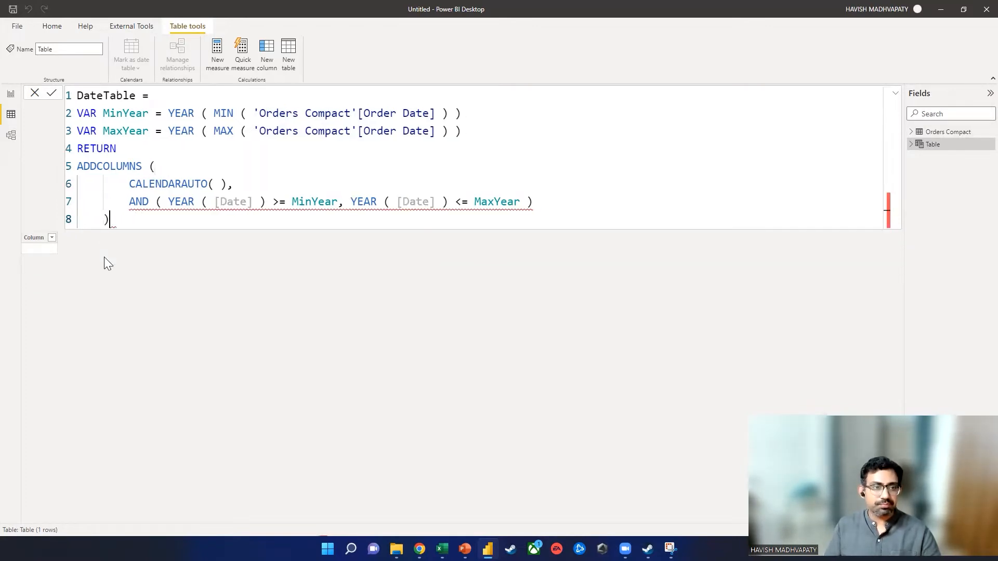
Replace ADDCOLUMNS with FILTER over CALENDARAUTO() and commit, yielding 1,461 dates
{"action": "left_click_drag", "start_coordinate": [126, 184], "coordinate": [108, 220]}
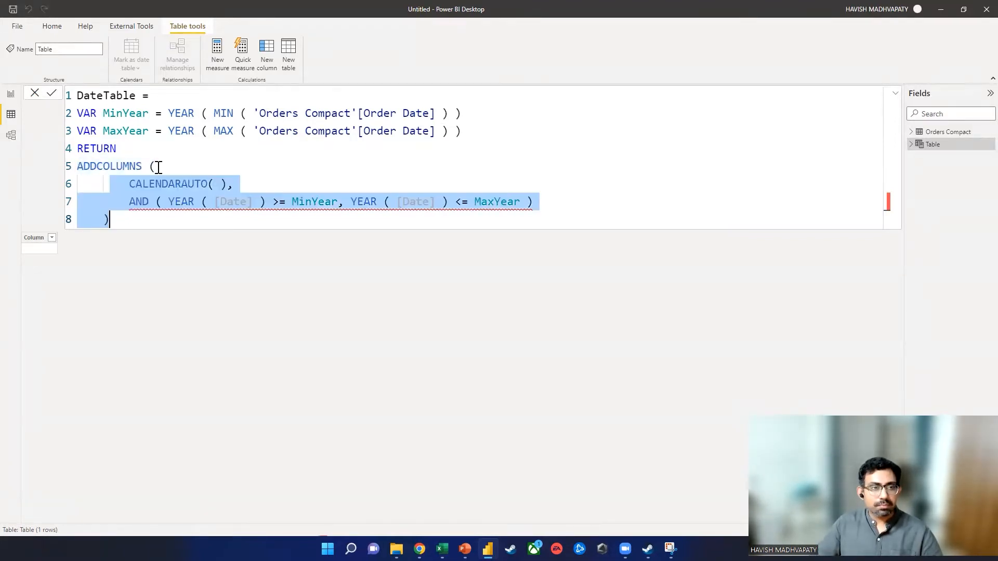
{"action": "type", "text": "FILTER ("}
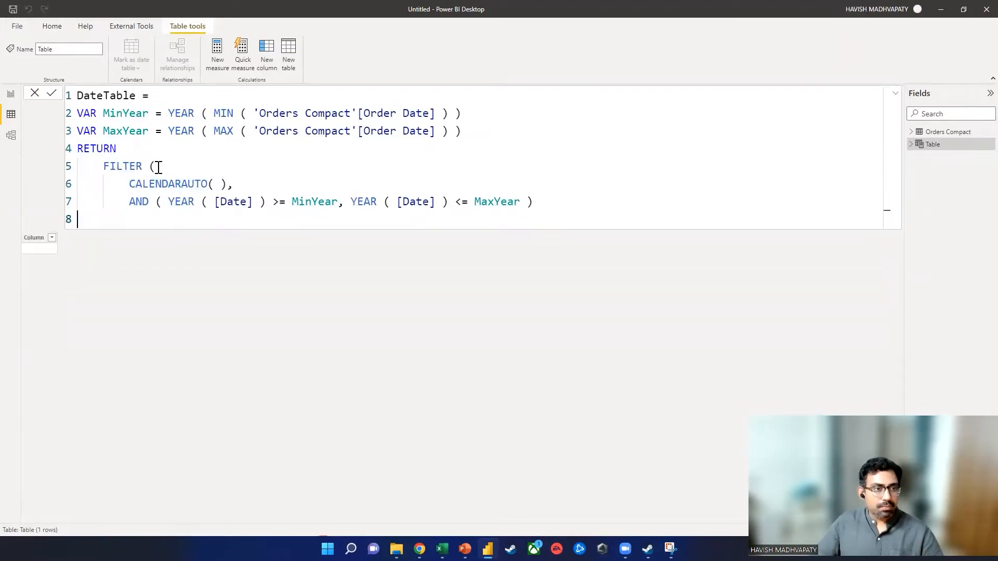
{"action": "type", "text": ")"}
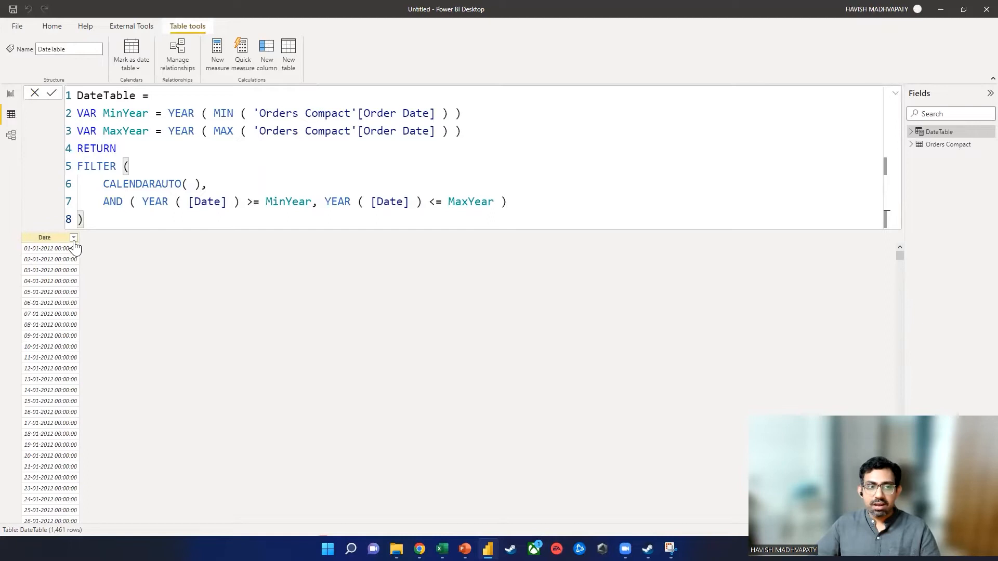
Sort the Date column descending to check 31-12-2015, then ascending from 01-01-2012
{"action": "left_click", "coordinate": [73, 237]}
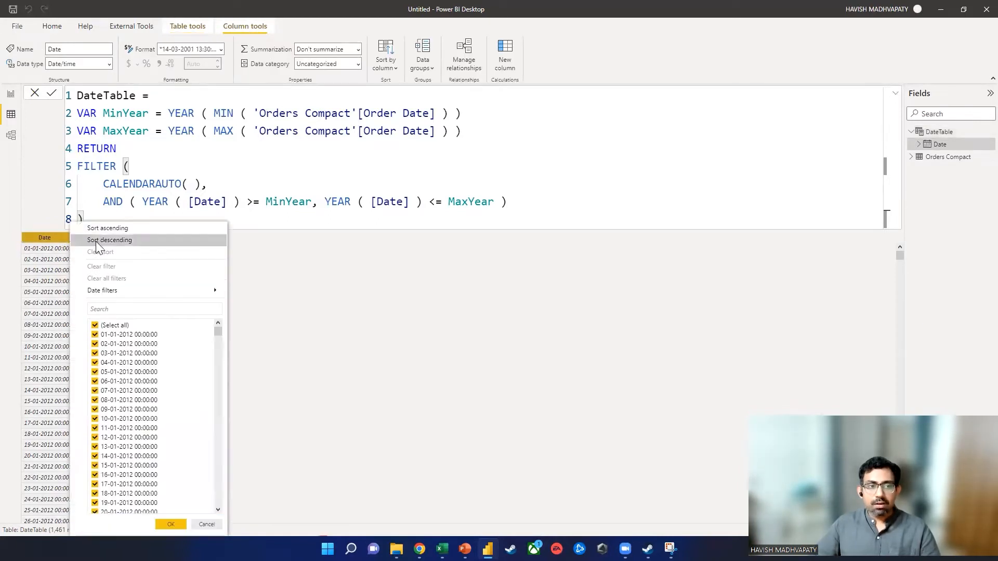
{"action": "left_click", "coordinate": [109, 240]}
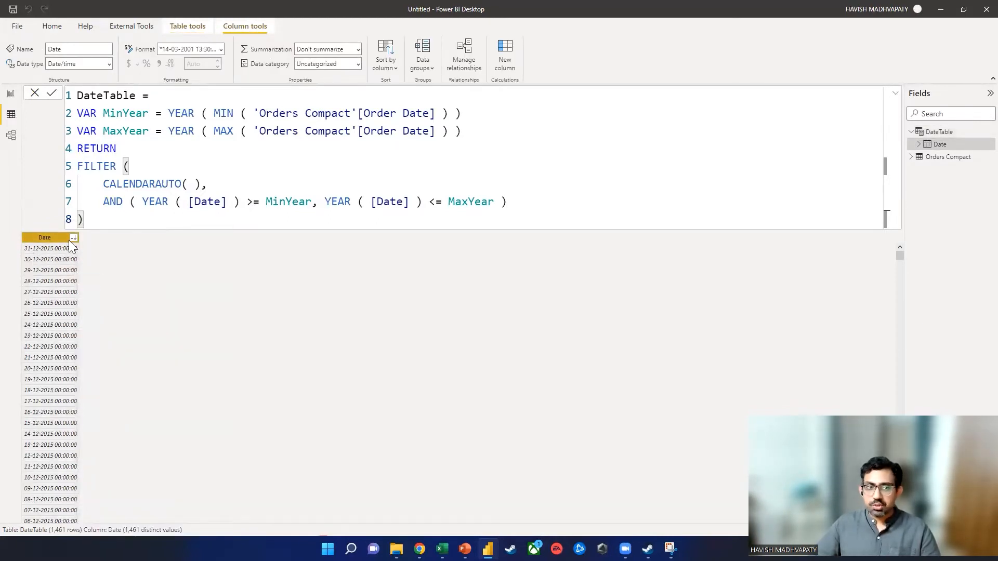
{"action": "left_click", "coordinate": [73, 237]}
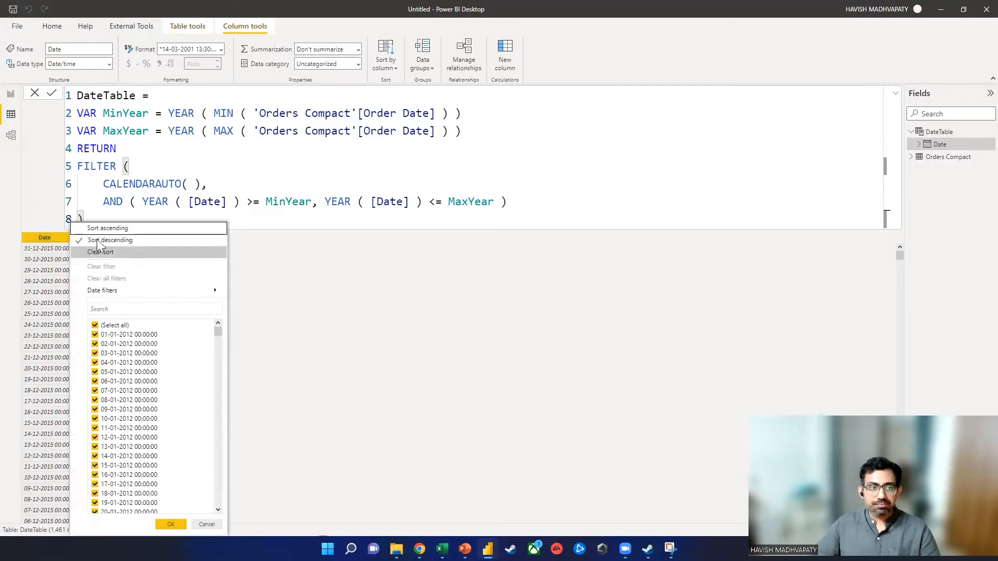
{"action": "left_click", "coordinate": [107, 228]}
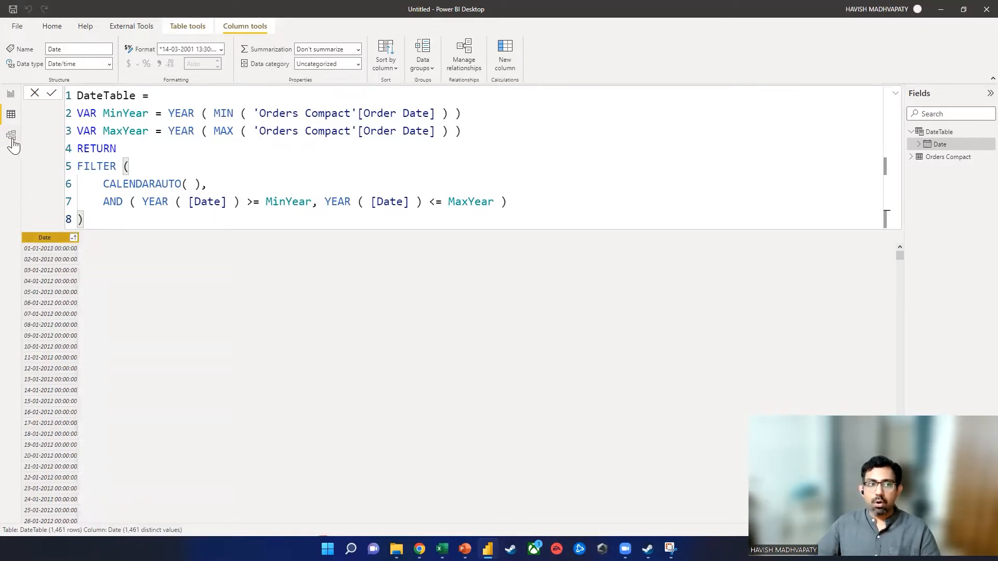
In Model view, relate Orders Compact Order Date to DateTable Date, then return to the report
{"action": "left_click", "coordinate": [10, 135]}
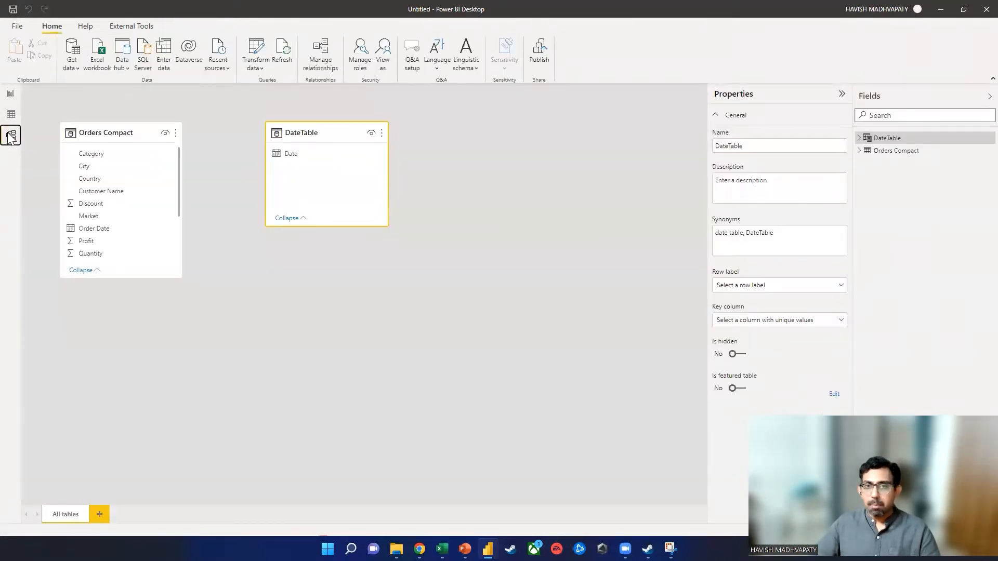
{"action": "left_click_drag", "start_coordinate": [93, 228], "coordinate": [264, 185]}
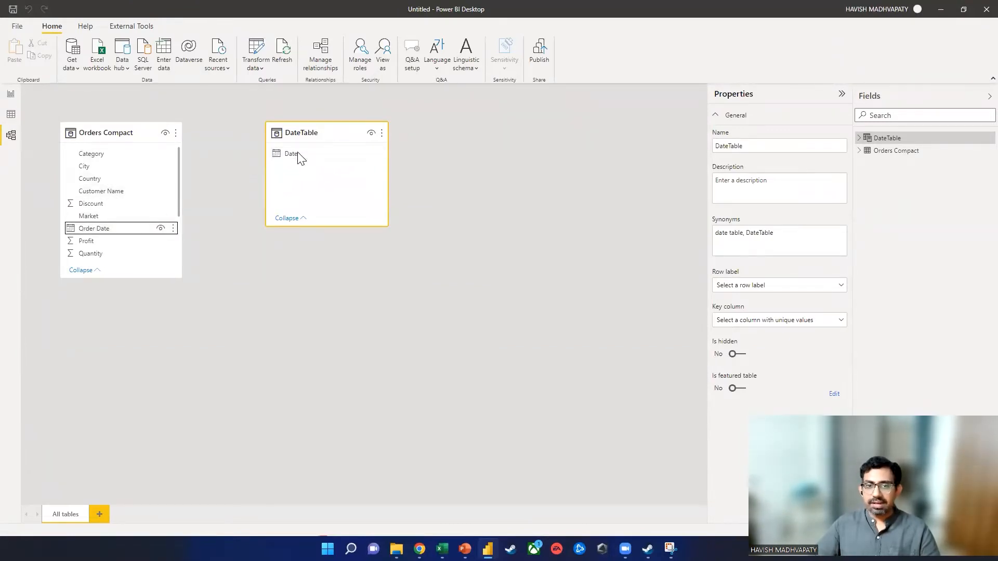
{"action": "left_click_drag", "start_coordinate": [94, 229], "coordinate": [291, 154]}
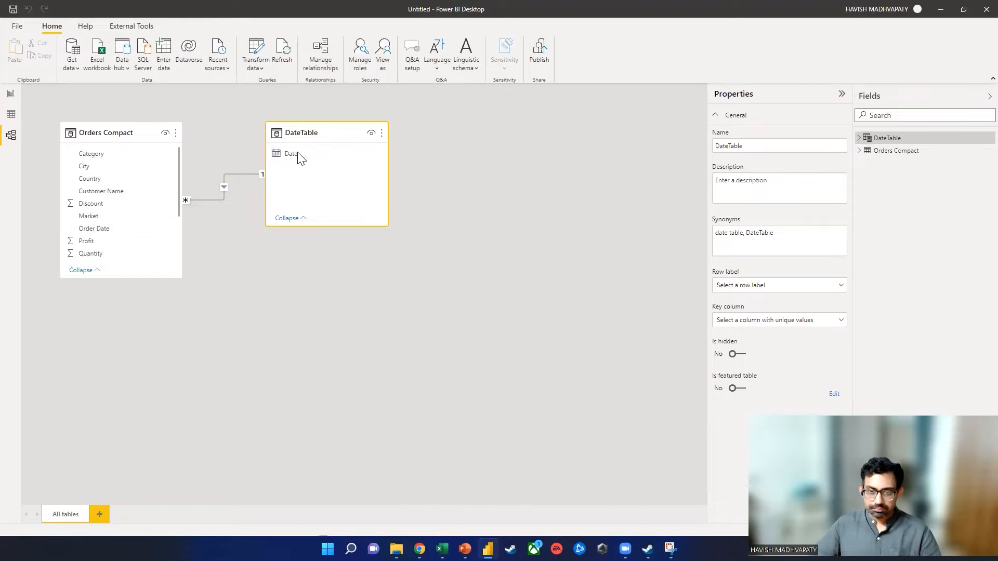
{"action": "mouse_move", "coordinate": [123, 119]}
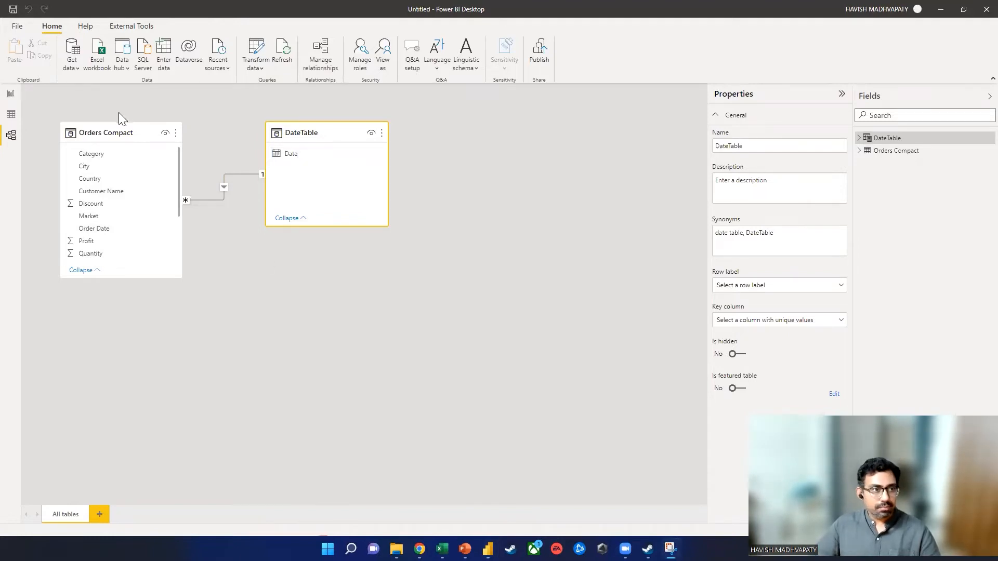
{"action": "left_click", "coordinate": [10, 93]}
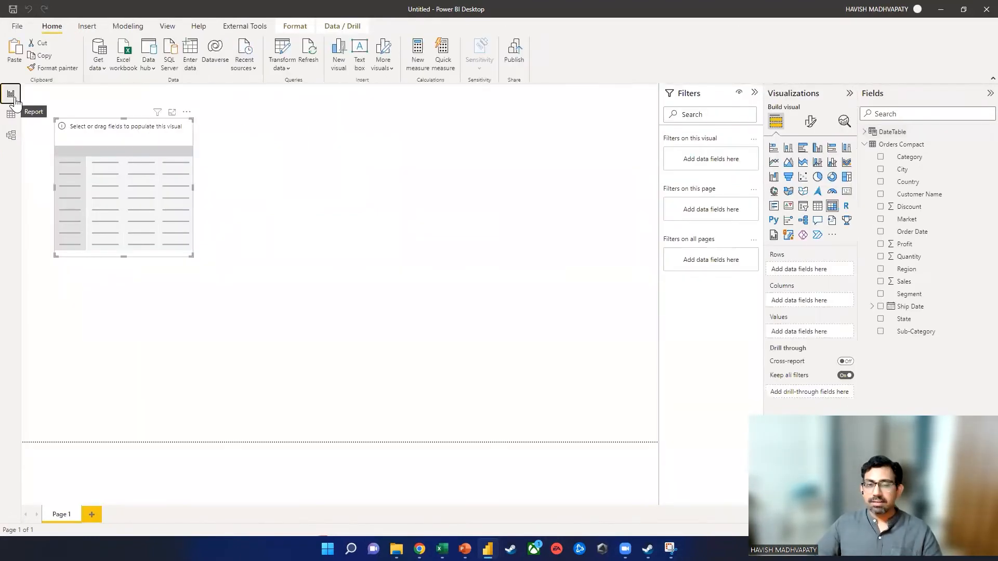
{"action": "mouse_move", "coordinate": [185, 267]}
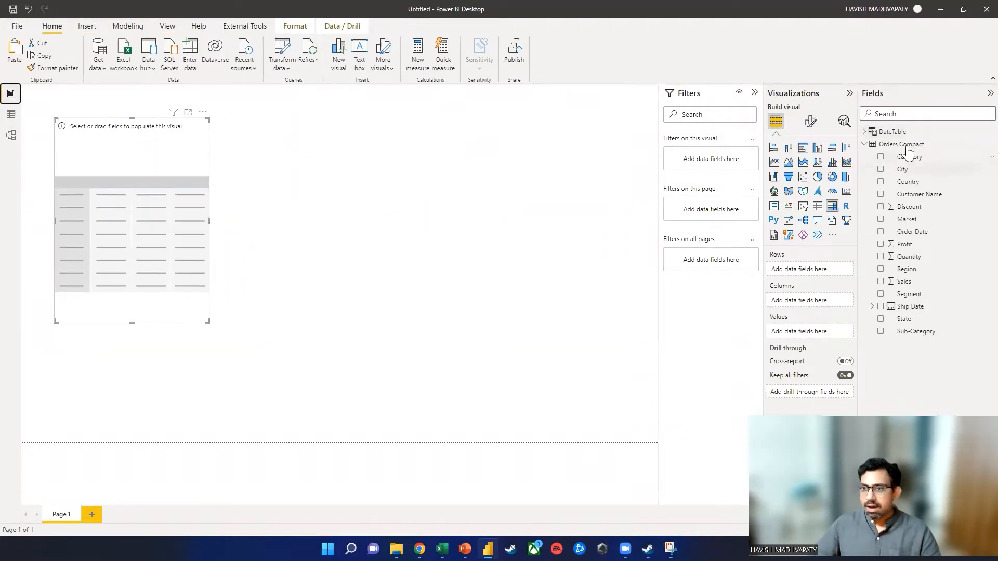
Put DateTable Date in matrix rows and Sales in values, totalling 1,26,42,501.91
{"action": "left_click", "coordinate": [871, 132]}
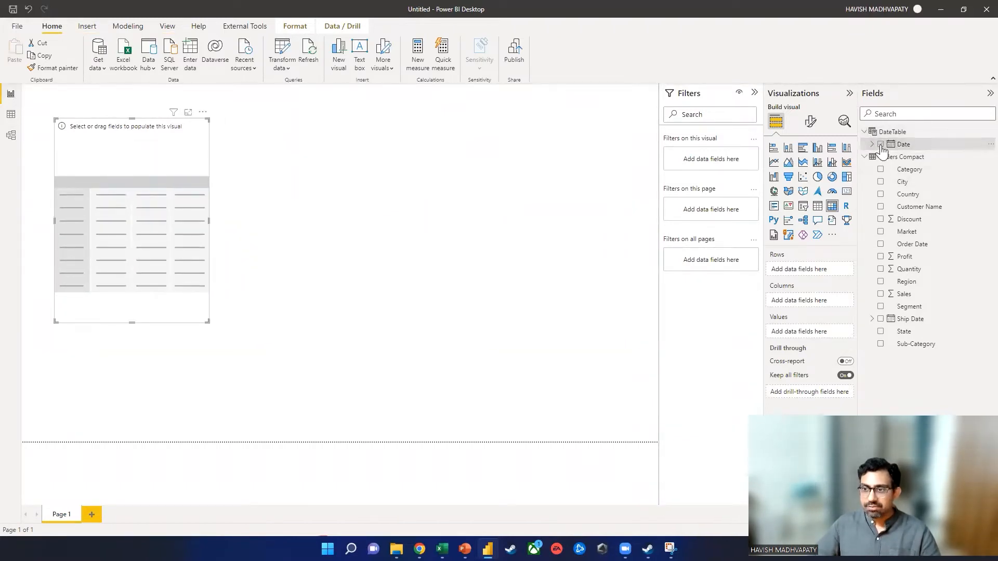
{"action": "left_click", "coordinate": [880, 143]}
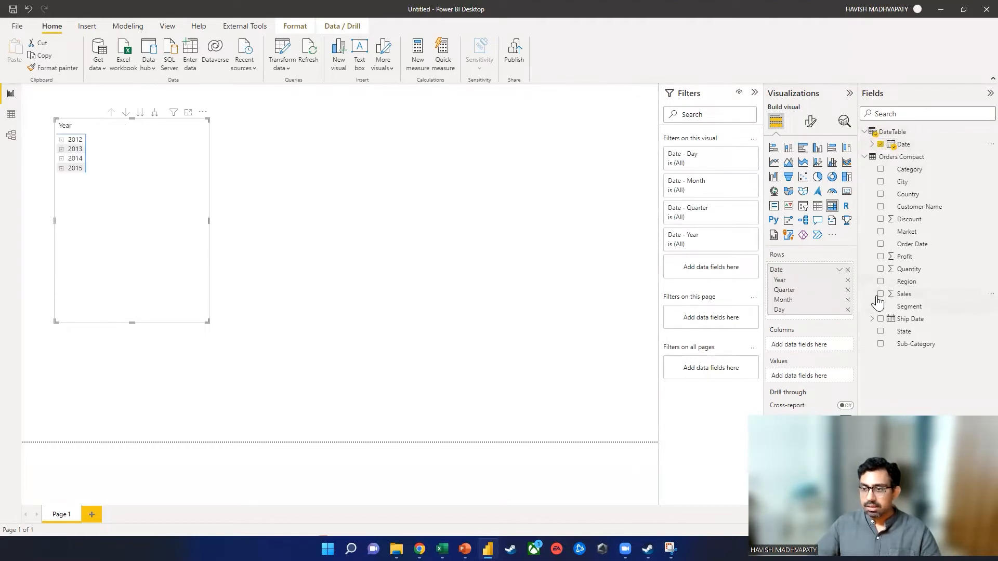
{"action": "left_click", "coordinate": [881, 295]}
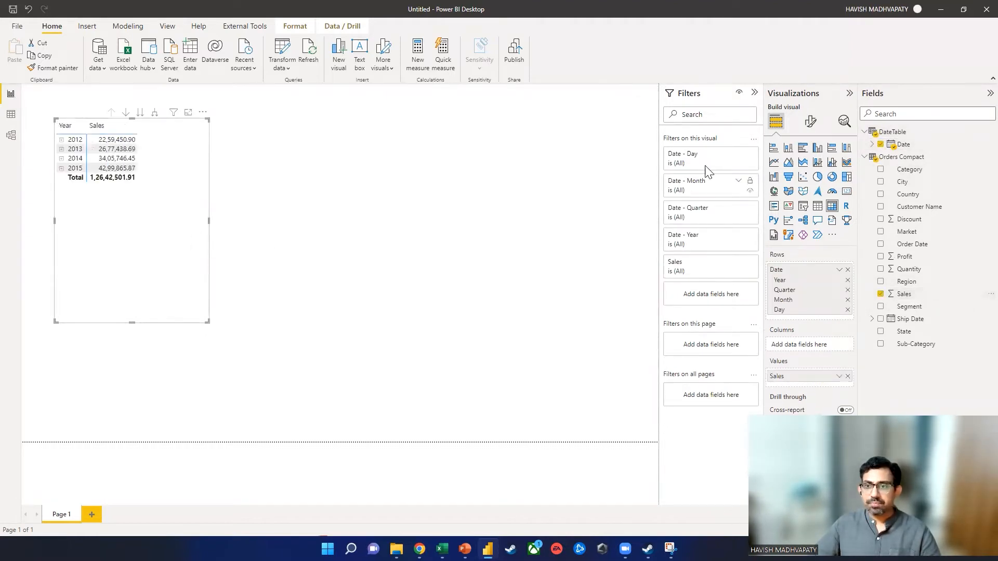
{"action": "left_click", "coordinate": [811, 120]}
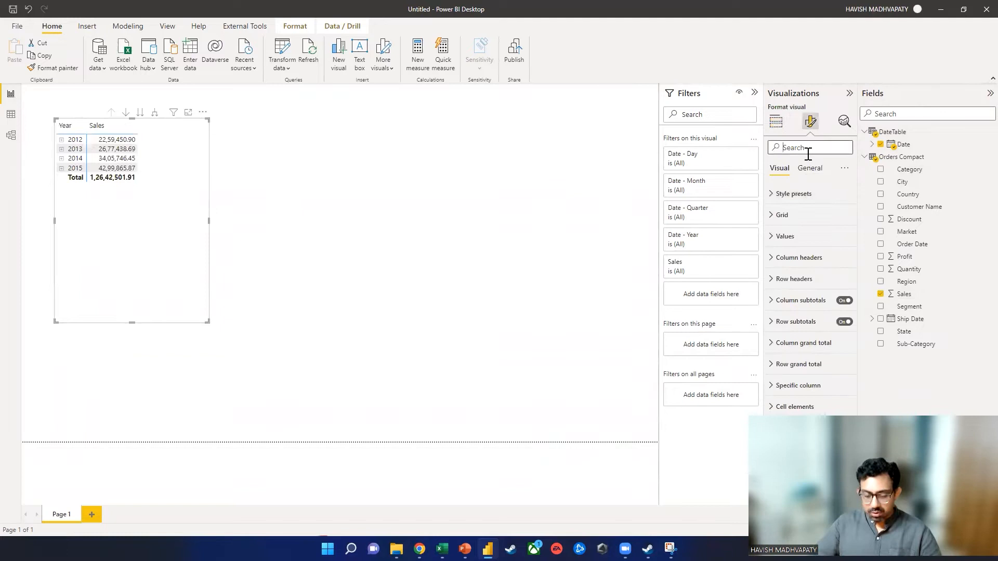
Set matrix font size 20, Sales to 0 decimals, keep only Year rows and hide the filters pane
{"action": "type", "text": "size"}
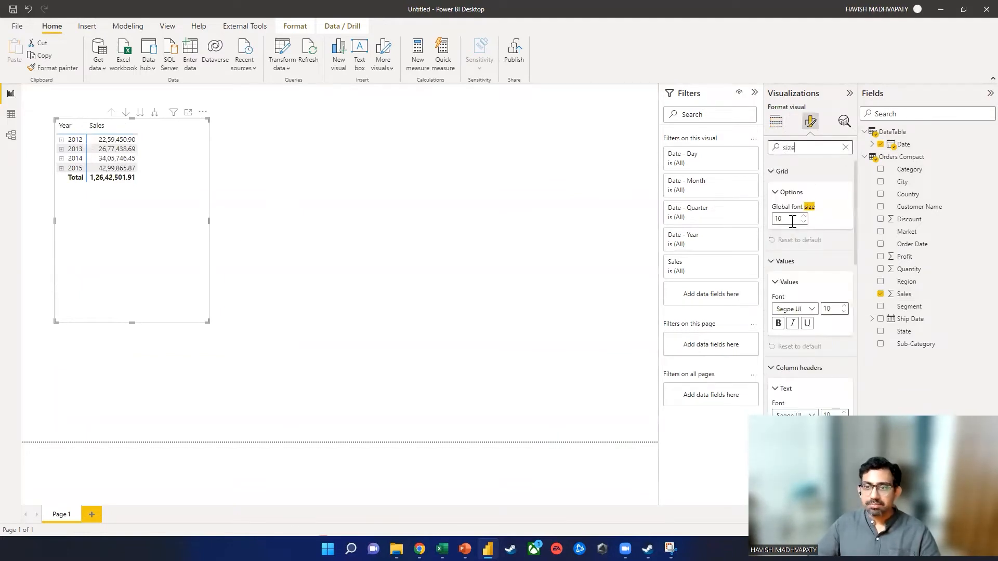
{"action": "type", "text": "20"}
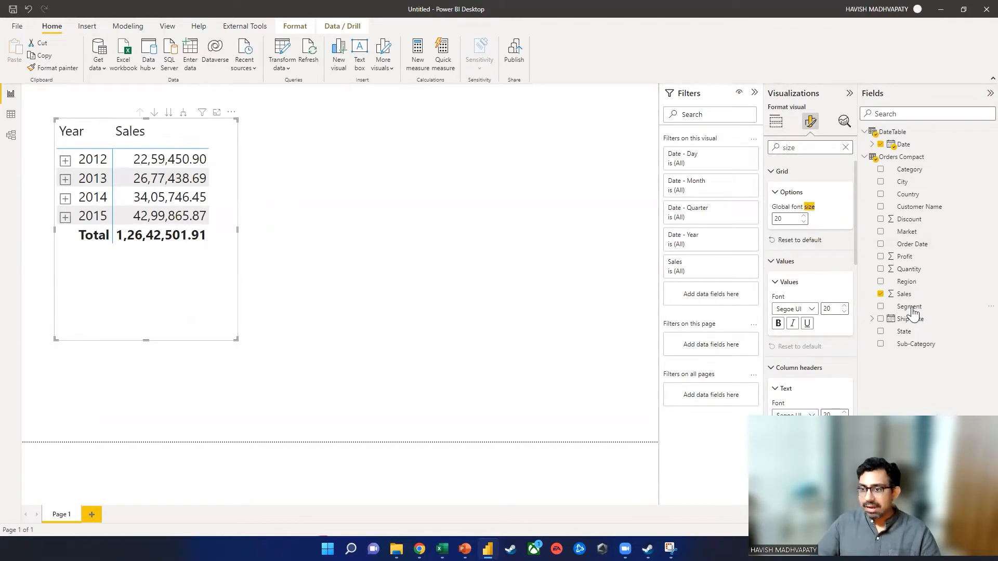
{"action": "left_click", "coordinate": [903, 293]}
{"action": "type", "text": "0"}
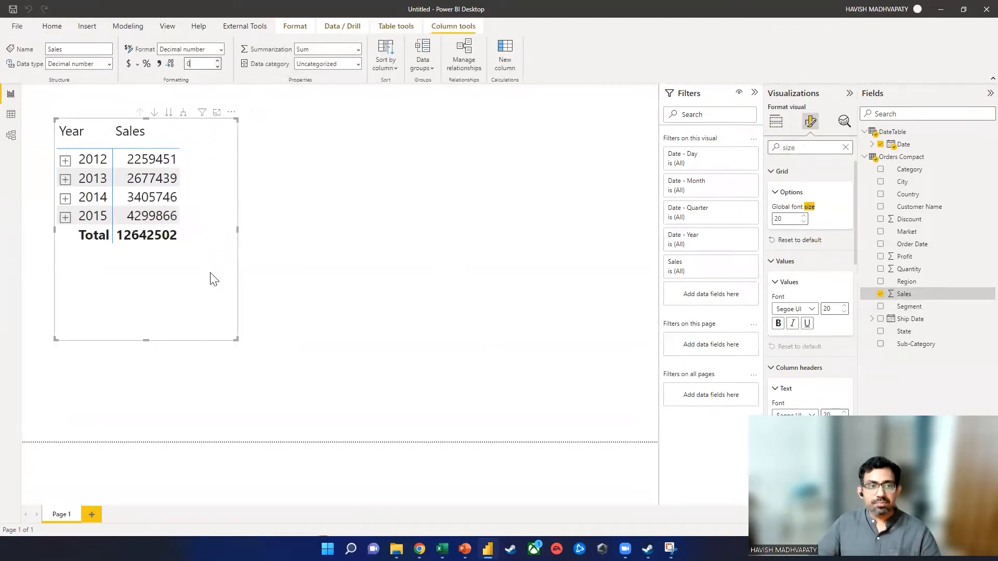
{"action": "left_click", "coordinate": [776, 121]}
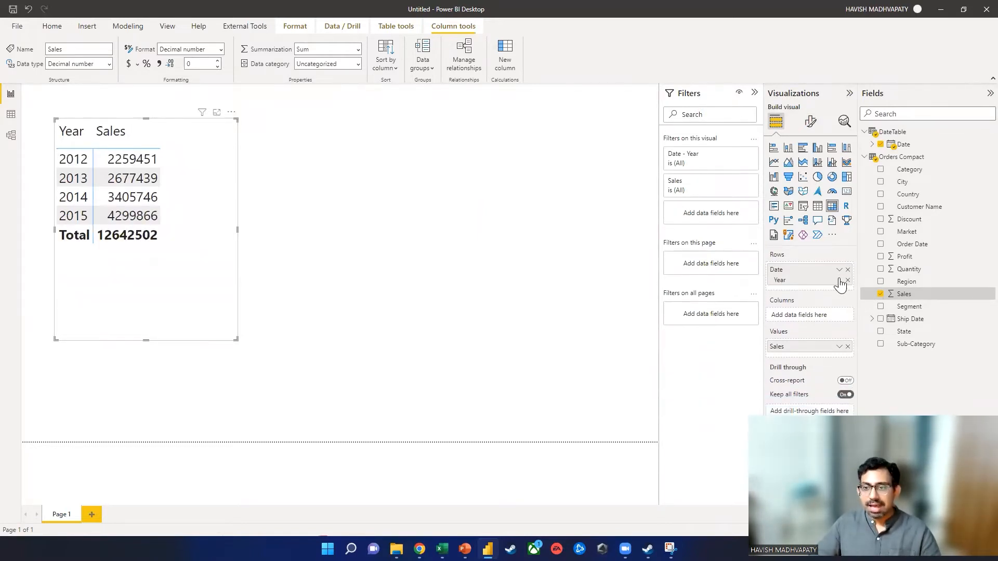
{"action": "left_click", "coordinate": [754, 93]}
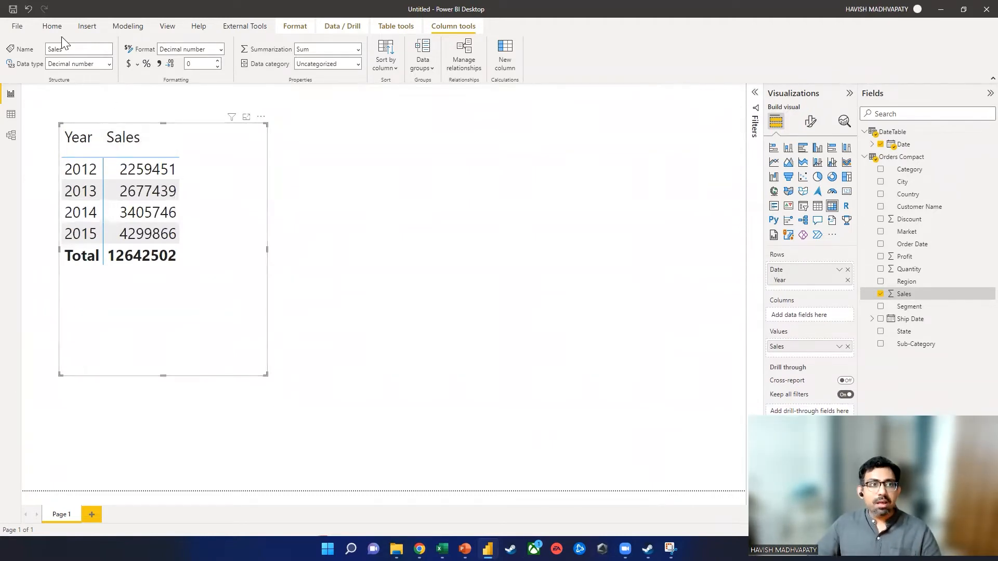
Create measure SumSales = SUM('Orders Compact'[Sales])
{"action": "left_click", "coordinate": [52, 26]}
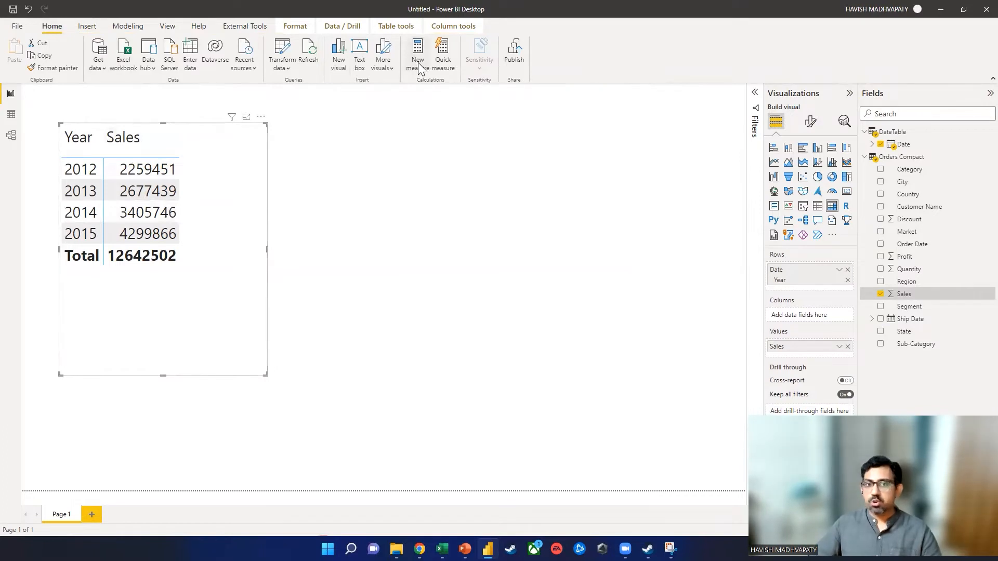
{"action": "left_click", "coordinate": [416, 52]}
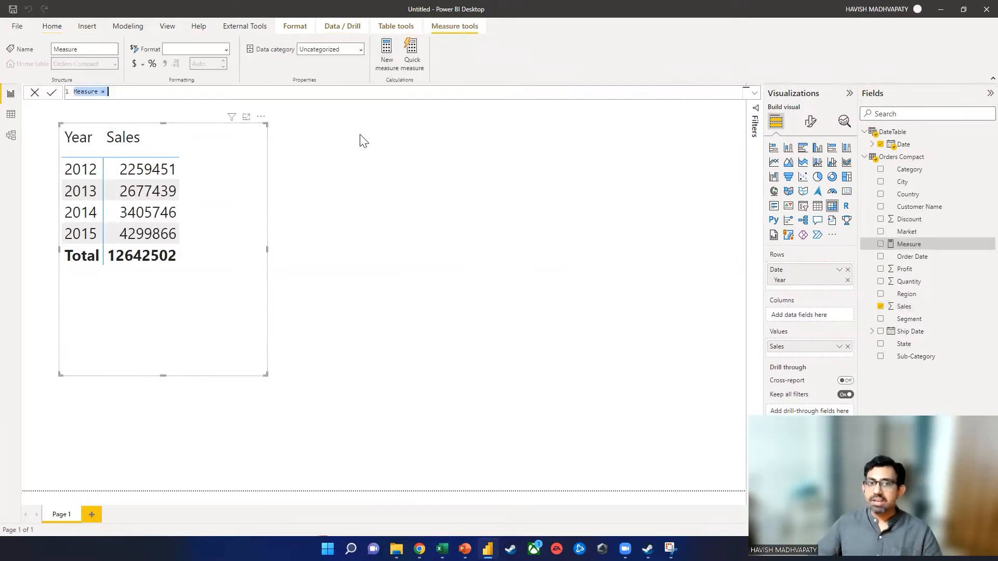
{"action": "left_click", "coordinate": [303, 95]}
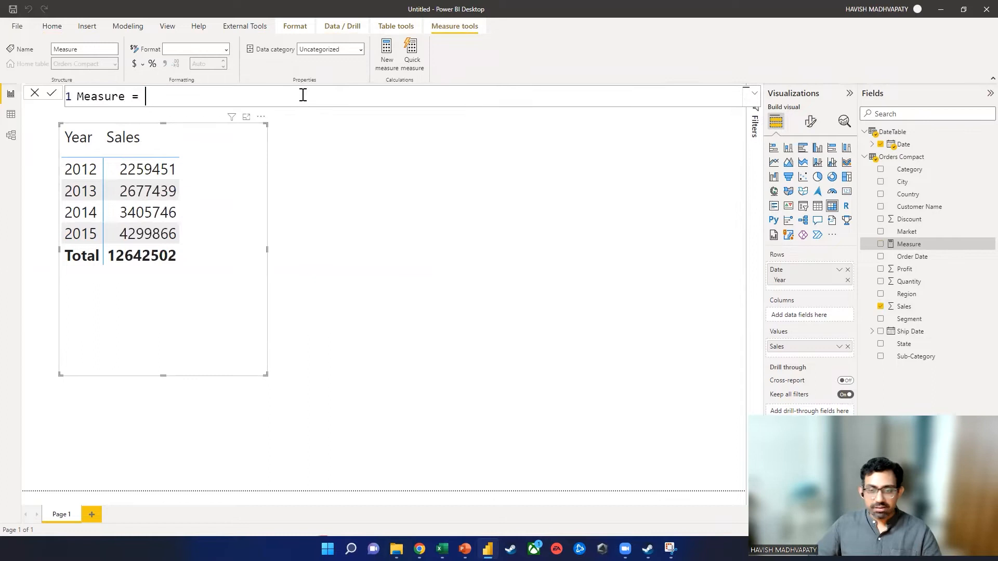
{"action": "type", "text": "Sum ="}
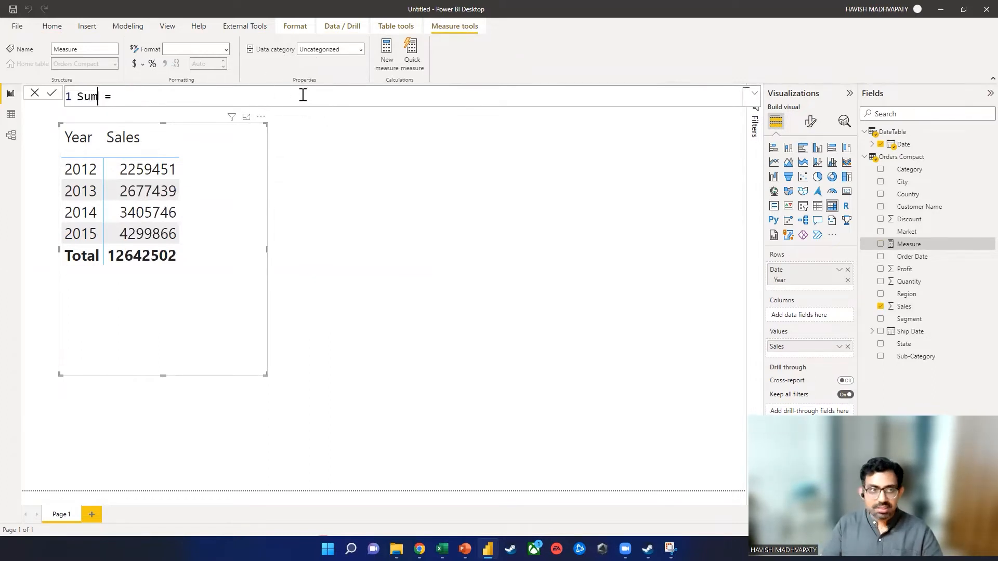
{"action": "type", "text": "Sales"}
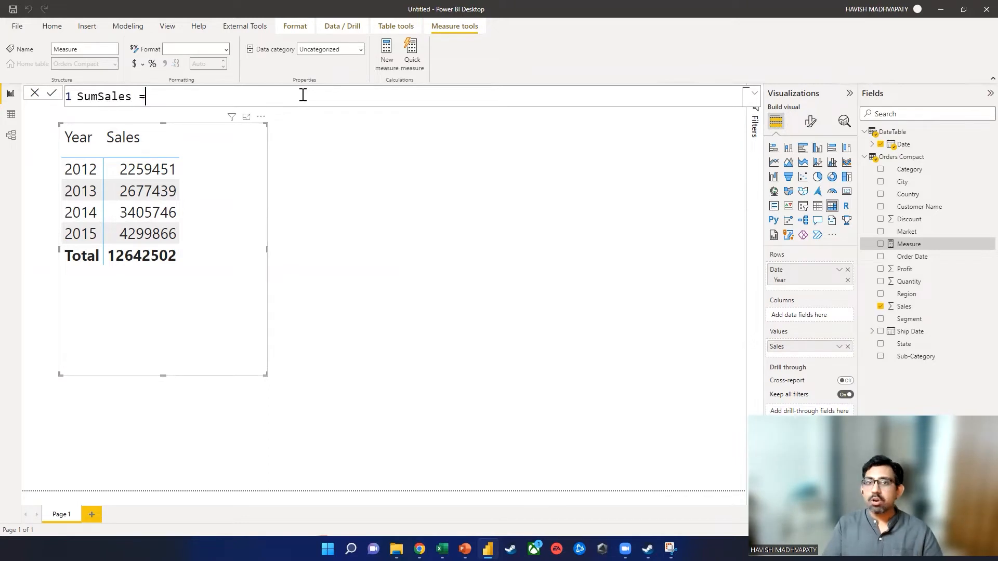
{"action": "type", "text": "SUM(sa"}
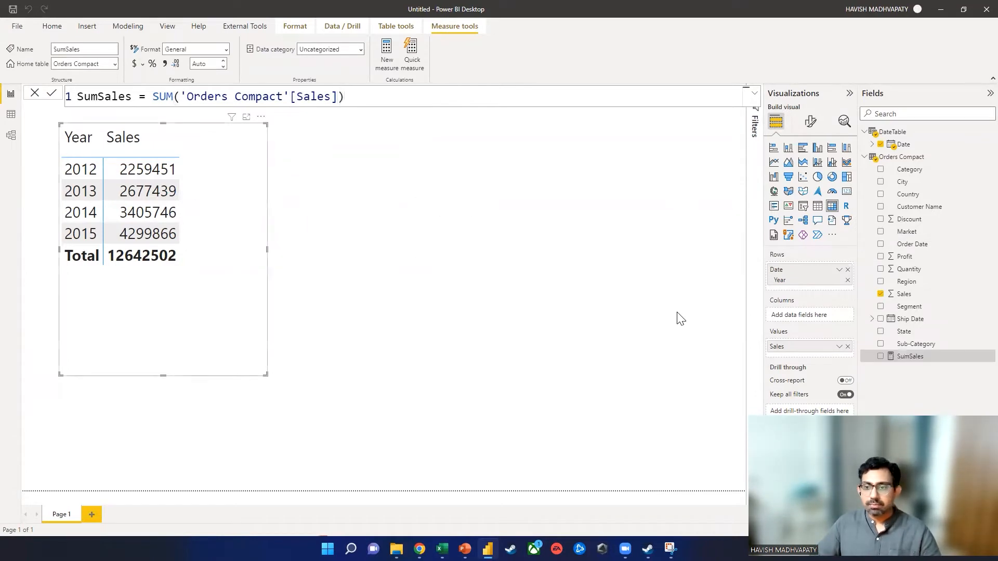
Use SumSales as the matrix values with 0 decimal places
{"action": "left_click", "coordinate": [880, 293]}
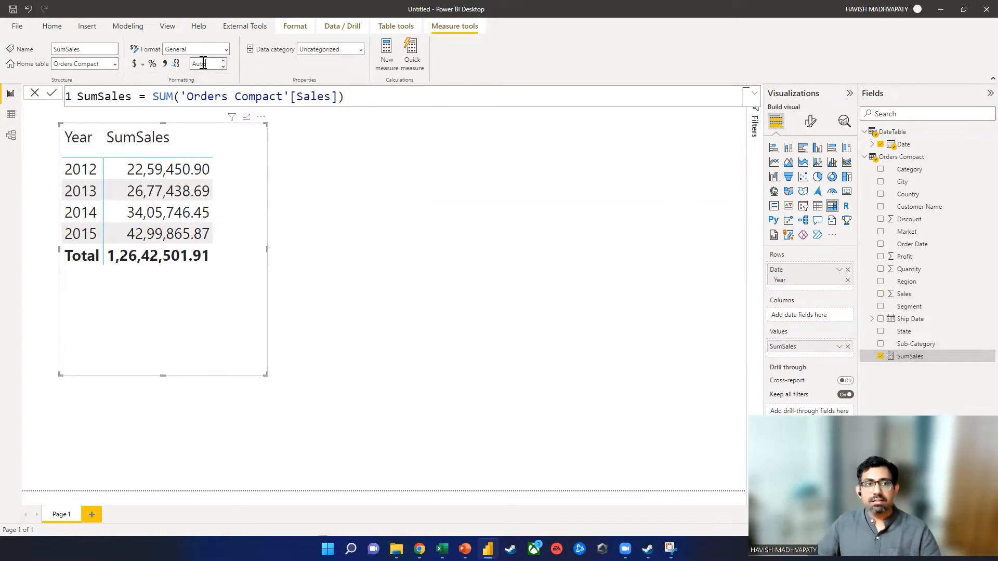
{"action": "left_click", "coordinate": [195, 48]}
{"action": "type", "text": "0"}
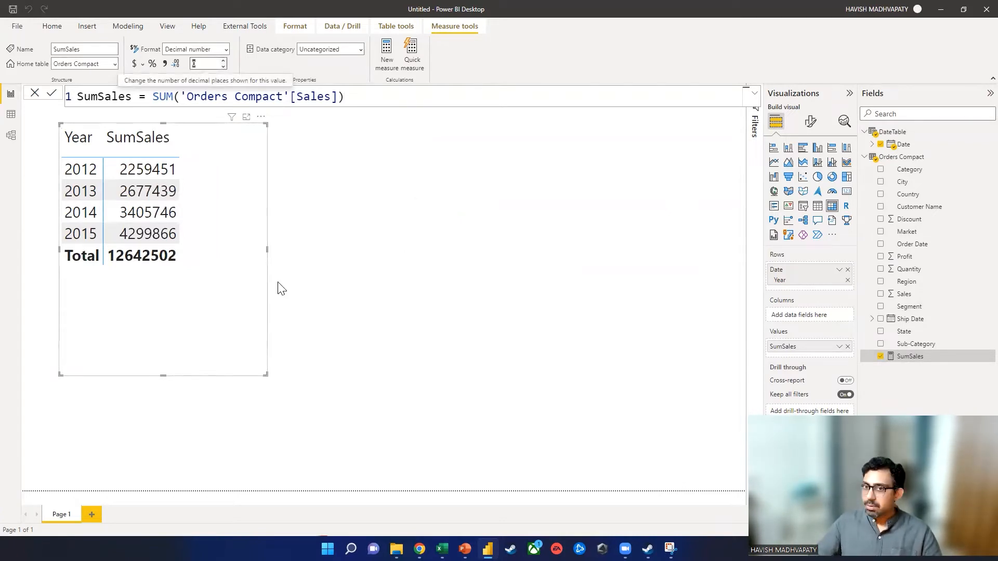
{"action": "left_click", "coordinate": [52, 26]}
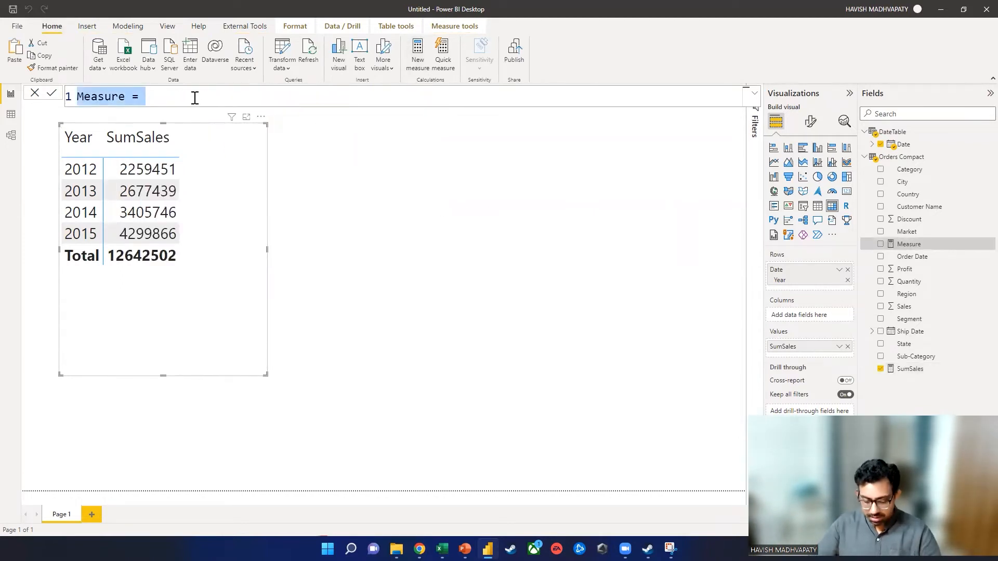
Begin the CAGR measure with a Start_Date variable declaration
{"action": "type", "text": "CAGR ="}
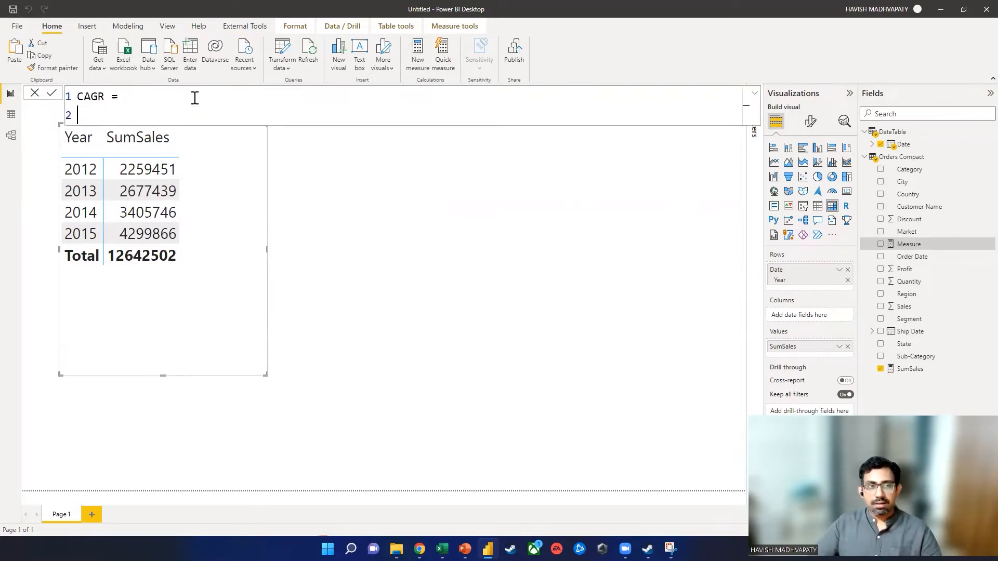
{"action": "type", "text": "VAR"}
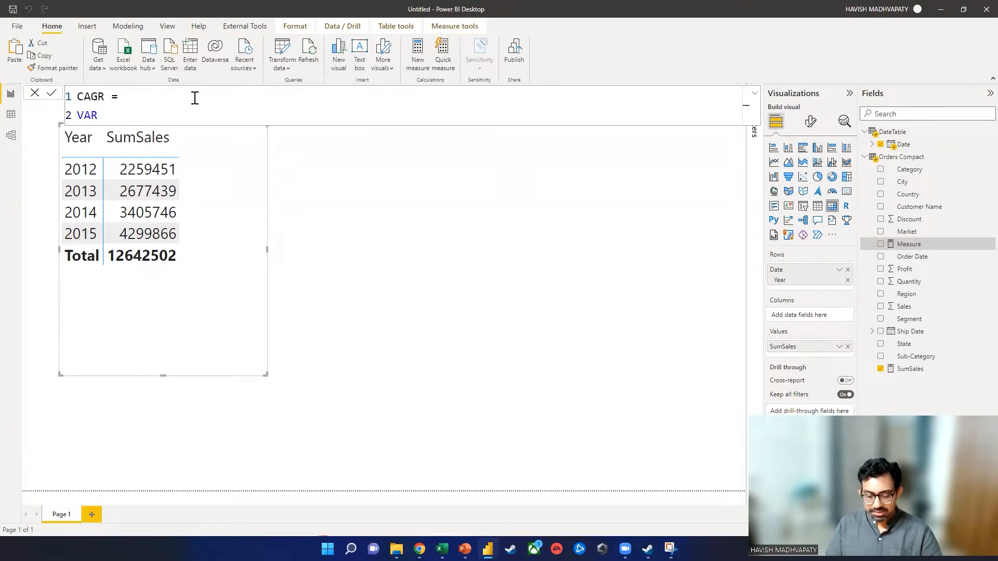
{"action": "type", "text": "Start"}
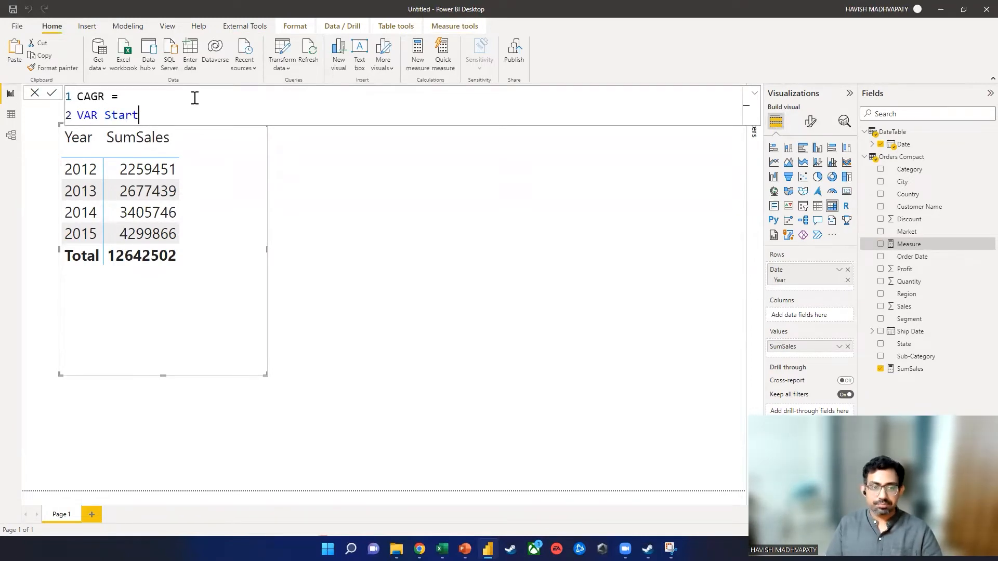
{"action": "type", "text": "="}
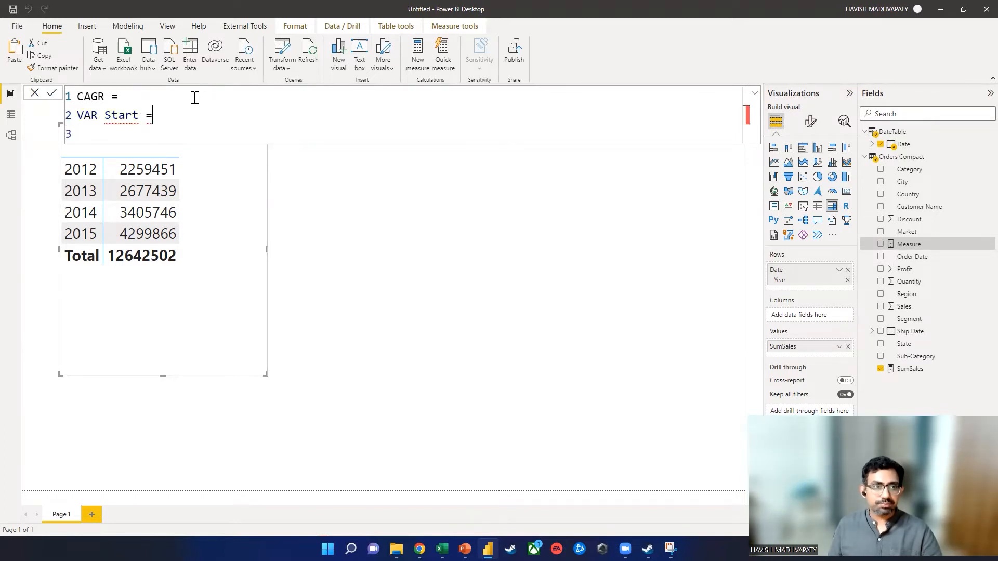
{"action": "type", "text": "_D"}
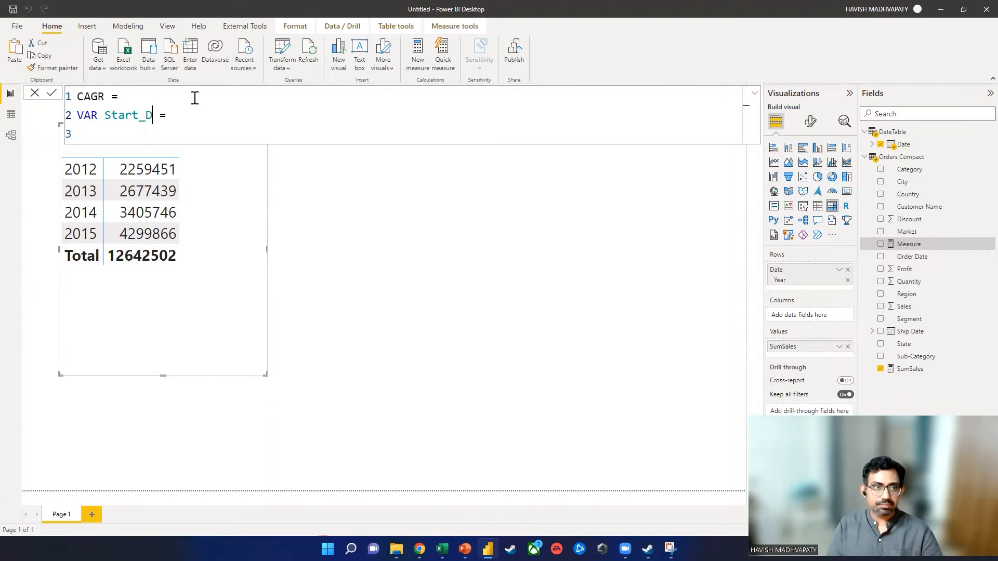
{"action": "type", "text": "ate"}
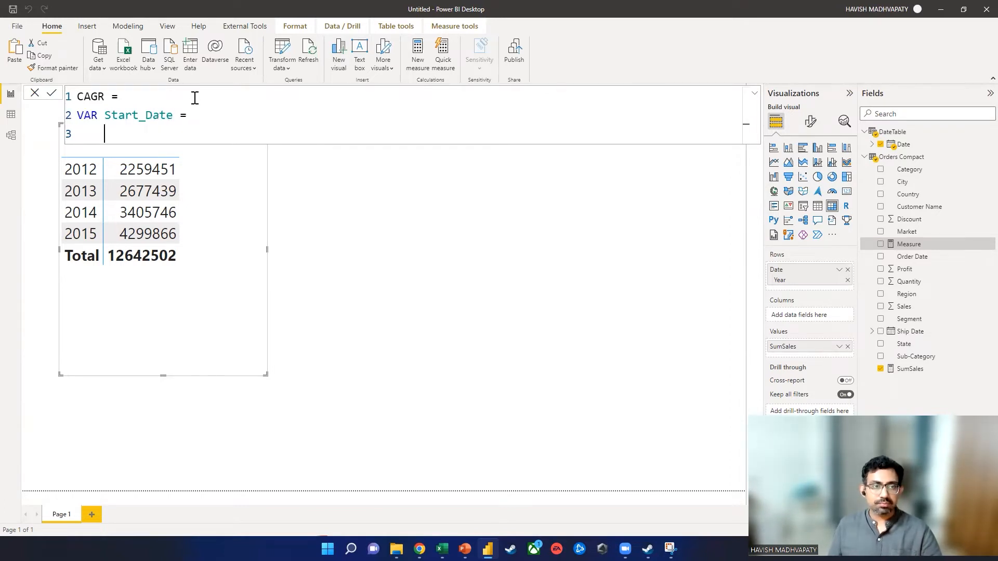
Define Start_Date as CALCULATE([SumSales], FILTER('Orders Compact', date…))
{"action": "type", "text": "cal"}
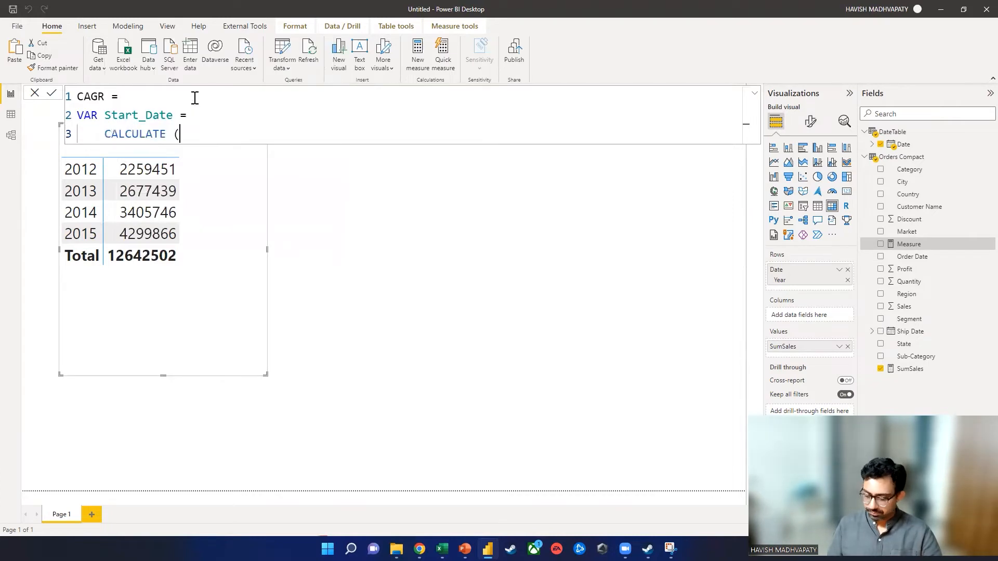
{"action": "type", "text": "sumsa"}
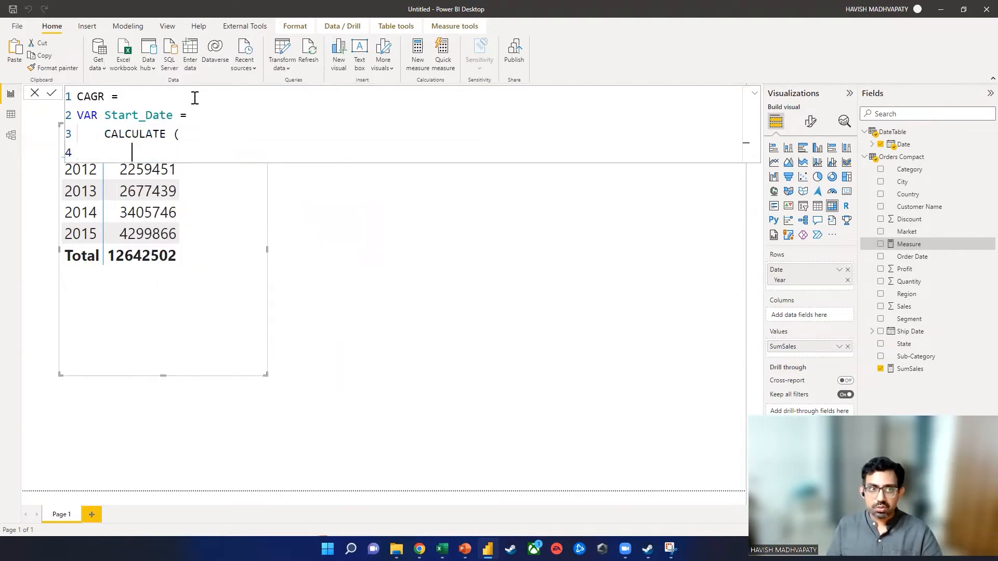
{"action": "type", "text": "sumsal"}
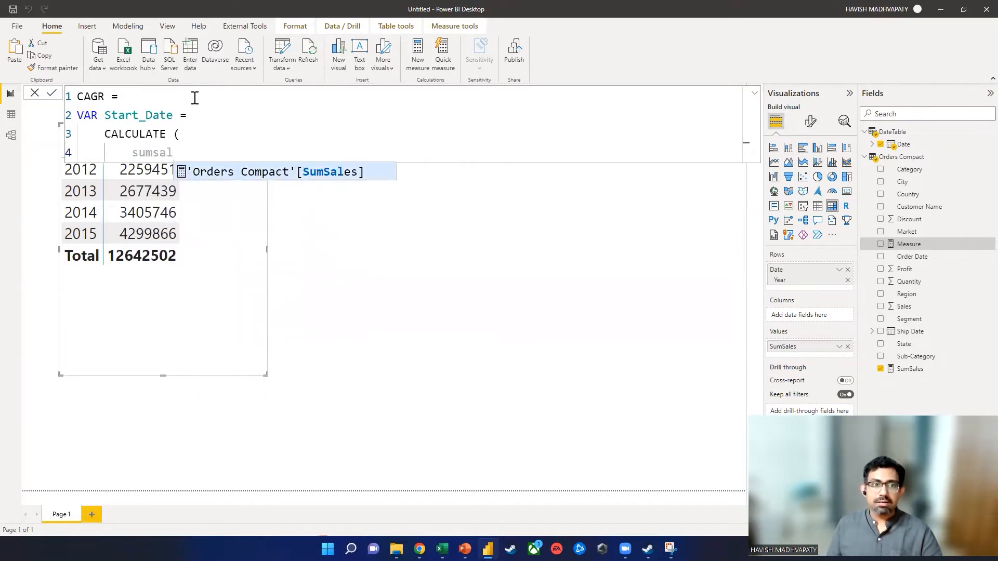
{"action": "key", "text": "Tab"}
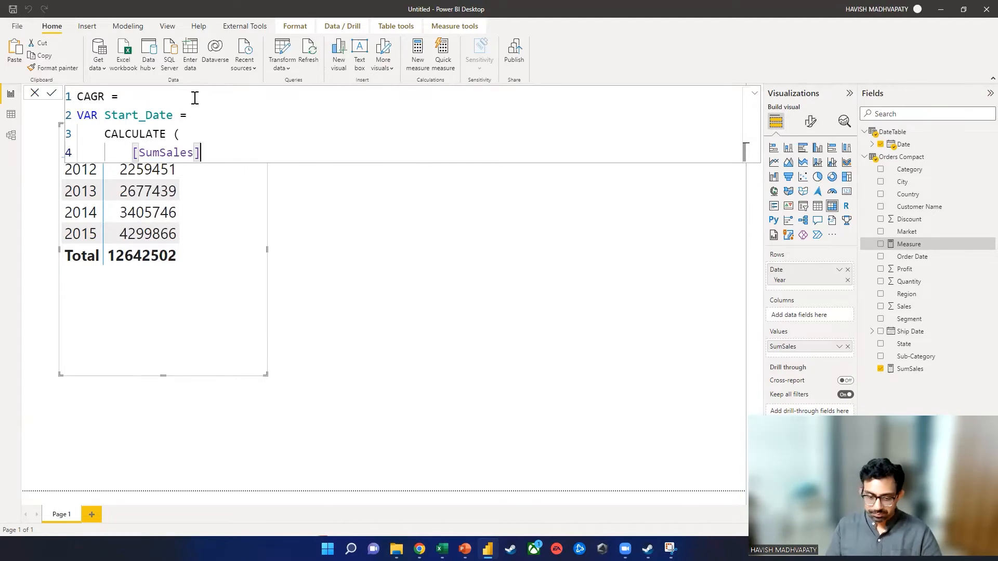
{"action": "type", "text": "filt"}
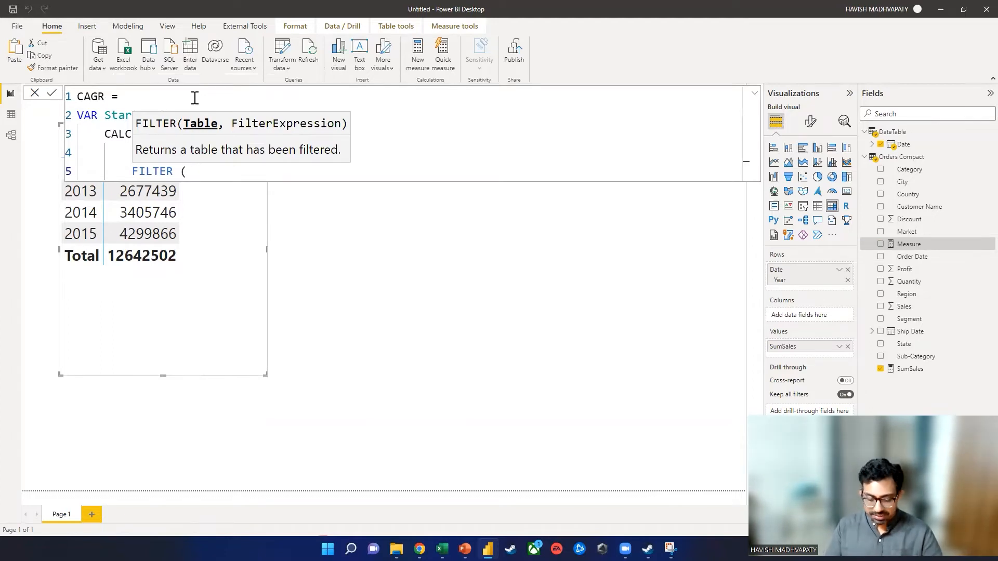
{"action": "type", "text": "'Orders Compact'"}
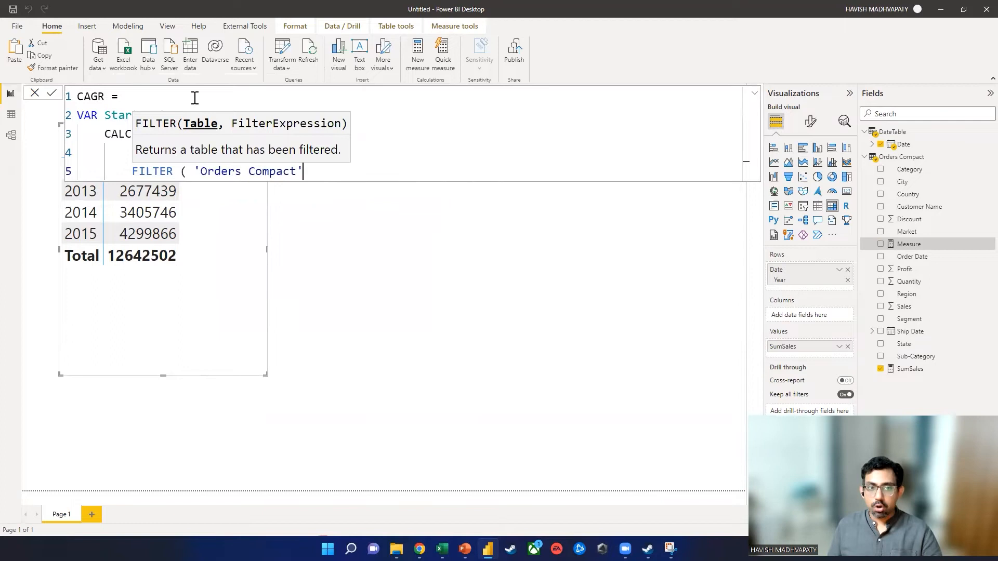
{"action": "type", "text": ","}
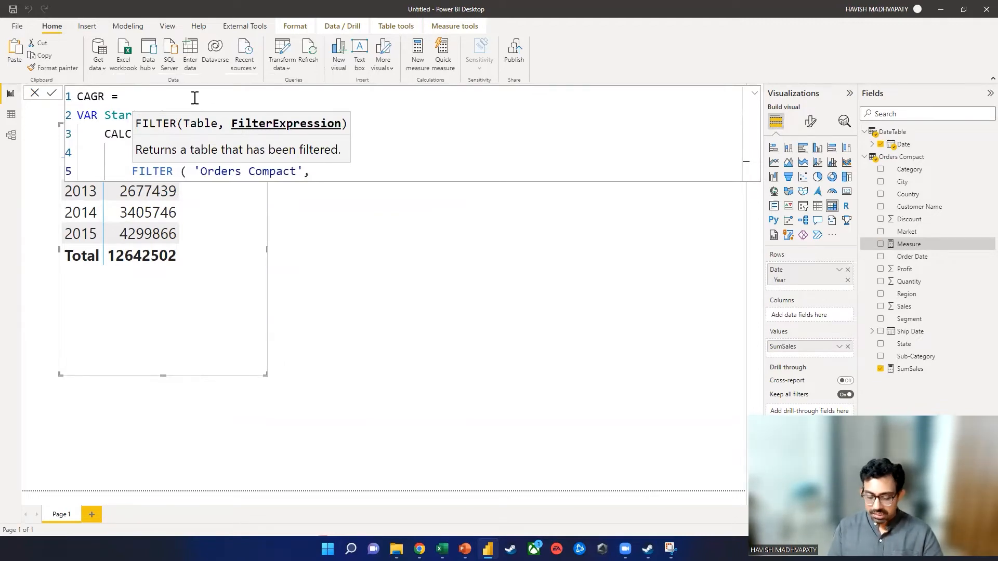
{"action": "type", "text": "date"}
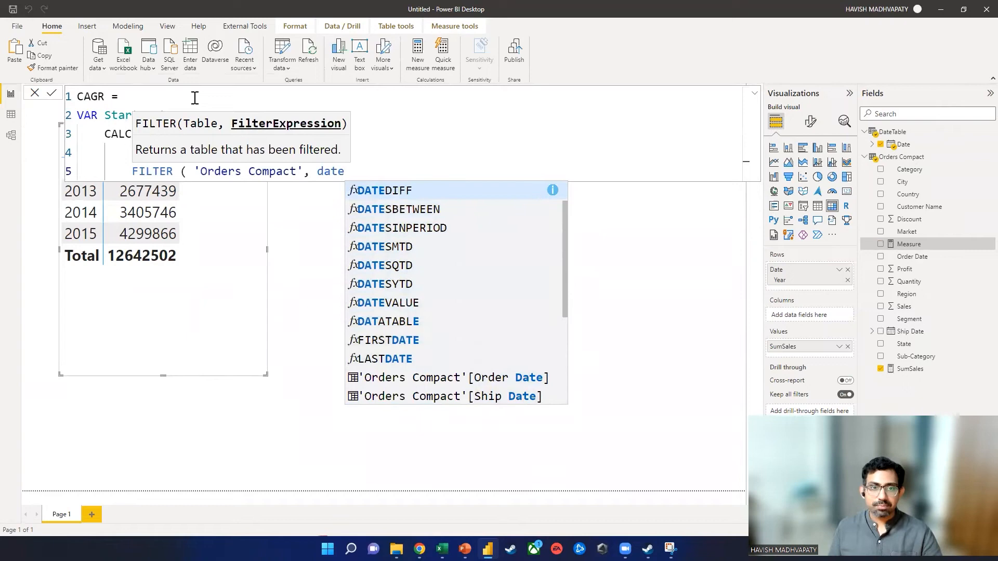
{"action": "scroll", "scroll_direction": "down", "scroll_amount": 3}
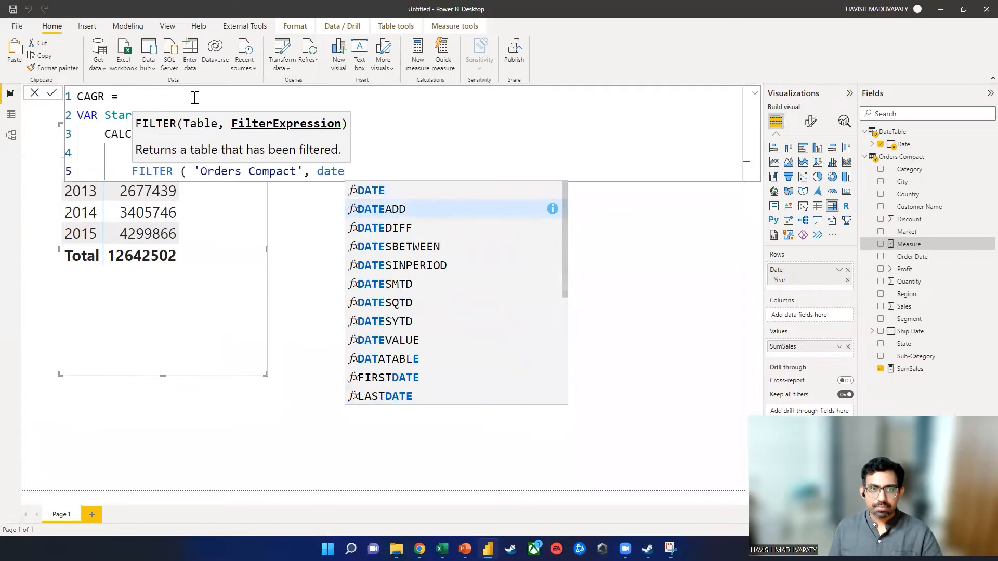
{"action": "mouse_move", "coordinate": [657, 295]}
{"action": "type", "text": "))"}
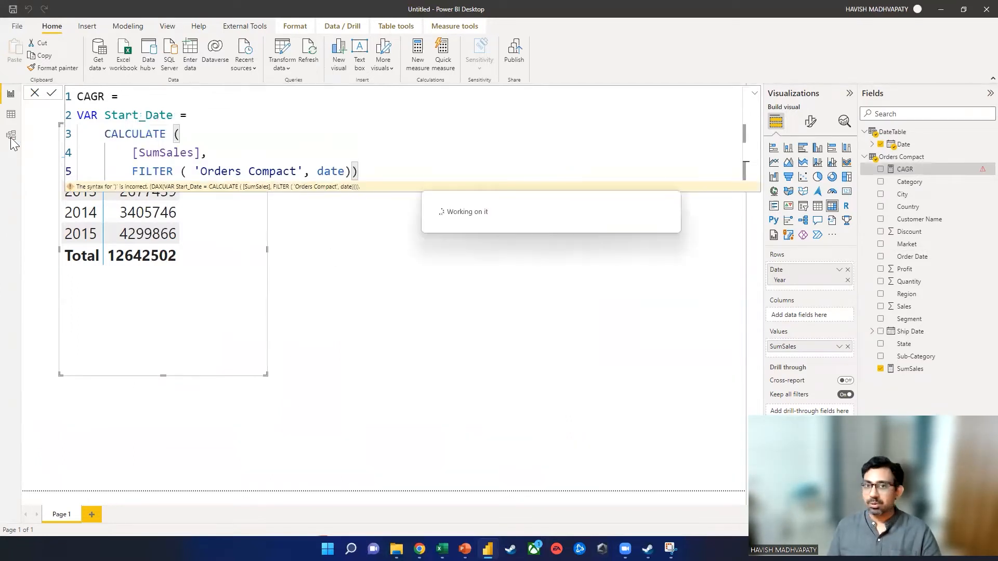
Rework the Start_Date filter to use DateTable with DateTable[Date].[Year] =
{"action": "left_click", "coordinate": [10, 135]}
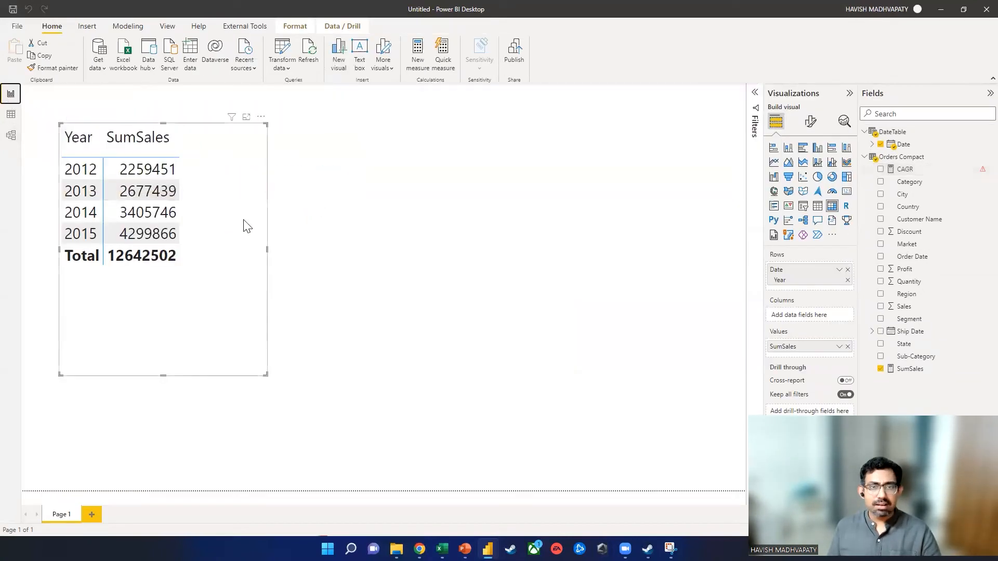
{"action": "left_click", "coordinate": [904, 169]}
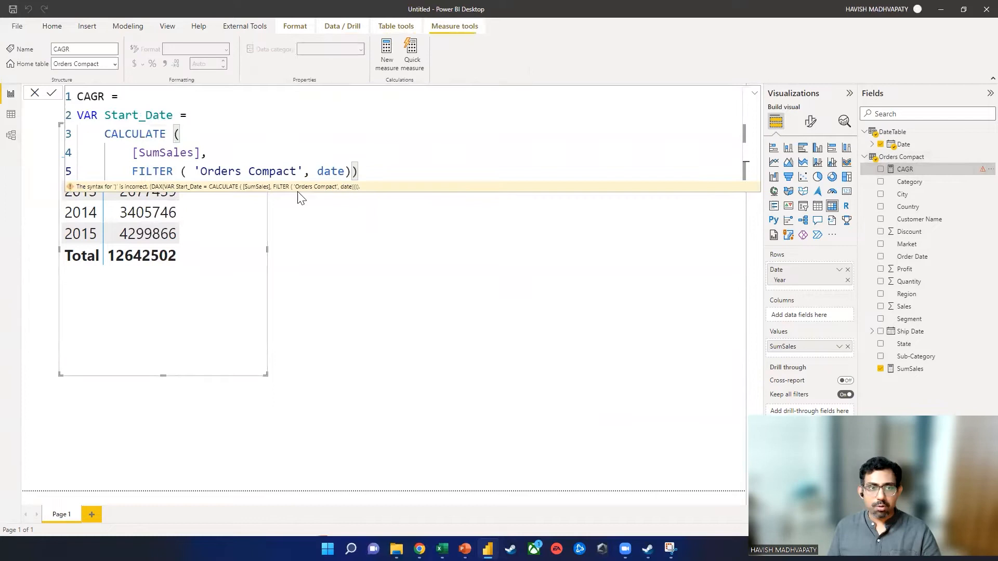
{"action": "key", "text": "Backspace"}
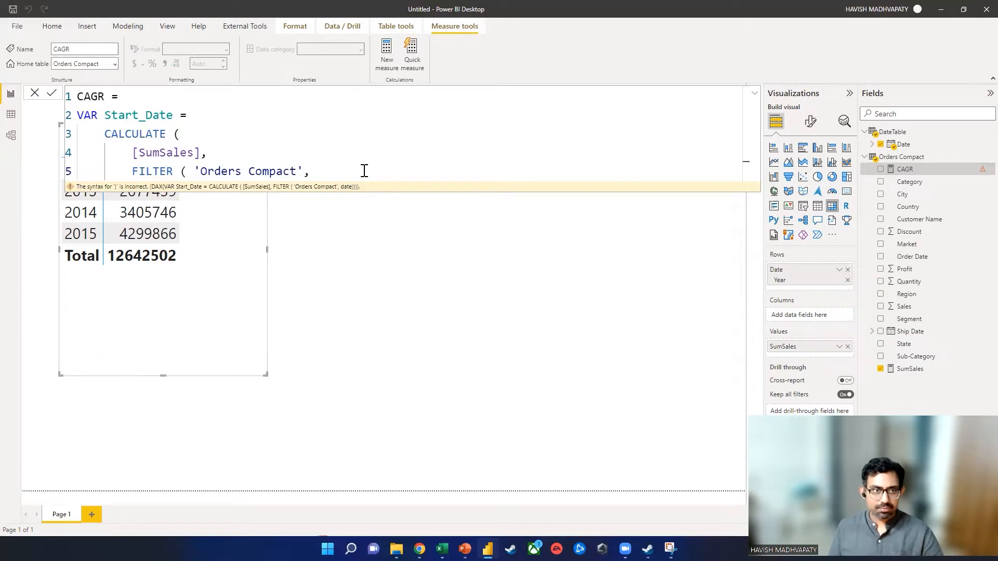
{"action": "double_click", "coordinate": [247, 172]}
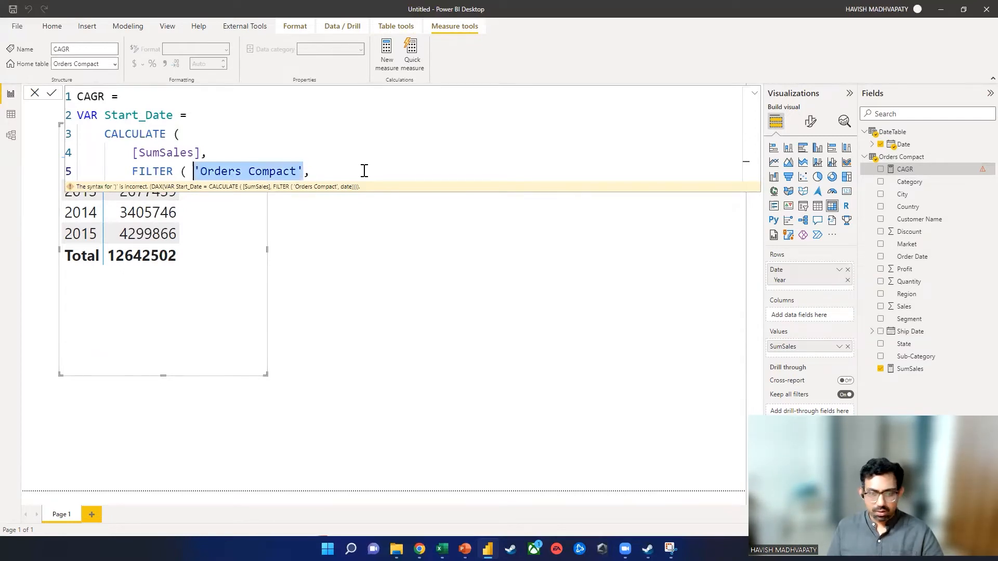
{"action": "type", "text": "date,"}
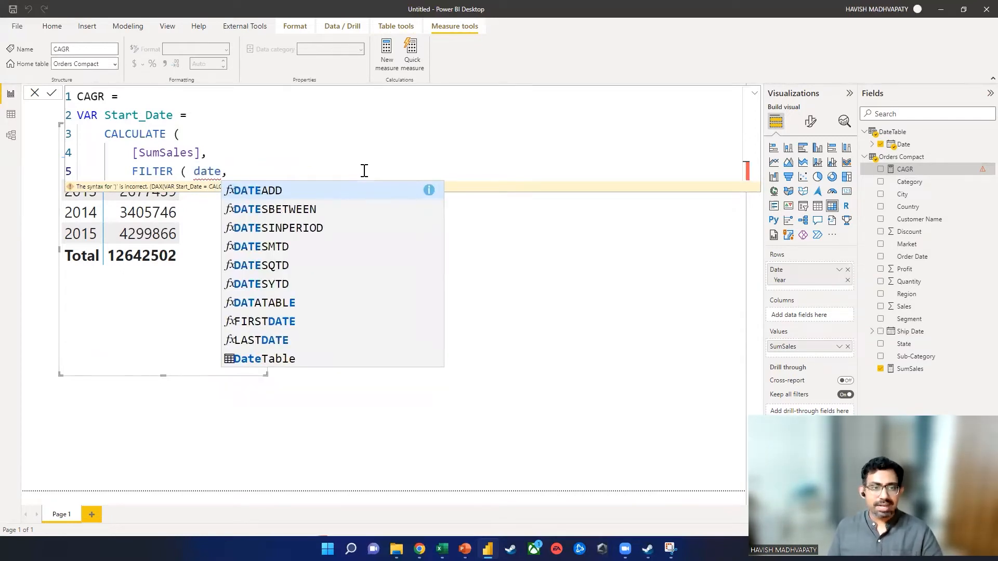
{"action": "type", "text": "DateTable"}
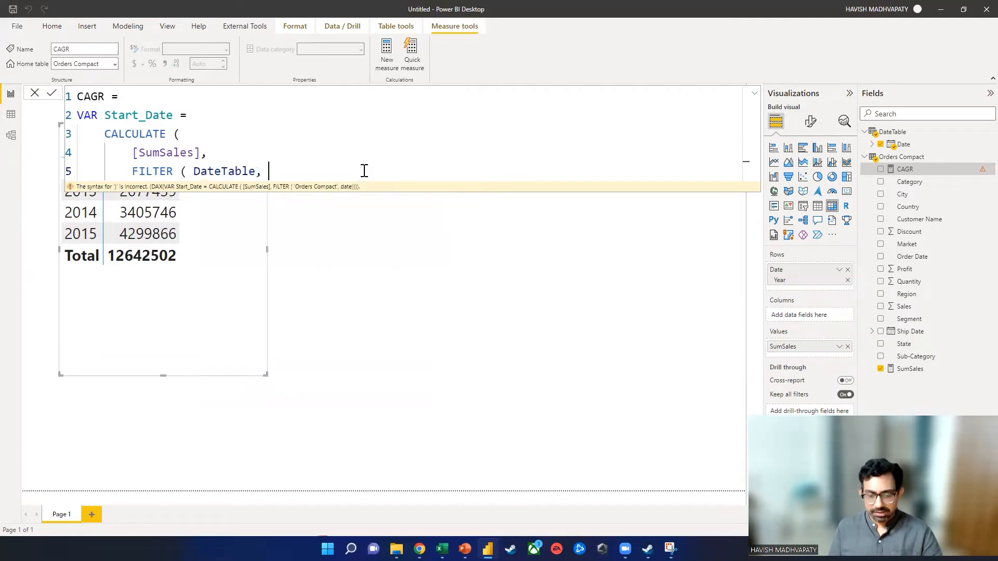
{"action": "type", "text": "date"}
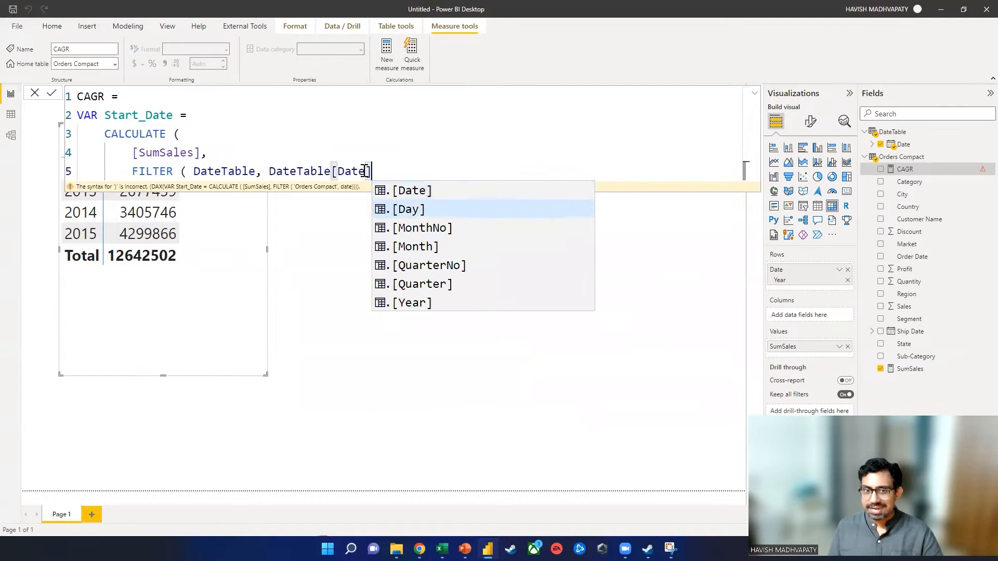
{"action": "type", "text": ".[Year] ="}
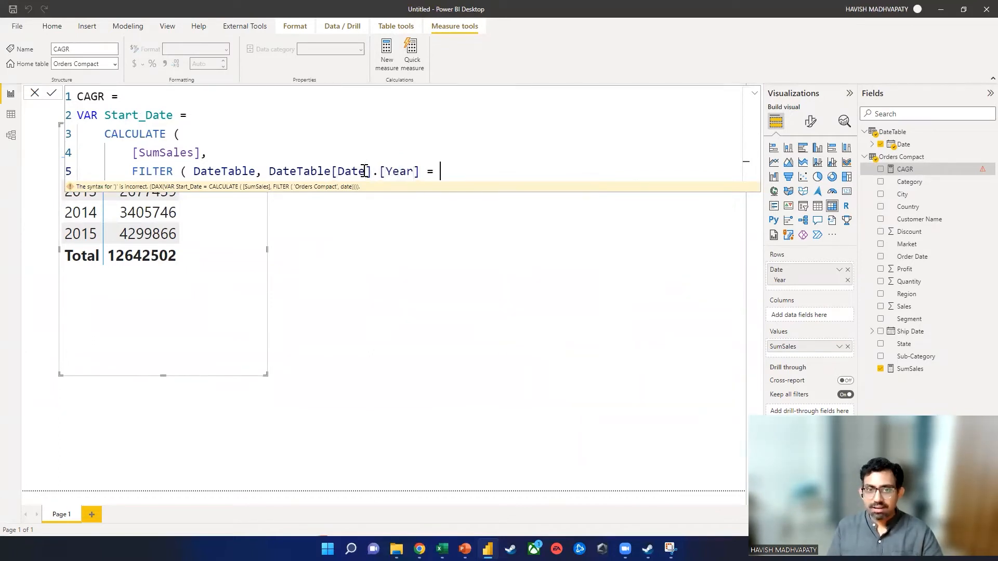
Complete the filter with MIN(DateTable[Date].[Year]) and add RETURN Start_Date
{"action": "type", "text": "mi"}
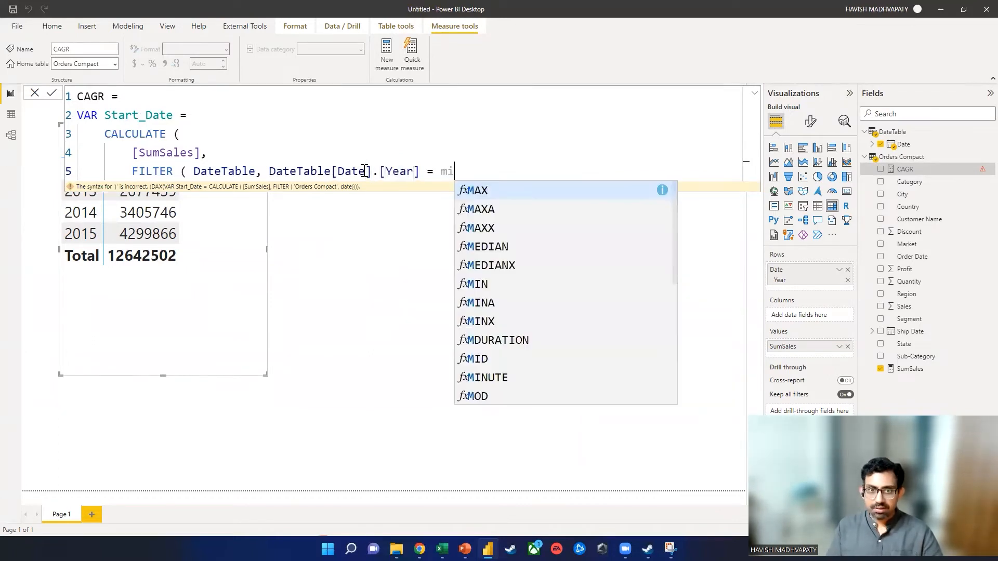
{"action": "type", "text": "N ("}
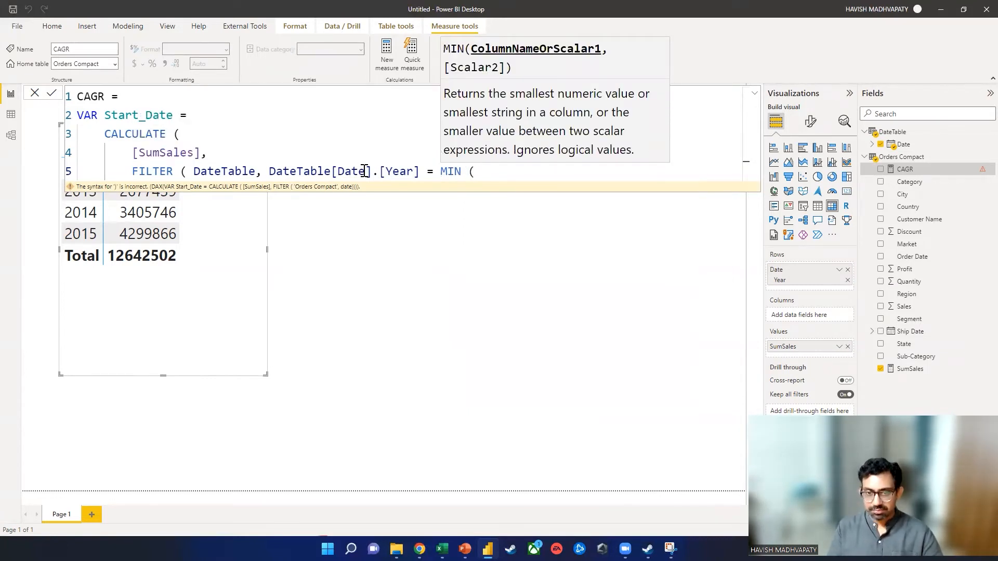
{"action": "type", "text": "date"}
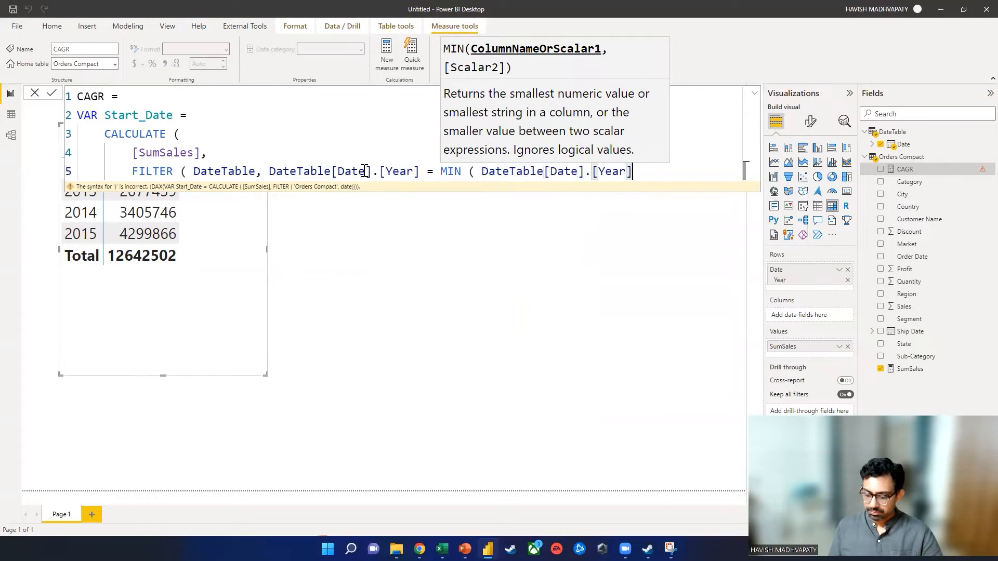
{"action": "type", "text": ") )"}
{"action": "type", "text": ")"}
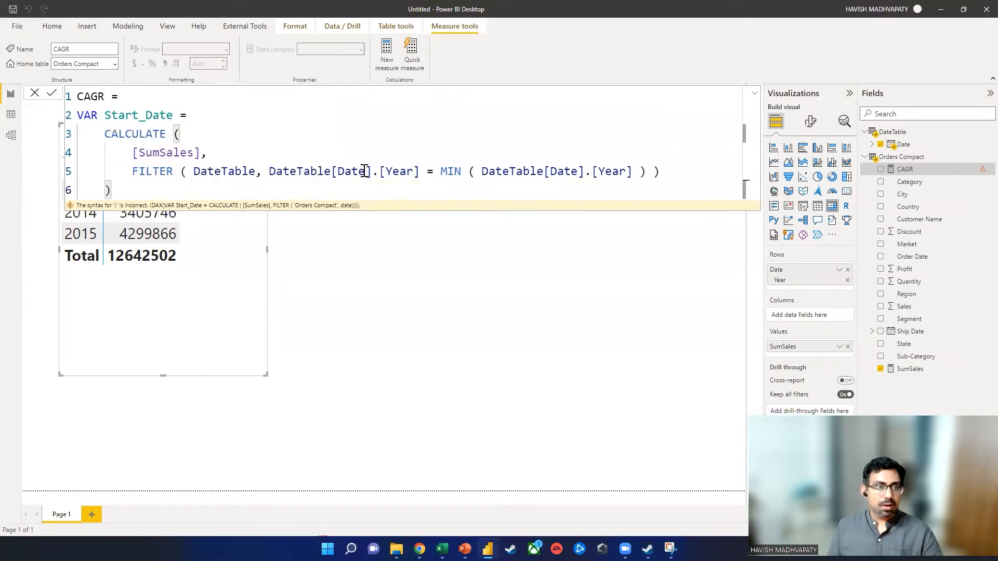
{"action": "key", "text": "enter"}
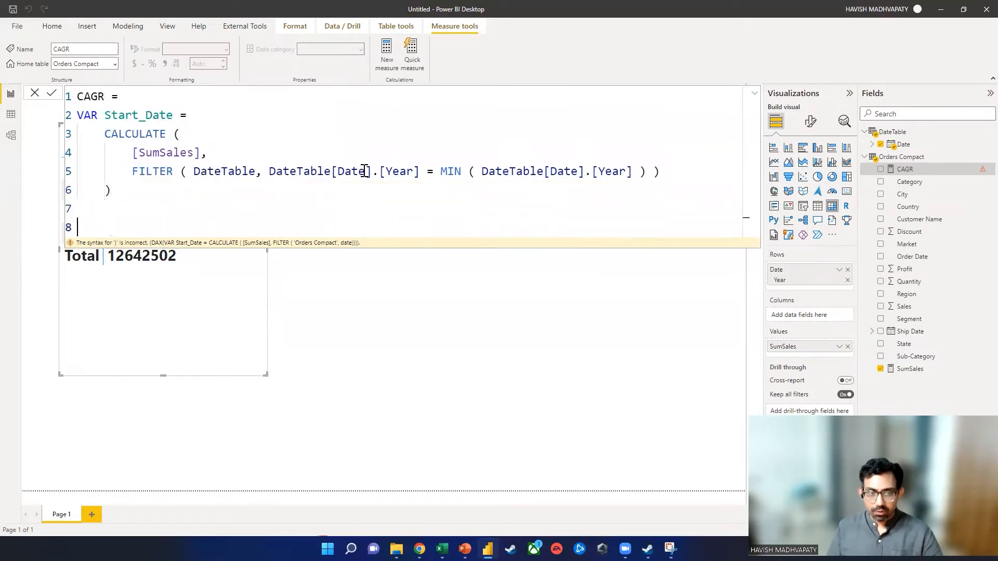
{"action": "type", "text": "RETURN"}
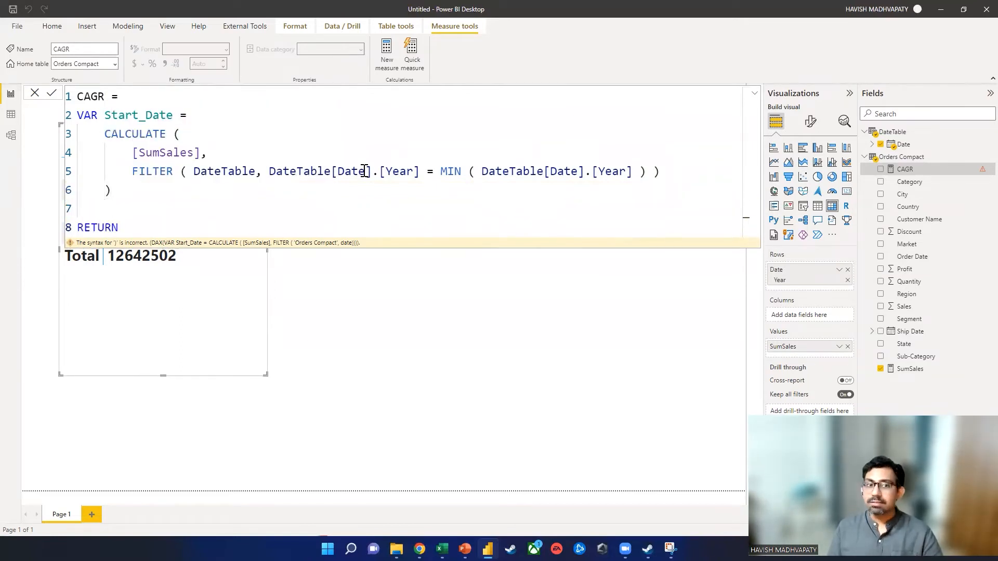
{"action": "key", "text": "Enter"}
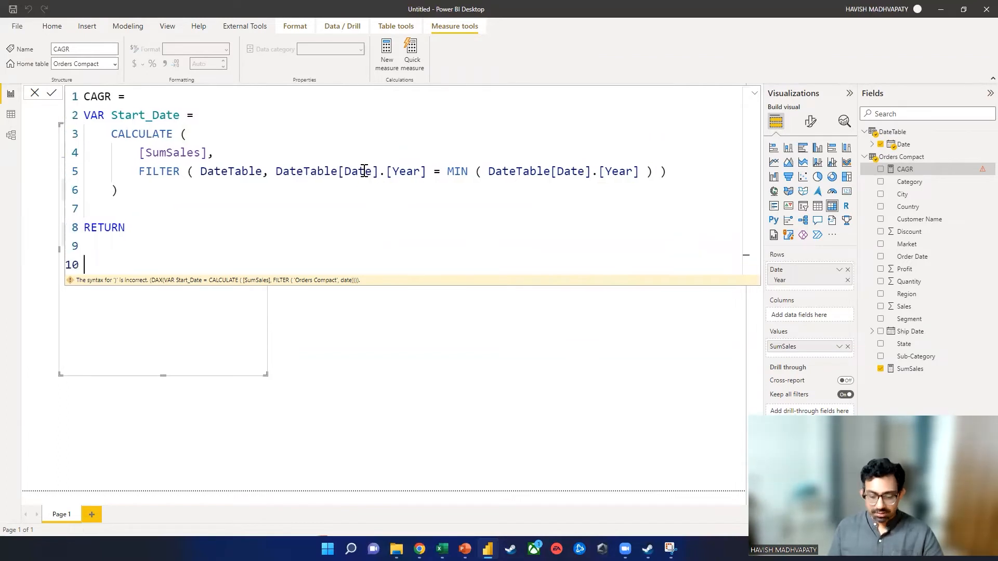
{"action": "type", "text": "Start_Dat"}
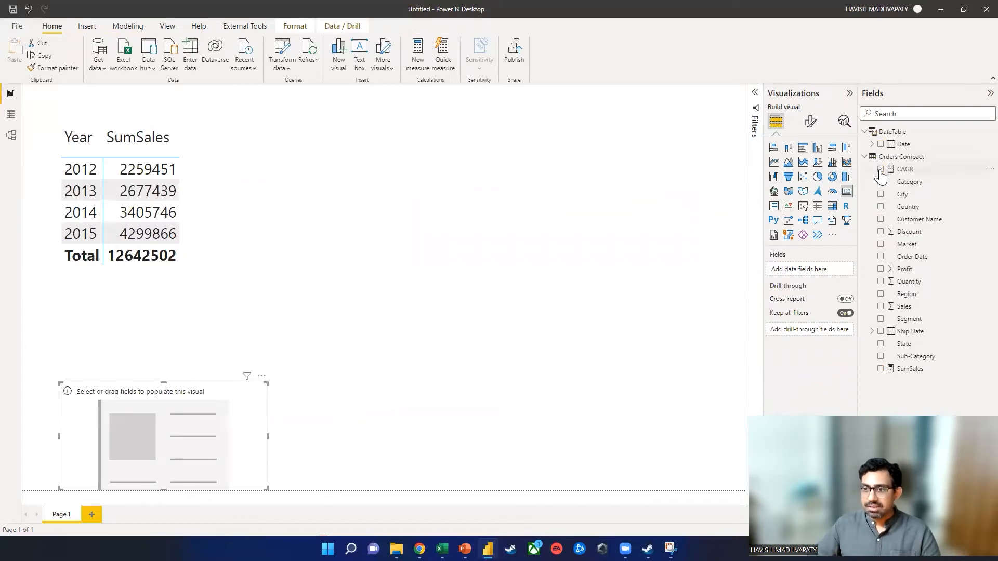
Show the CAGR measure in the card (2.26M) and reopen its formula for editing
{"action": "left_click", "coordinate": [881, 168]}
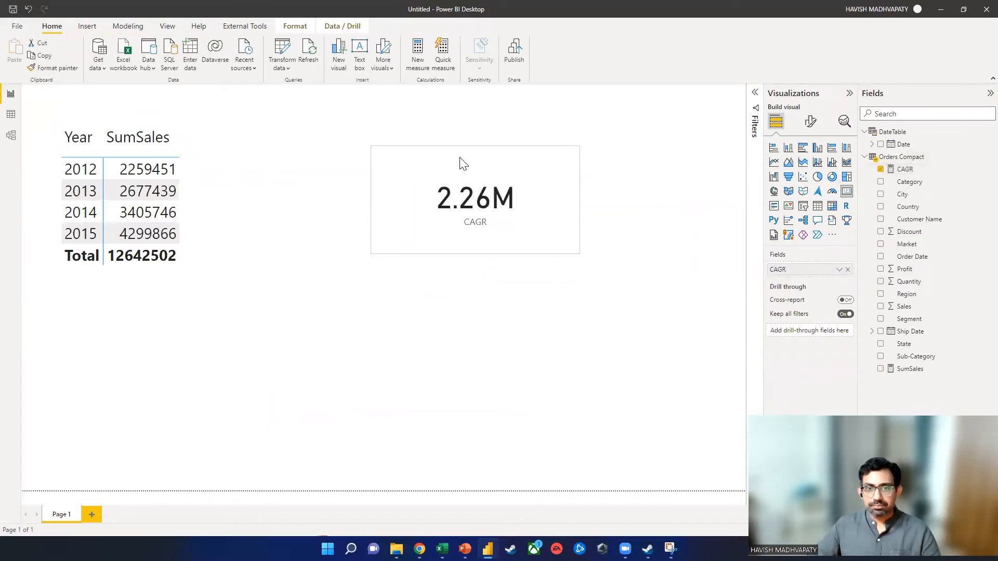
{"action": "left_click", "coordinate": [475, 199]}
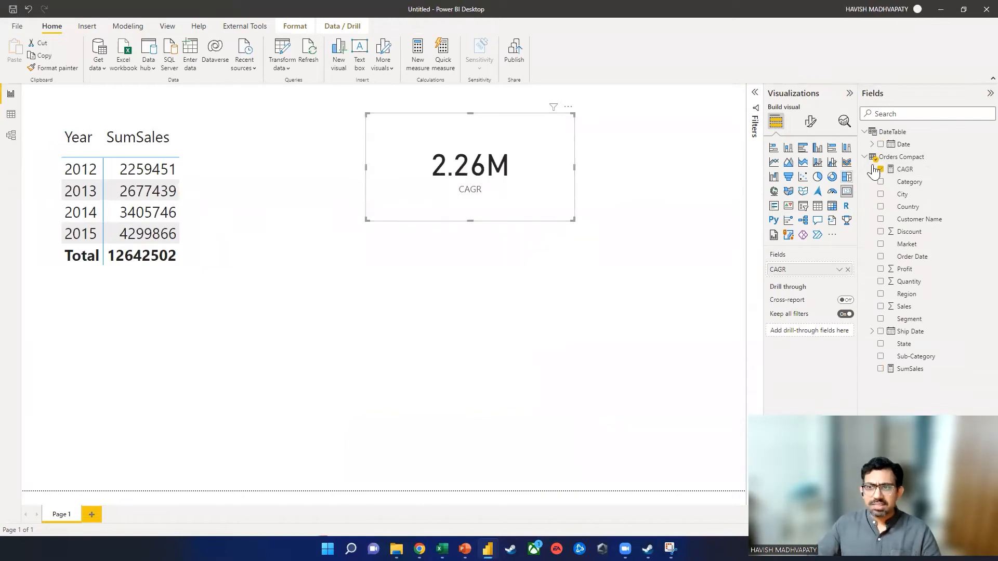
{"action": "double_click", "coordinate": [904, 168]}
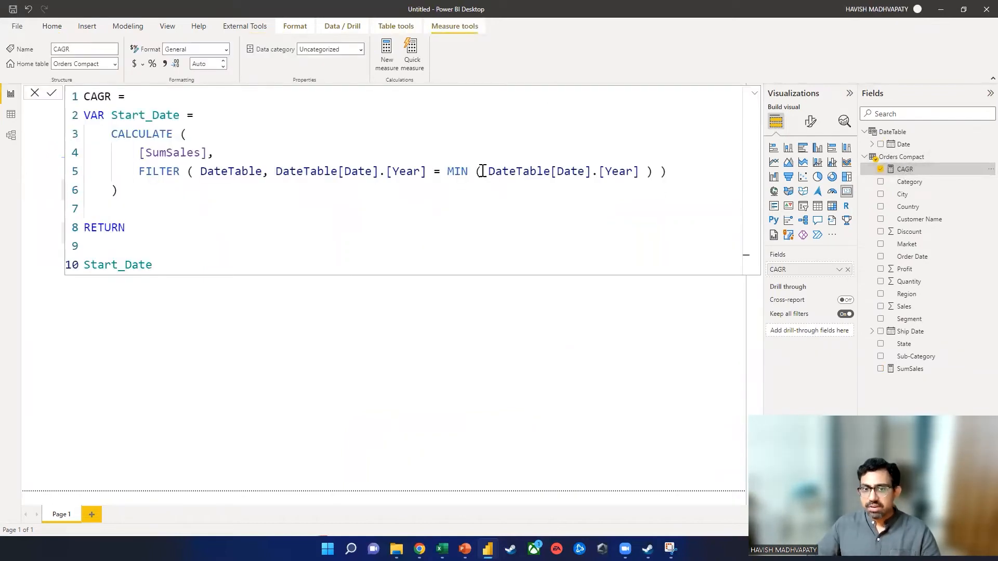
Add an End_Date variable filtering DateTable to the MAX year, keeping MIN for Start_Date
{"action": "type", "text": "MAX"}
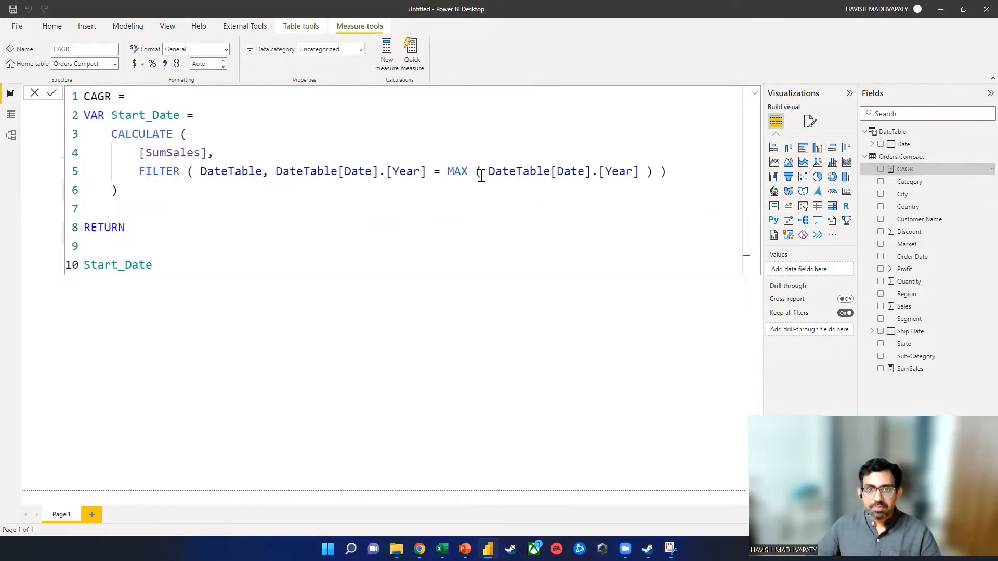
{"action": "type", "text": "Min"}
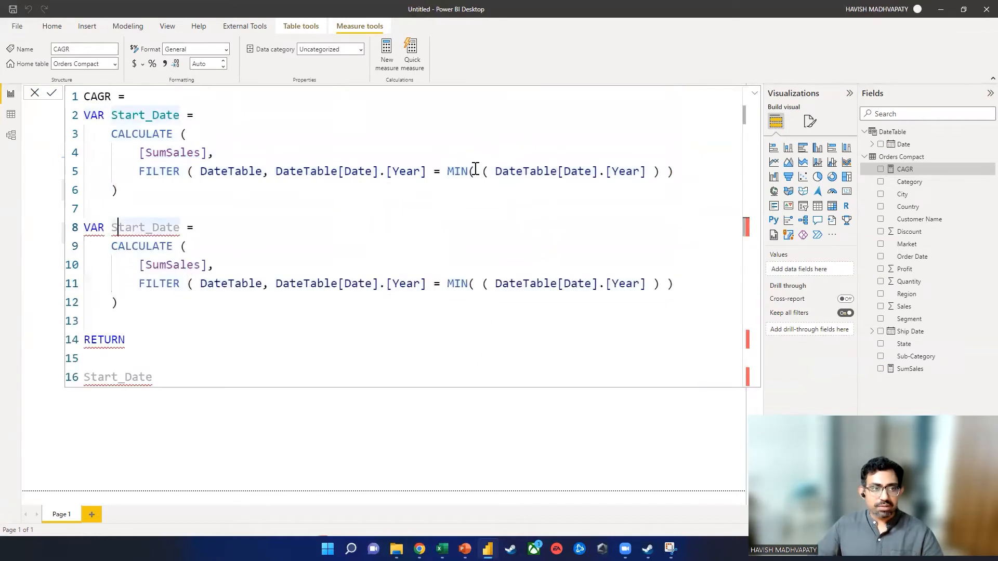
{"action": "double_click", "coordinate": [127, 228]}
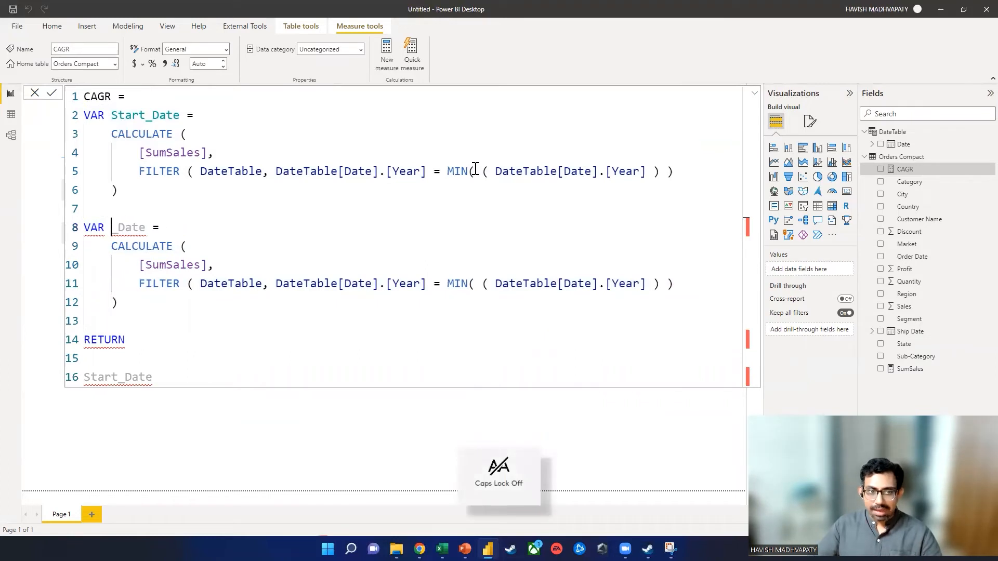
{"action": "type", "text": "End_Date"}
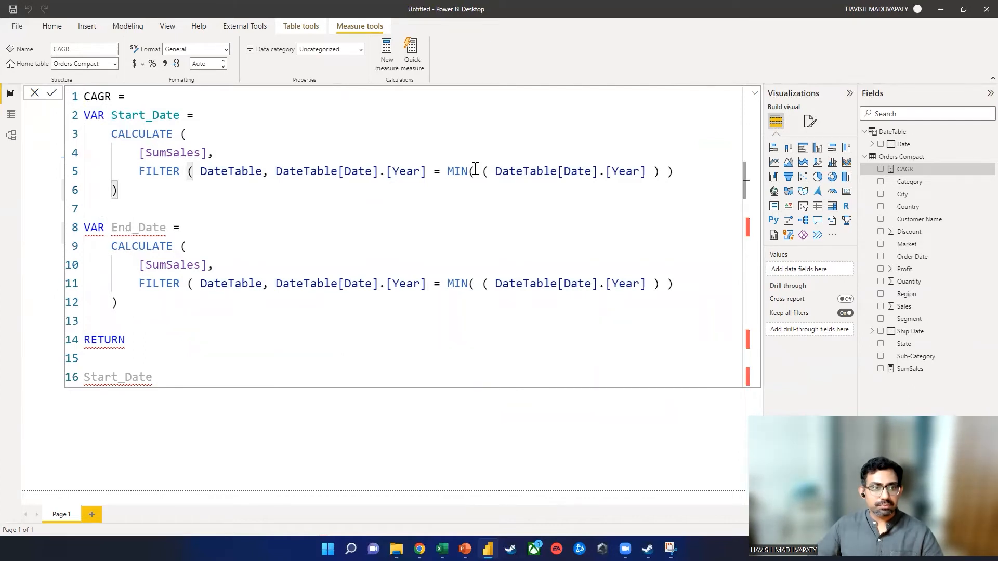
{"action": "key", "text": "enter"}
{"action": "type", "text": ")"}
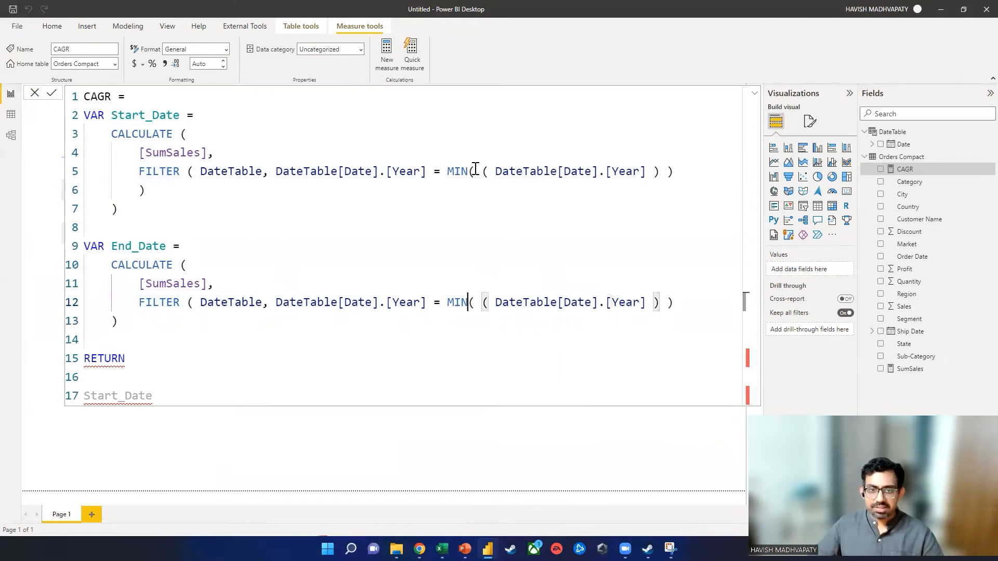
{"action": "type", "text": "MAX"}
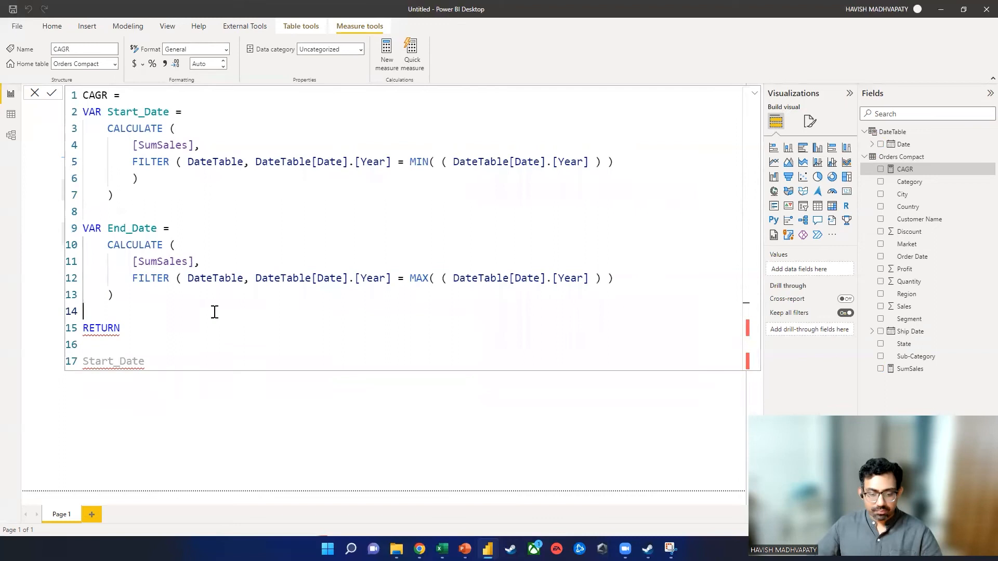
Add a No_Of_Years variable as MAX year minus MIN year of DateTable[Date]
{"action": "type", "text": "var"}
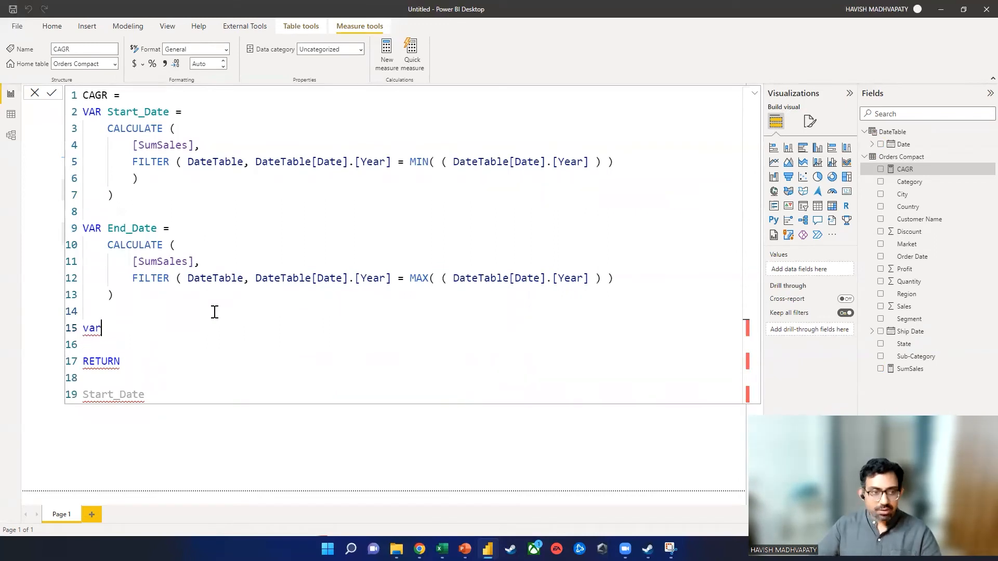
{"action": "key", "text": "capslock"}
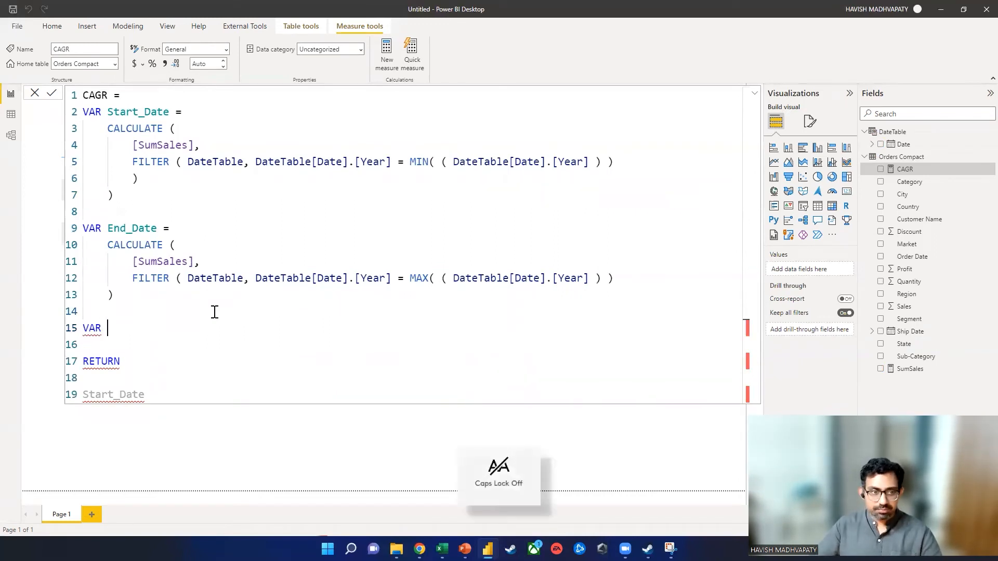
{"action": "type", "text": "No_Of_"}
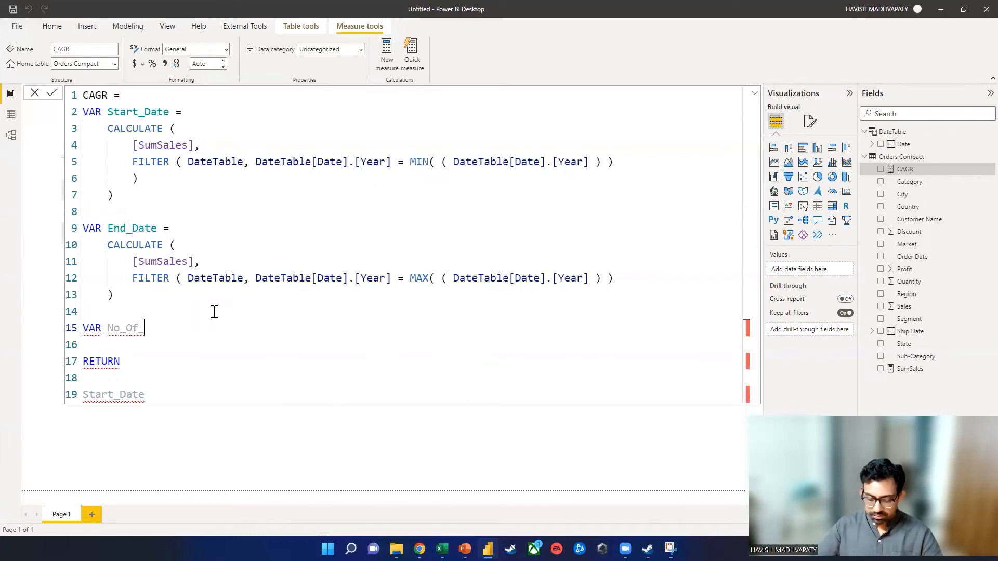
{"action": "type", "text": "years"}
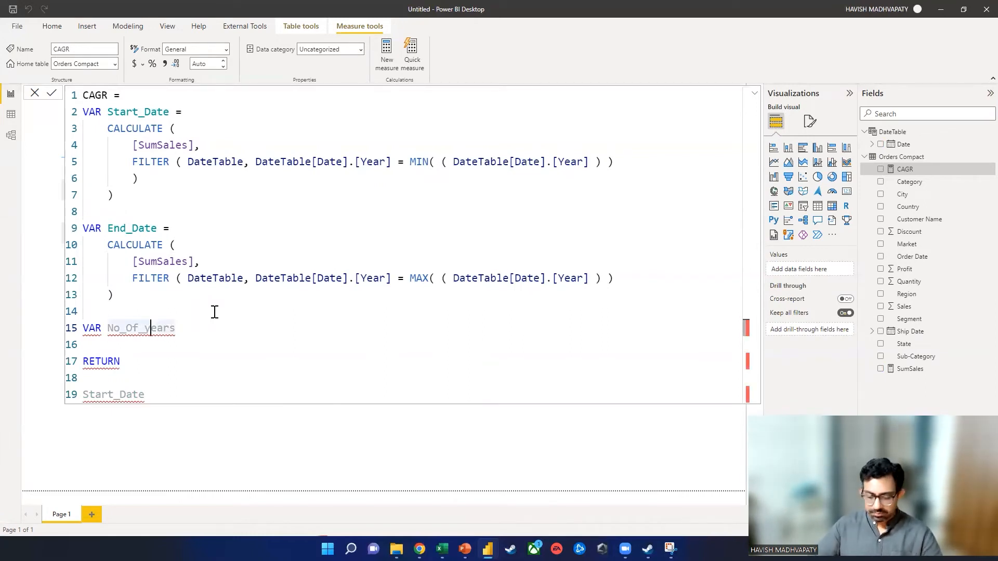
{"action": "type", "text": "="}
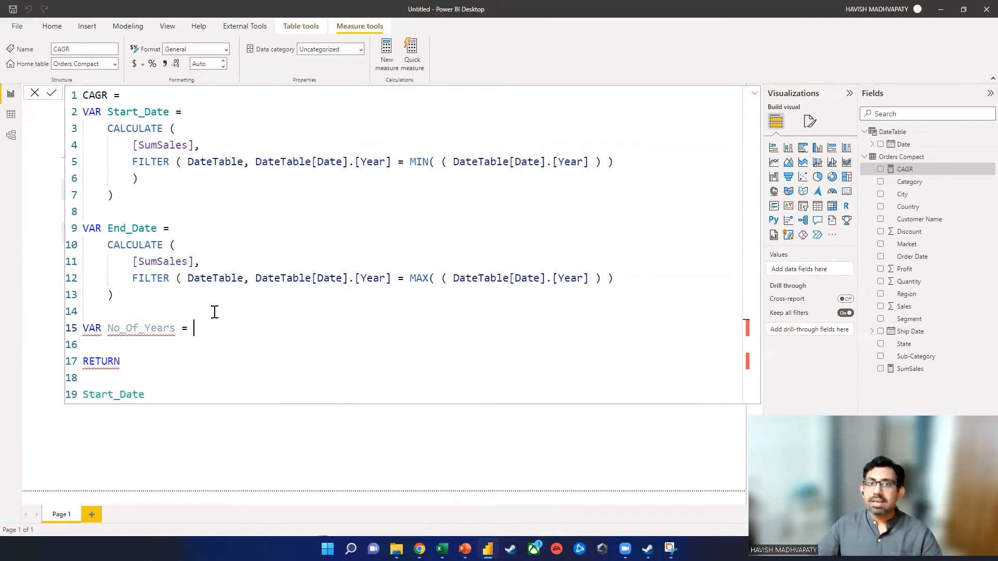
{"action": "key", "text": "enter"}
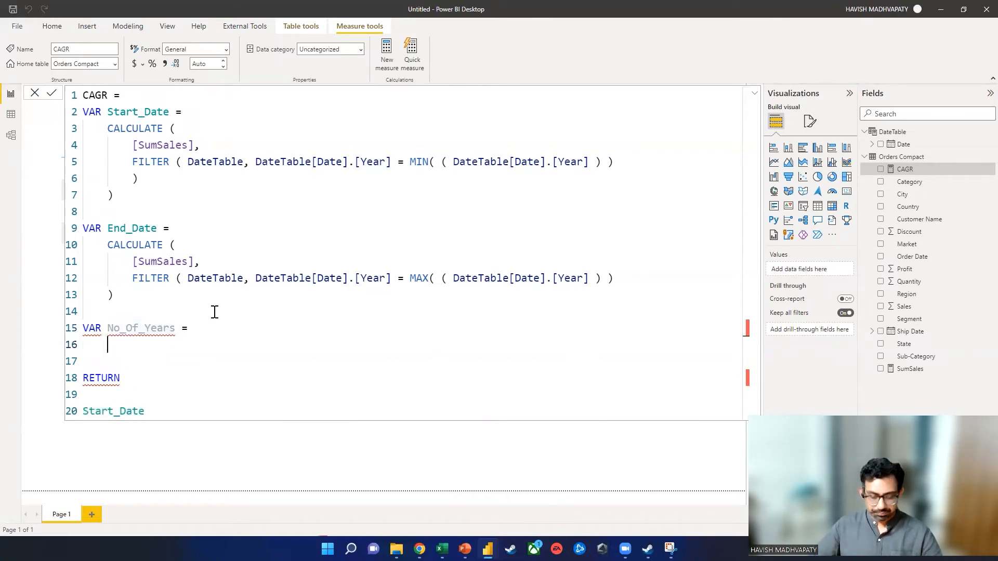
{"action": "type", "text": "MAX(date"}
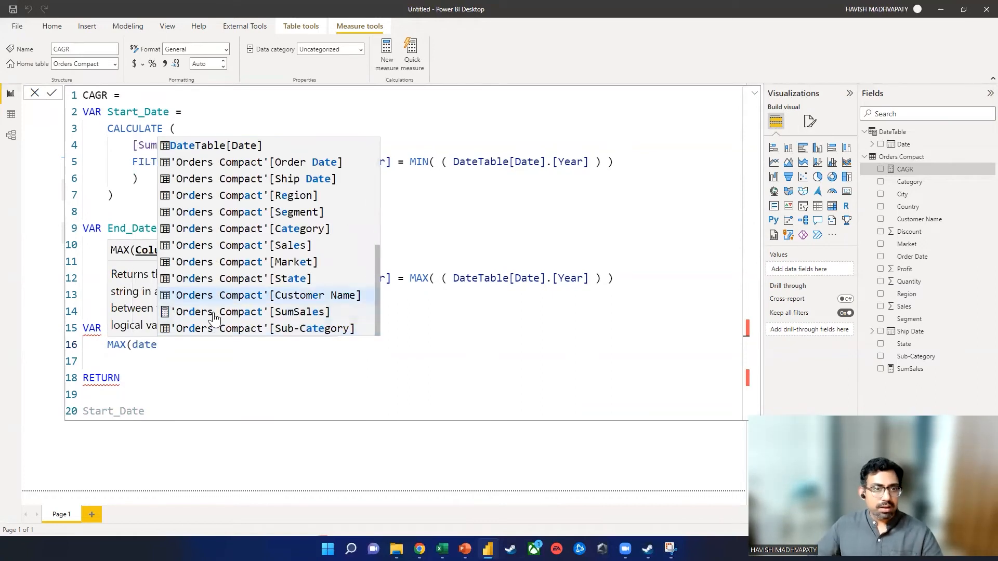
{"action": "left_click", "coordinate": [211, 146]}
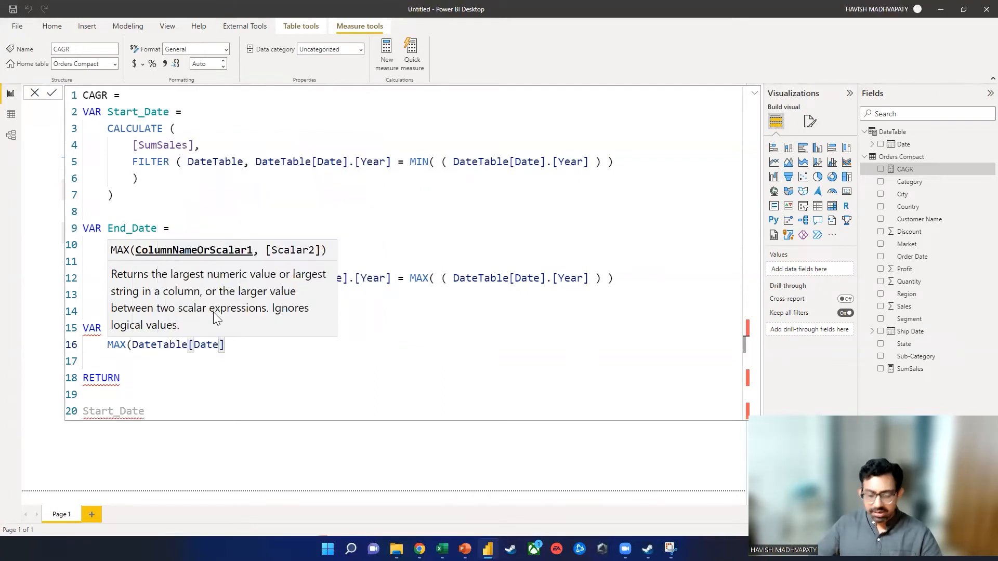
{"action": "type", "text": "."}
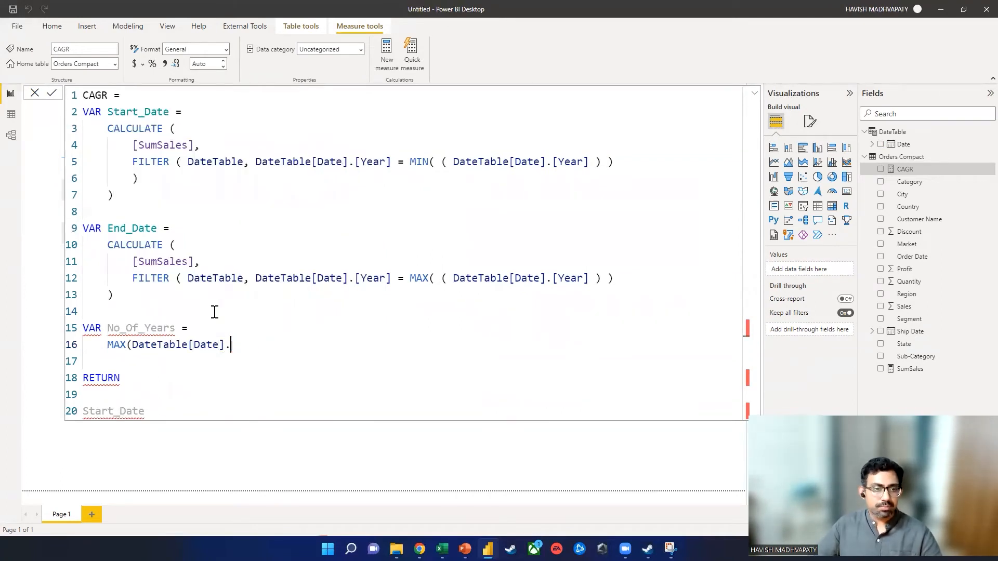
{"action": "key", "text": "Backspace"}
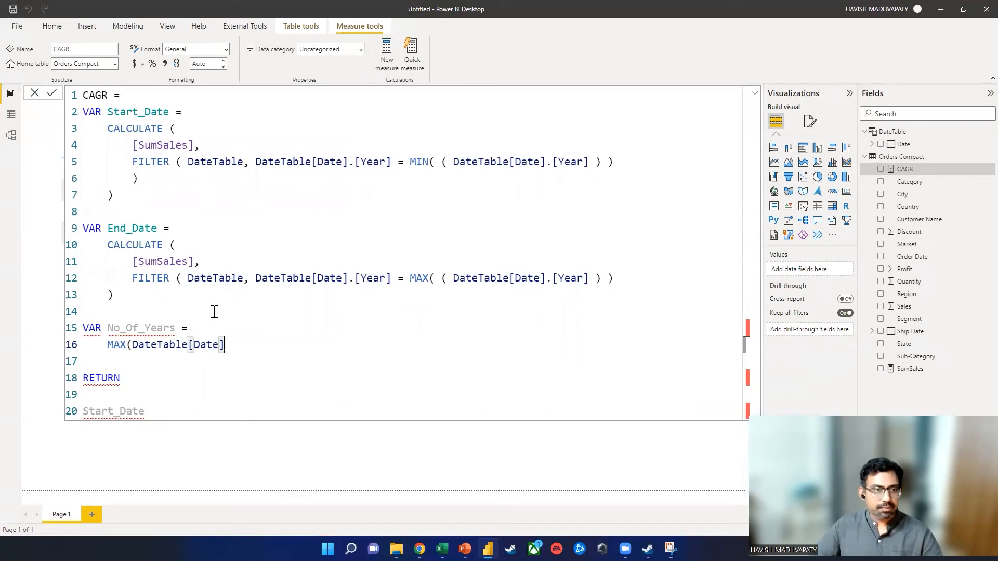
{"action": "key", "text": "backspace"}
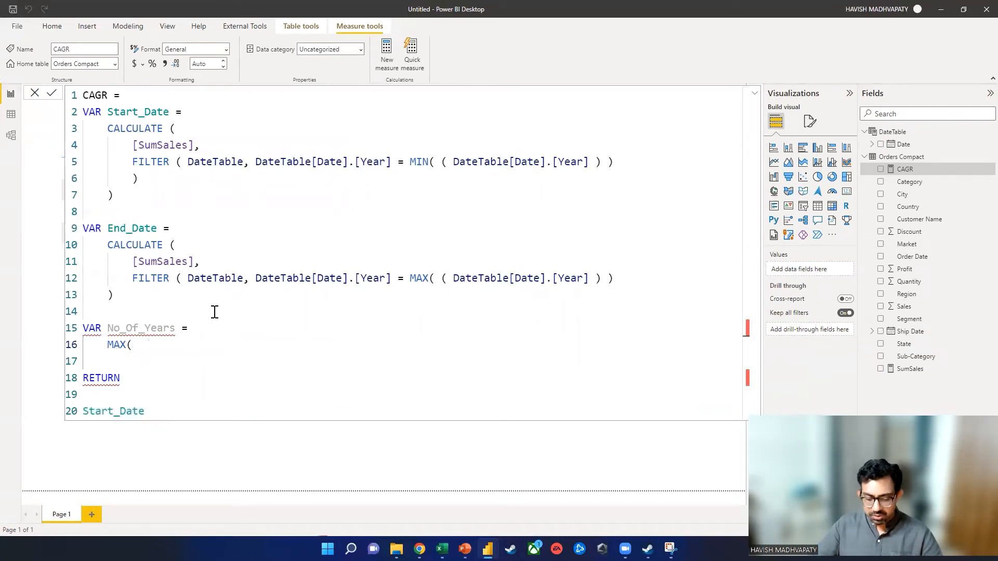
{"action": "type", "text": "date"}
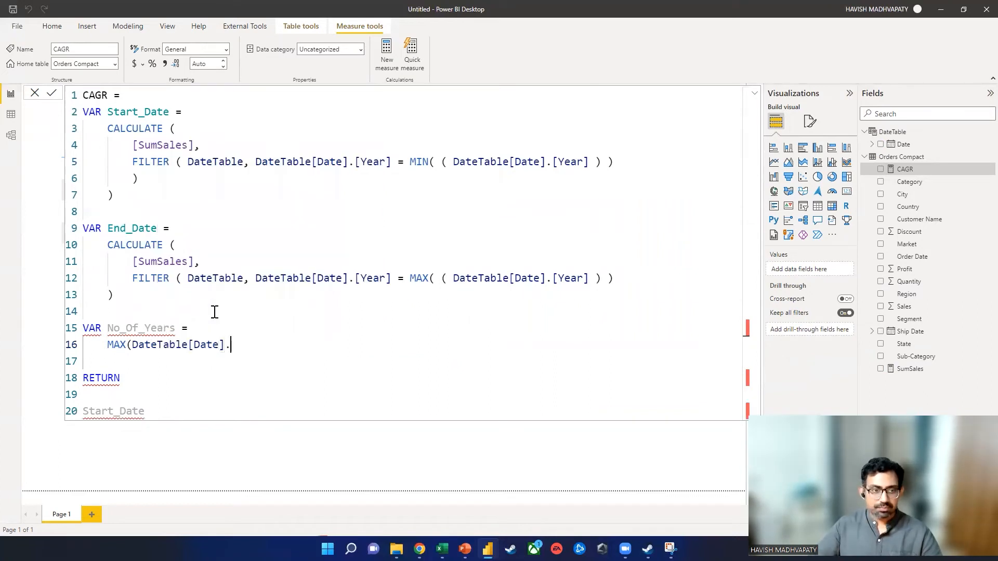
{"action": "key", "text": "Backspace"}
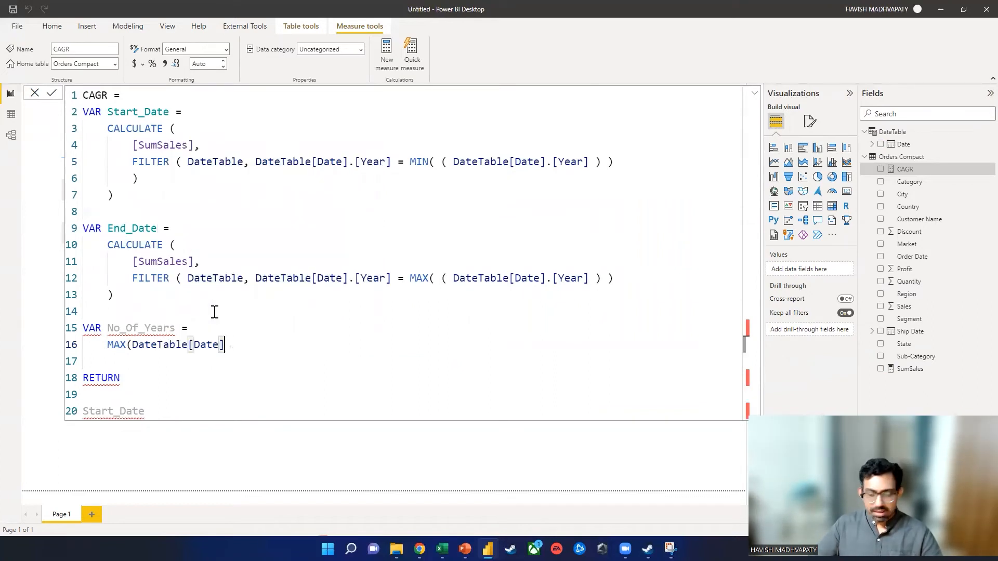
{"action": "type", "text": "year"}
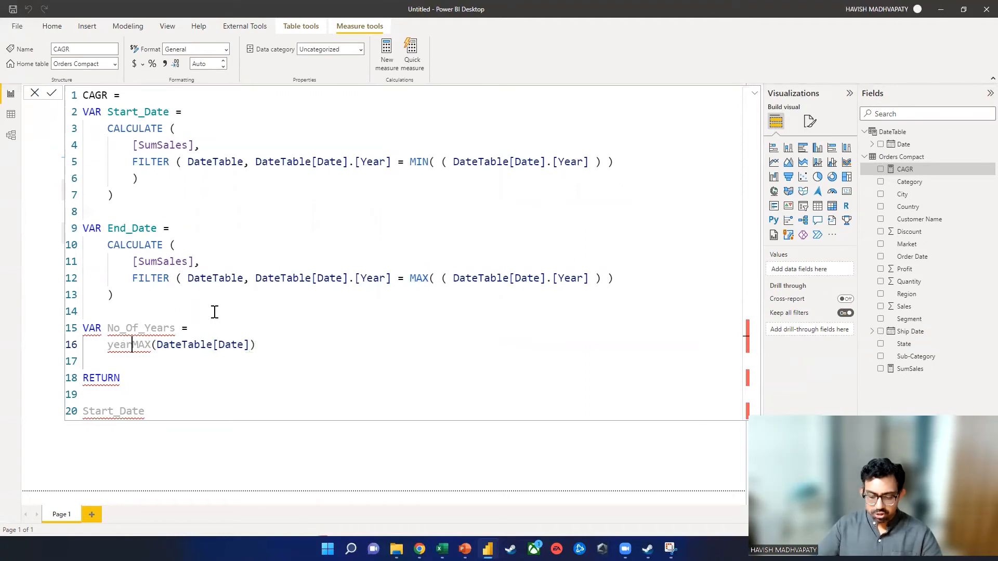
{"action": "type", "text": ") -"}
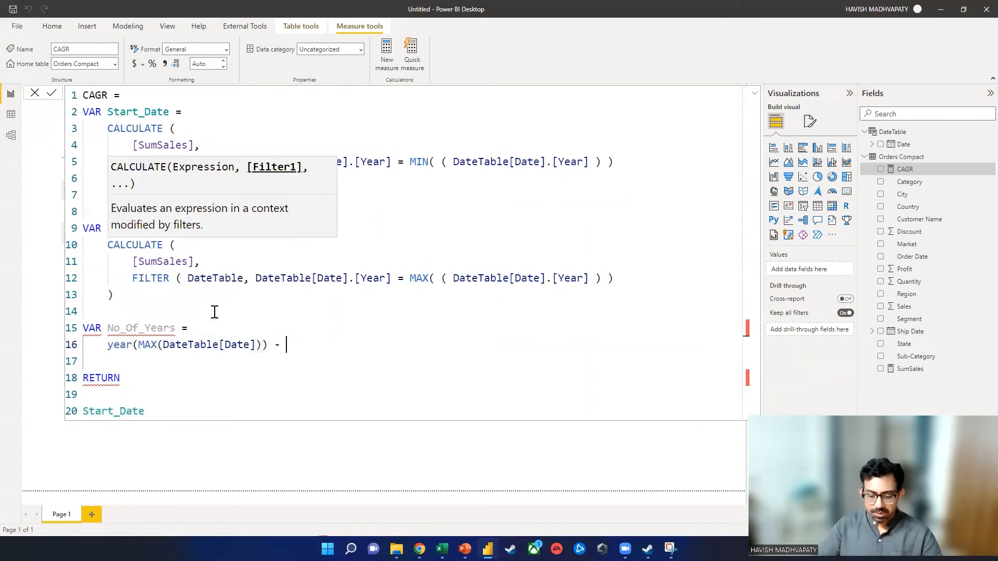
{"action": "type", "text": "year("}
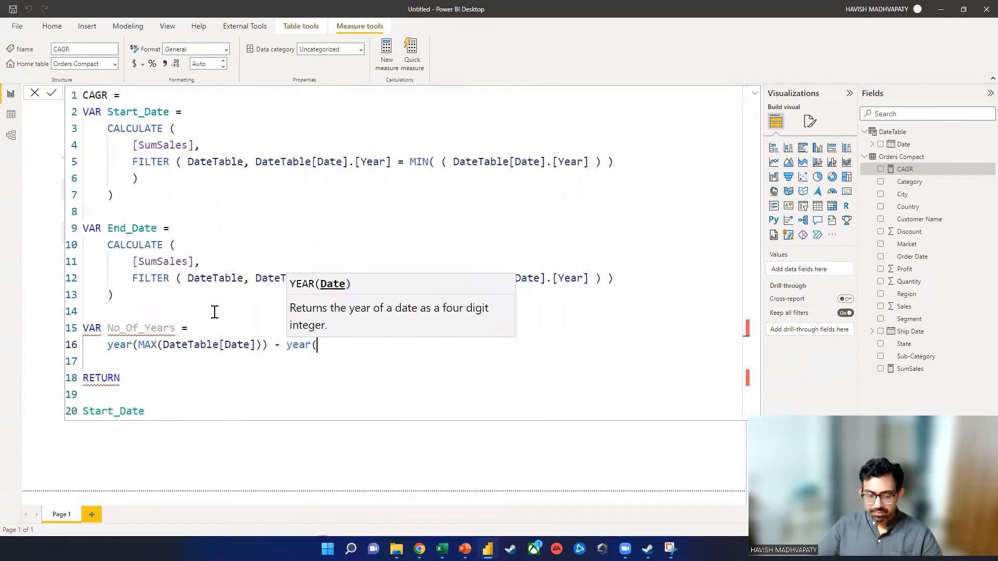
{"action": "type", "text": "MIN(date"}
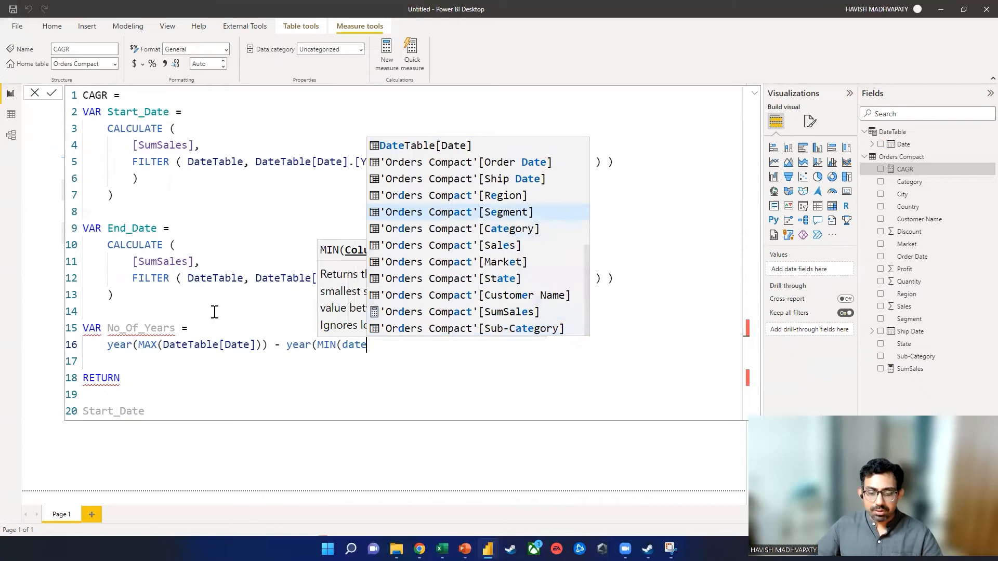
{"action": "type", "text": "DateTable[Date]))"}
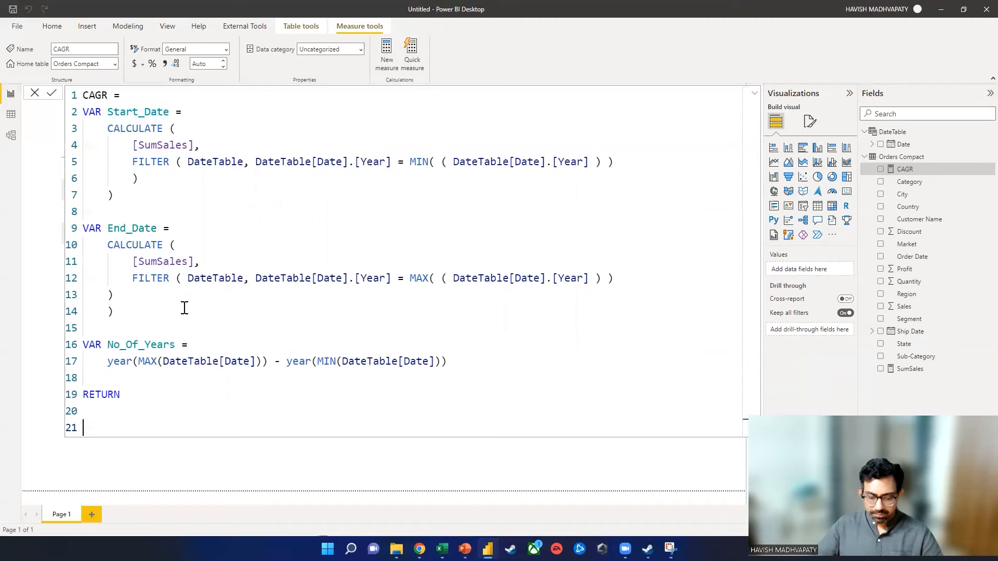
Return (End_Date / Start_Date) ^ (1 / No_Of_Years) - 1, giving 0.24 on the card
{"action": "type", "text": "( end_Date / start"}
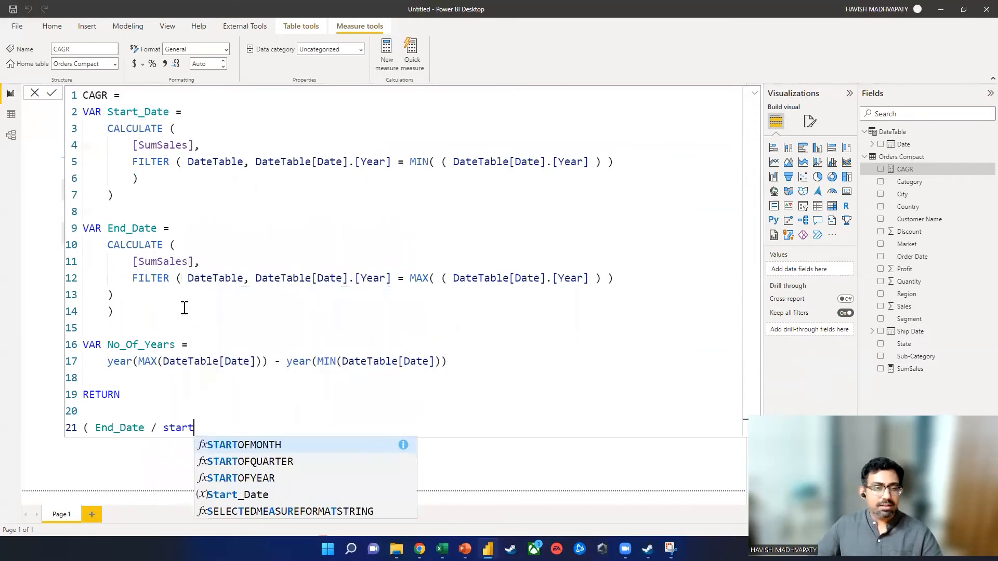
{"action": "type", "text": "_Date)"}
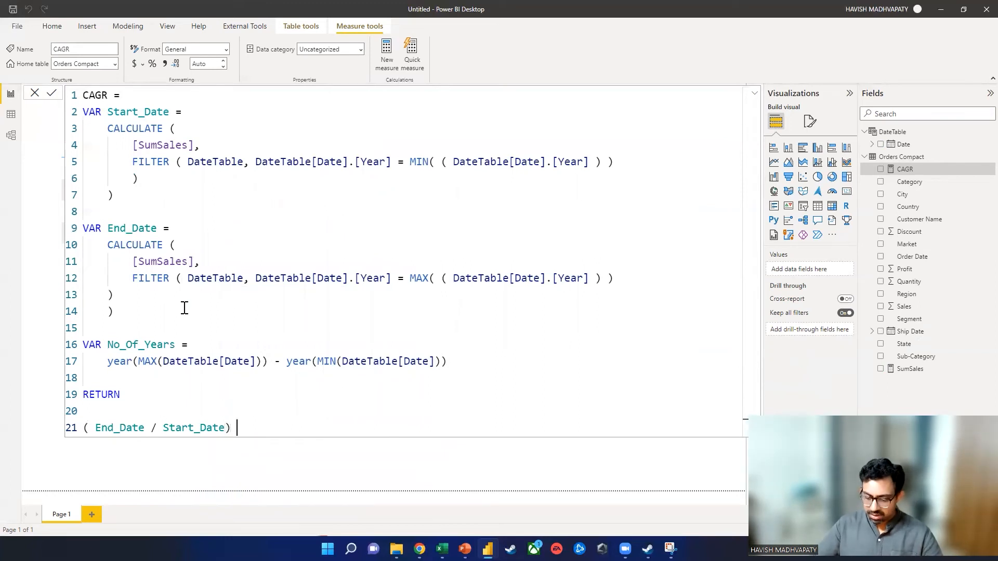
{"action": "type", "text": "^"}
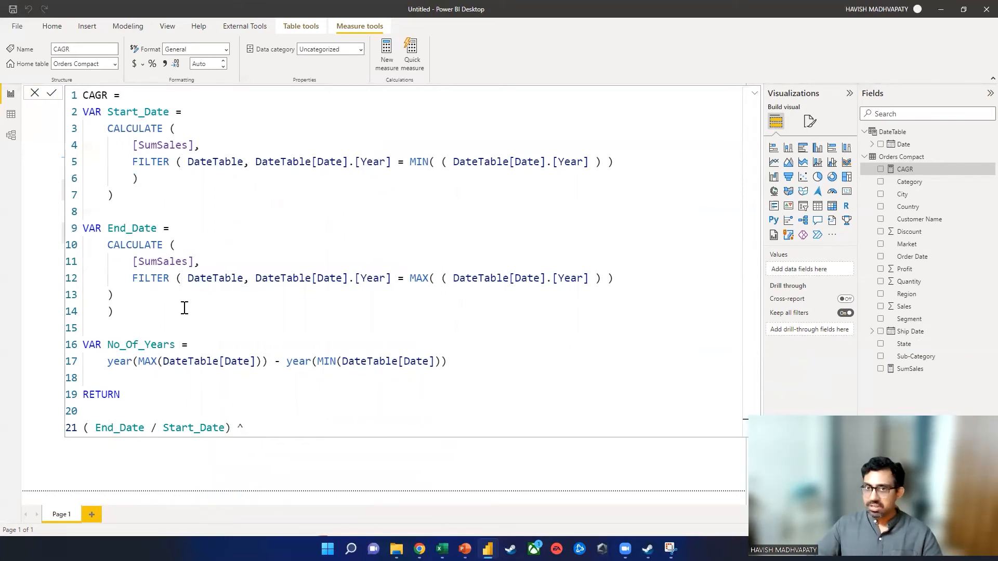
{"action": "type", "text": "("}
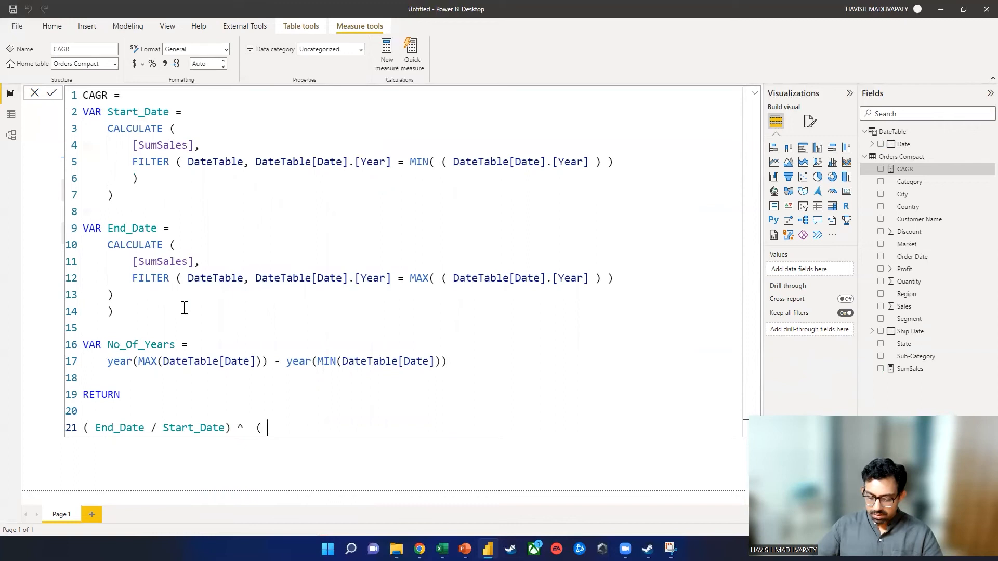
{"action": "type", "text": "1 / no"}
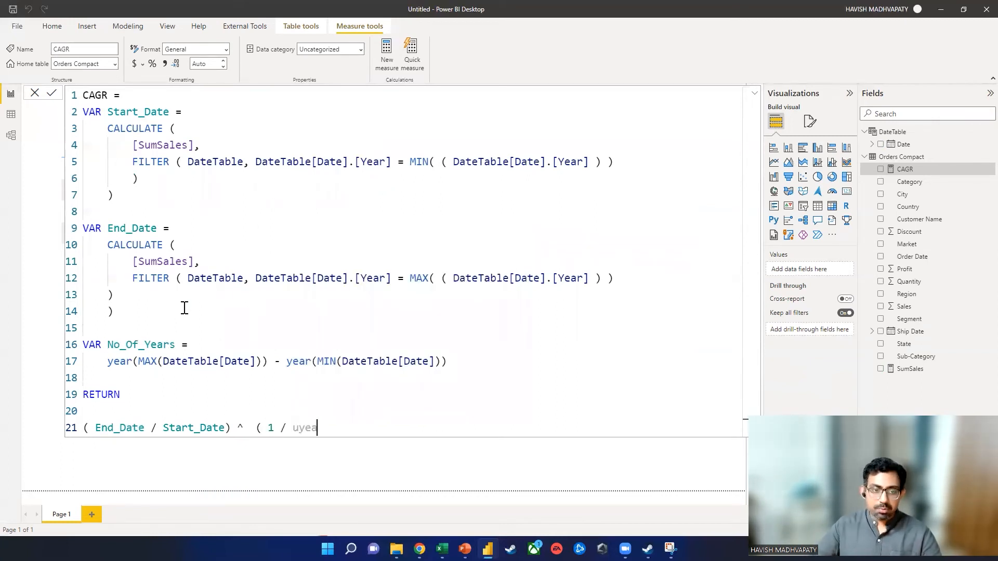
{"action": "type", "text": "years"}
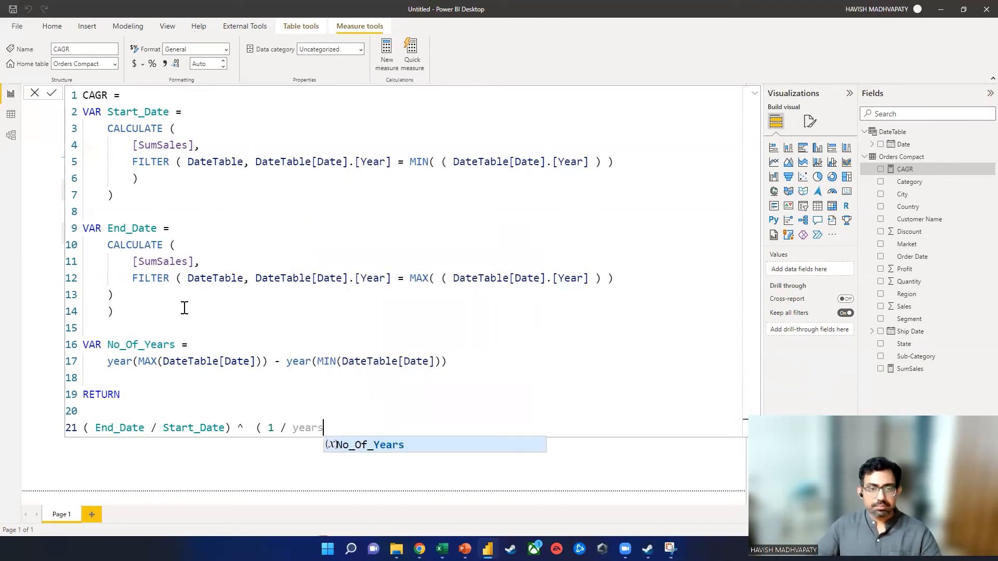
{"action": "key", "text": "Tab"}
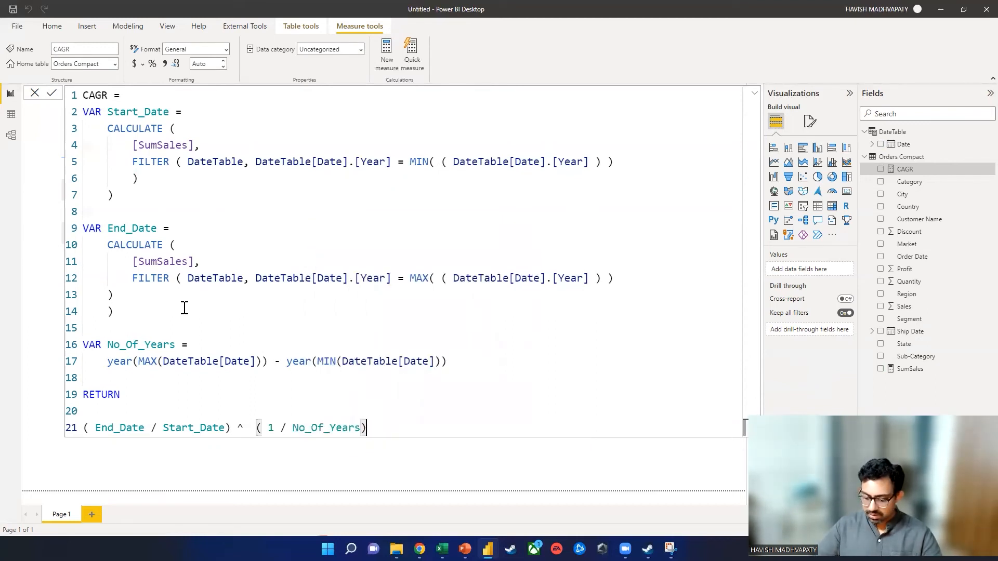
{"action": "type", "text": "- 1"}
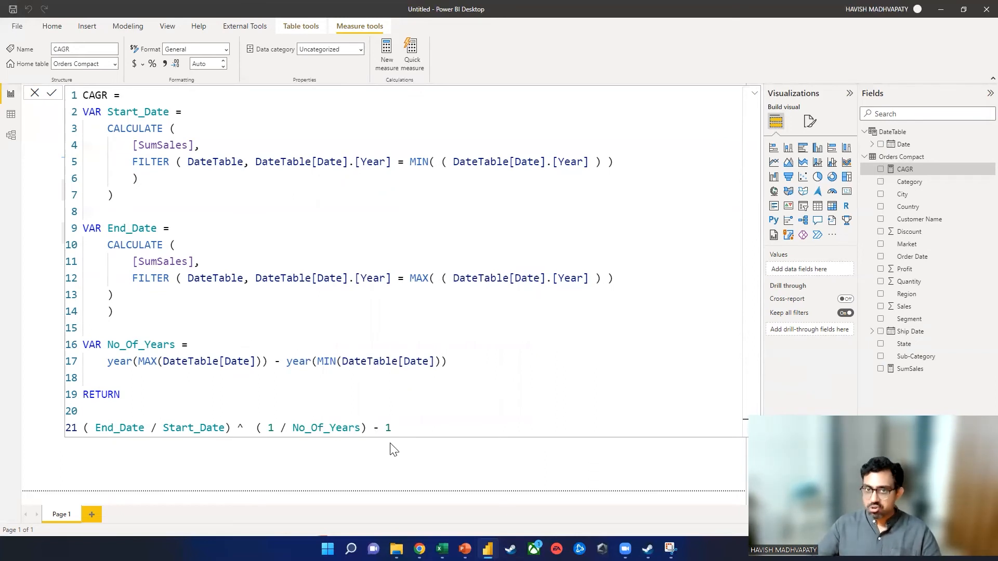
{"action": "left_click", "coordinate": [52, 92]}
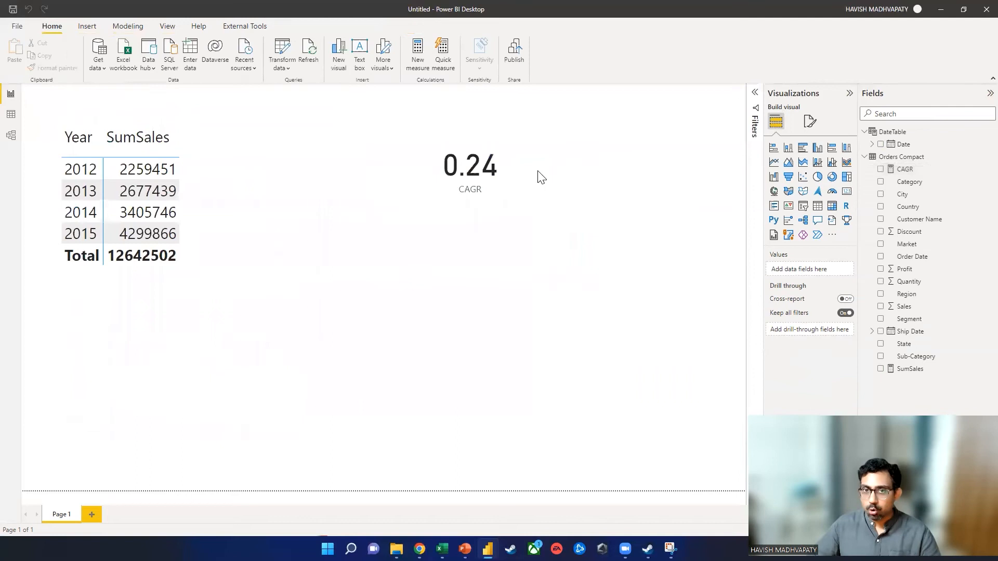
Format CAGR as a percentage with two decimals (card reads 23.92%) and start a new Excel workbook
{"action": "left_click", "coordinate": [468, 166]}
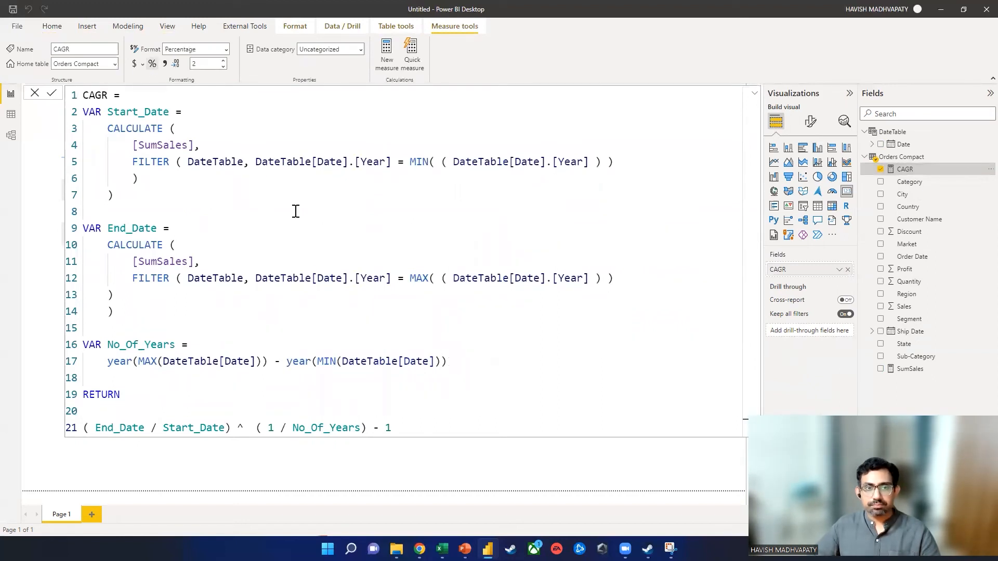
{"action": "left_click", "coordinate": [52, 92]}
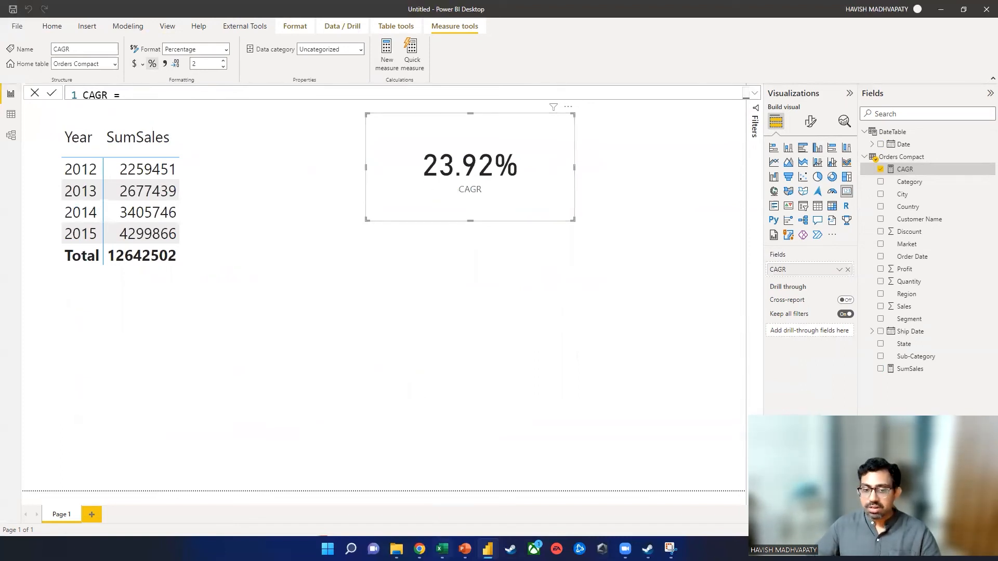
{"action": "right_click", "coordinate": [441, 548]}
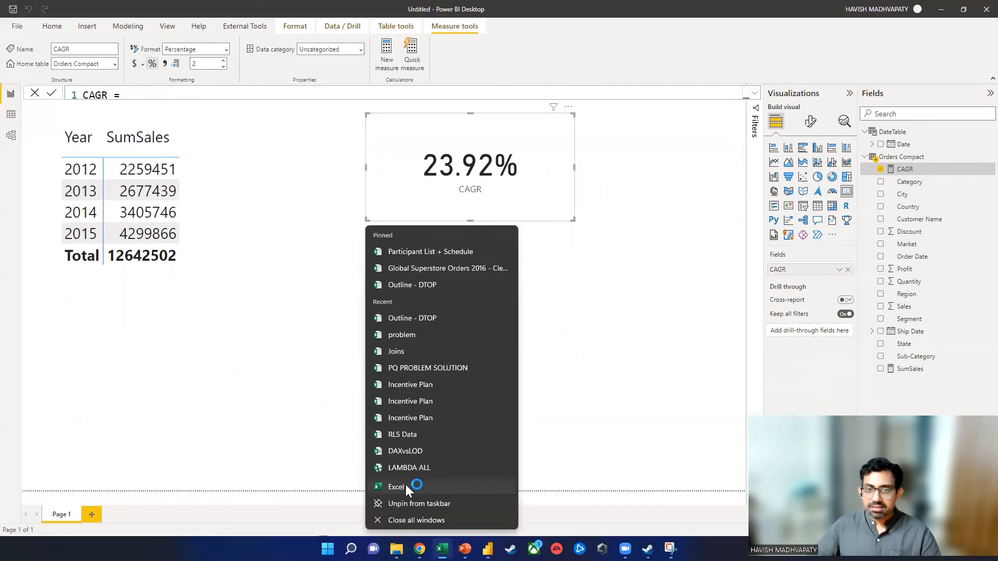
{"action": "left_click", "coordinate": [395, 236]}
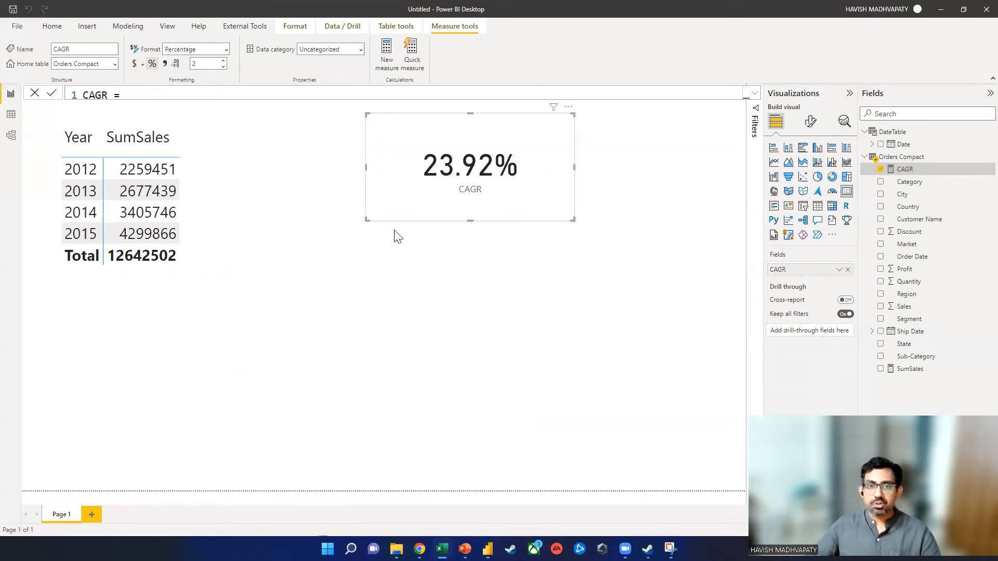
{"action": "mouse_move", "coordinate": [382, 113]}
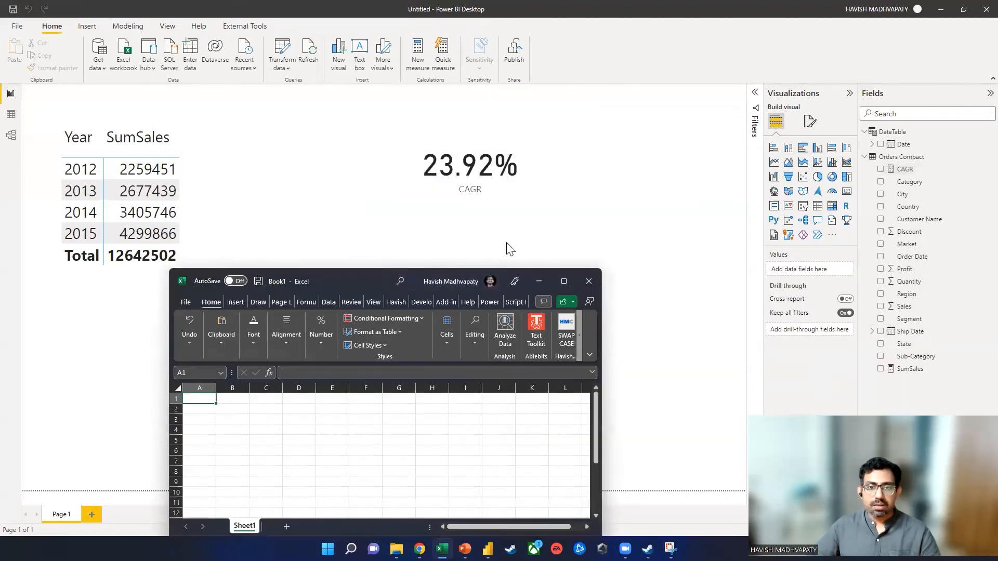
Enter 2012 sales 2259451 in A1 and 2015 sales 4299866 in A2, then begin a formula in A4
{"action": "left_click_drag", "start_coordinate": [207, 281], "coordinate": [420, 229]}
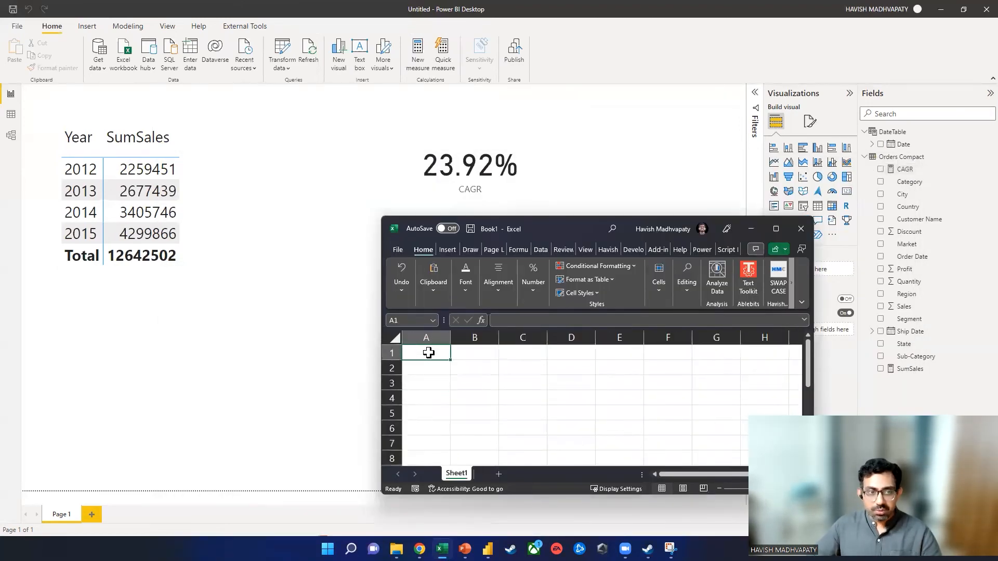
{"action": "type", "text": "225"}
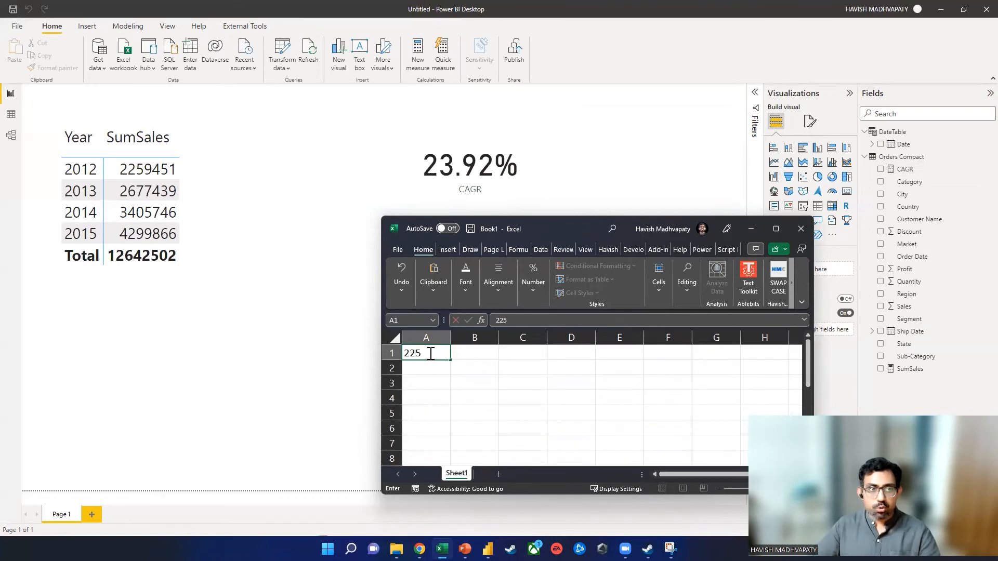
{"action": "type", "text": "2259451"}
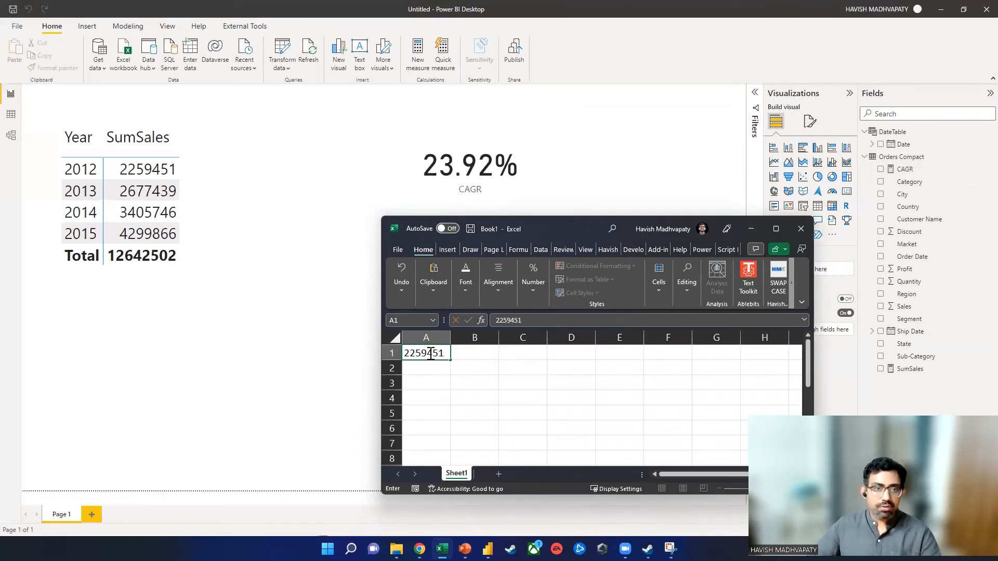
{"action": "type", "text": "4"}
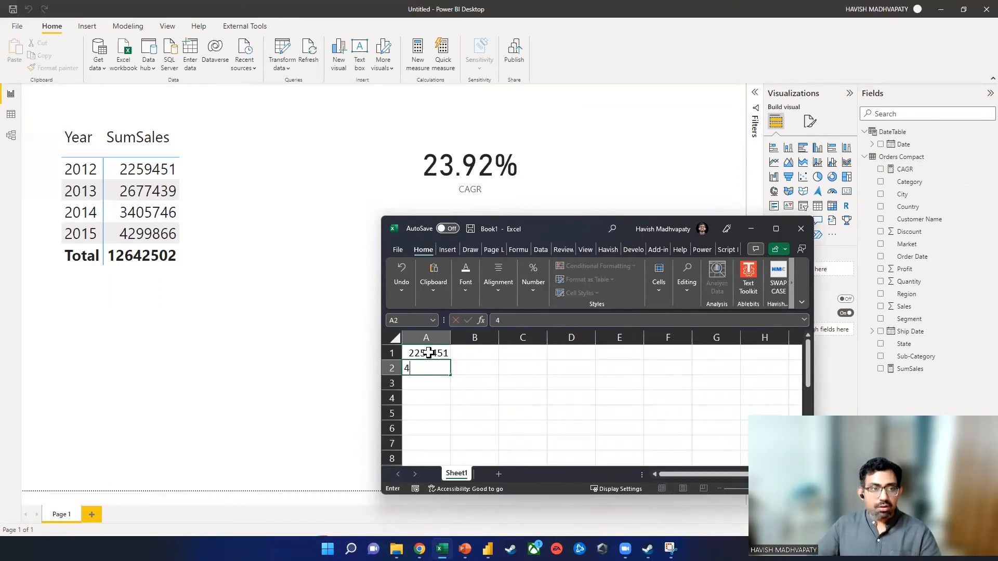
{"action": "type", "text": "299866"}
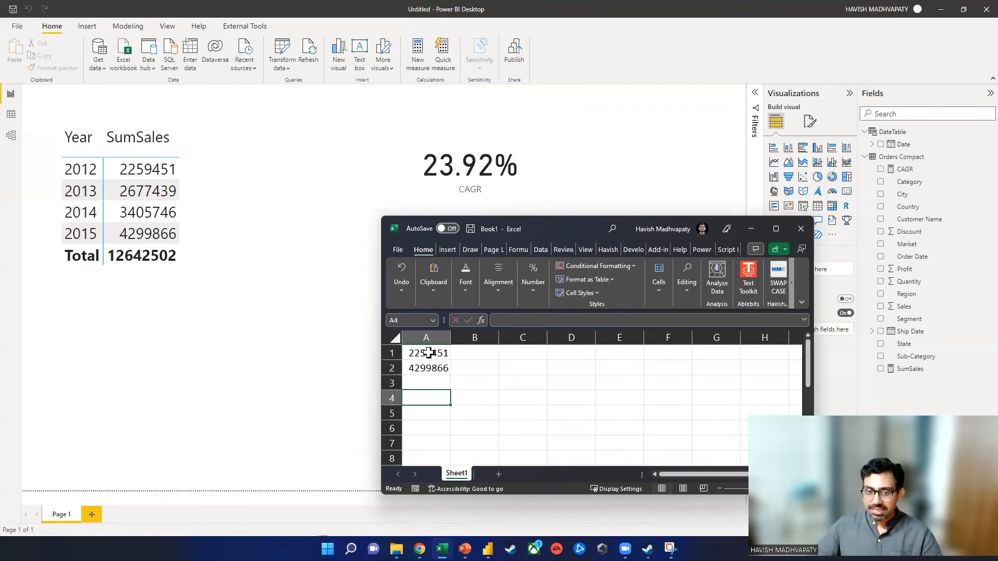
{"action": "type", "text": "="}
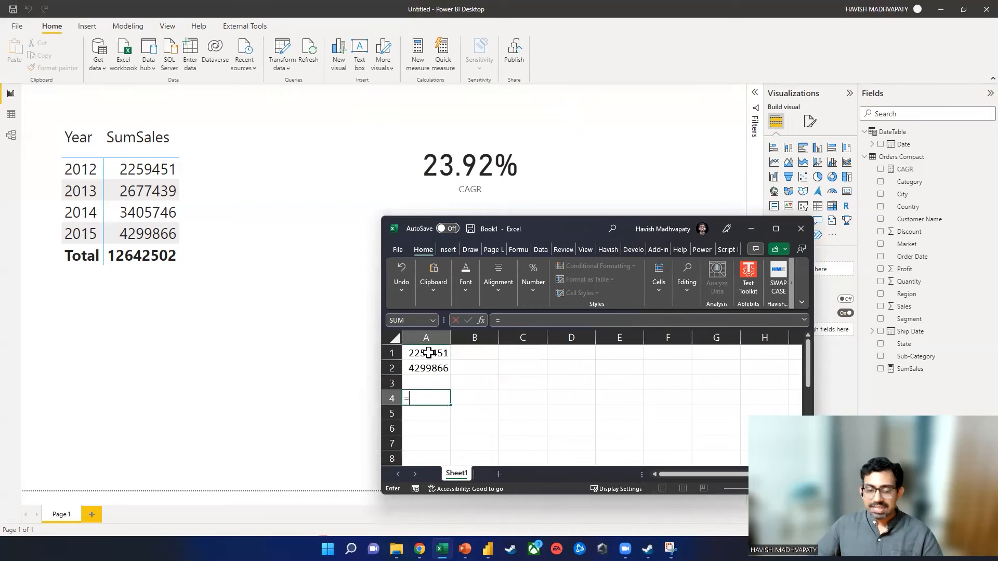
Enter =(A2-A1)^(1/3)-1 in A4, which evaluates to about 125.83
{"action": "left_click", "coordinate": [426, 368]}
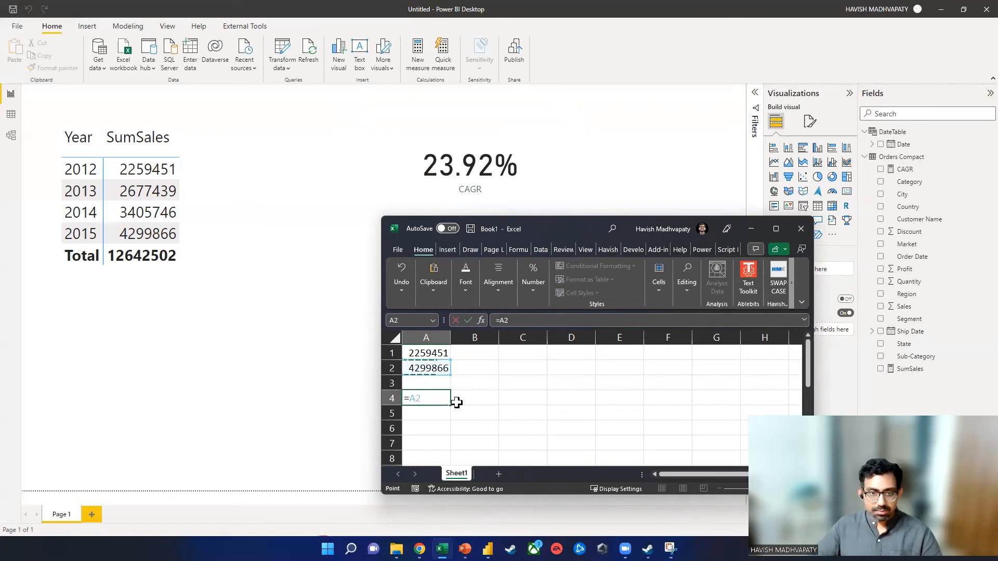
{"action": "key", "text": "Backspace"}
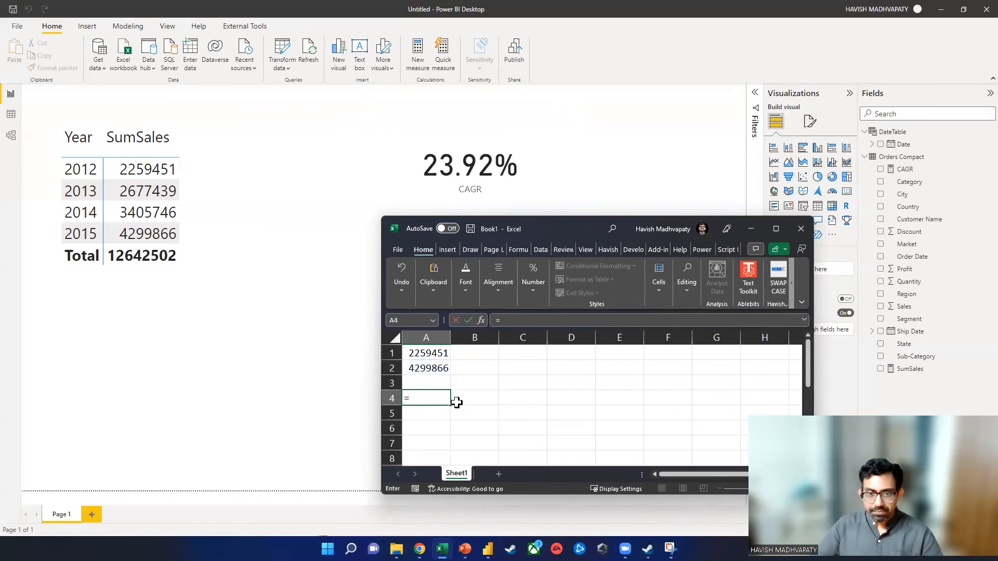
{"action": "left_click", "coordinate": [427, 368]}
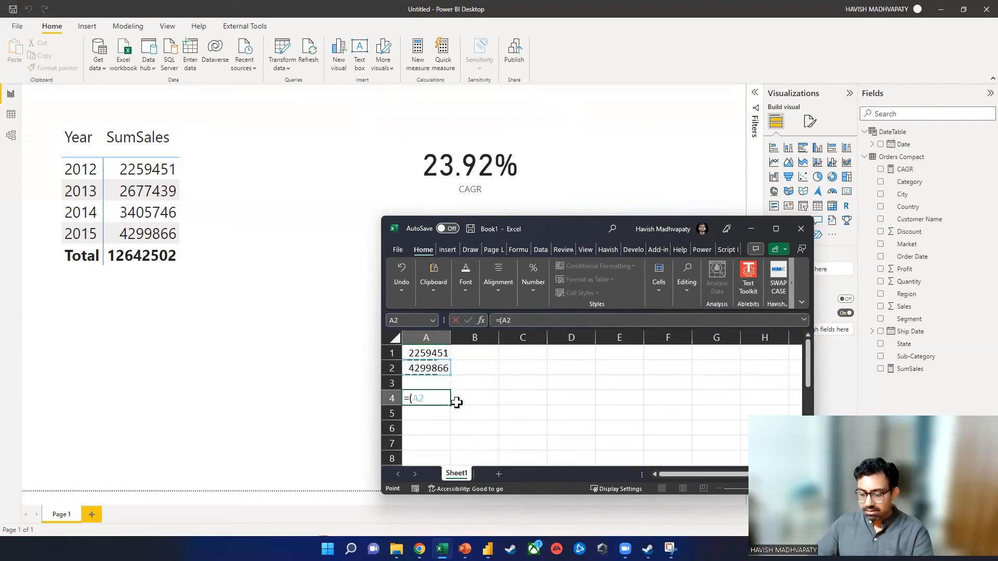
{"action": "type", "text": "-A1)"}
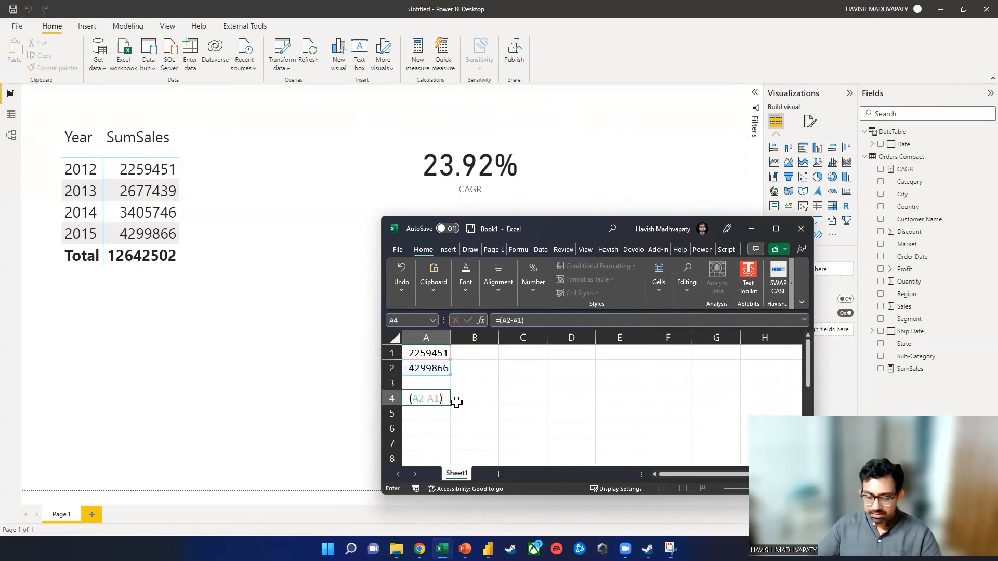
{"action": "type", "text": "^"}
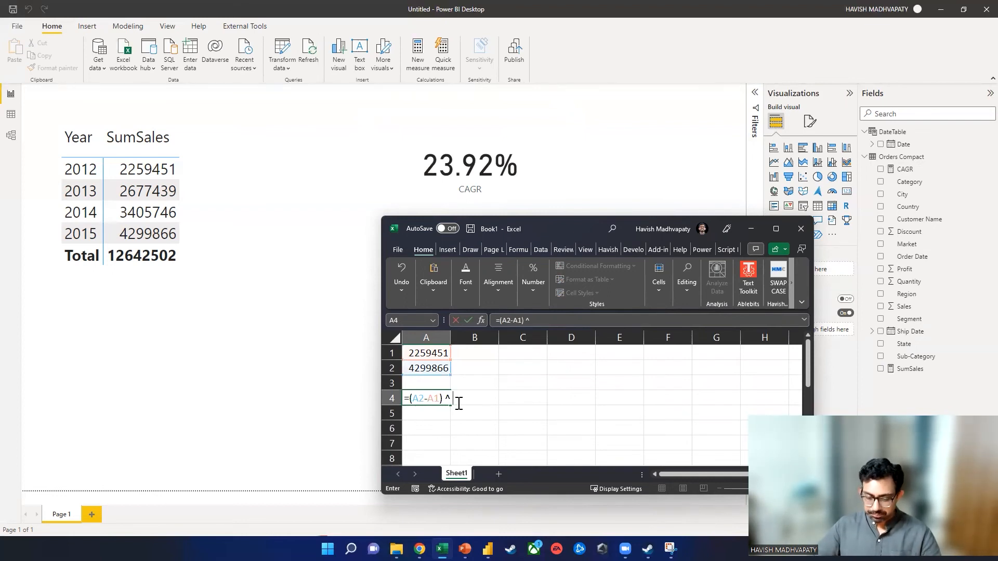
{"action": "type", "text": "(1"}
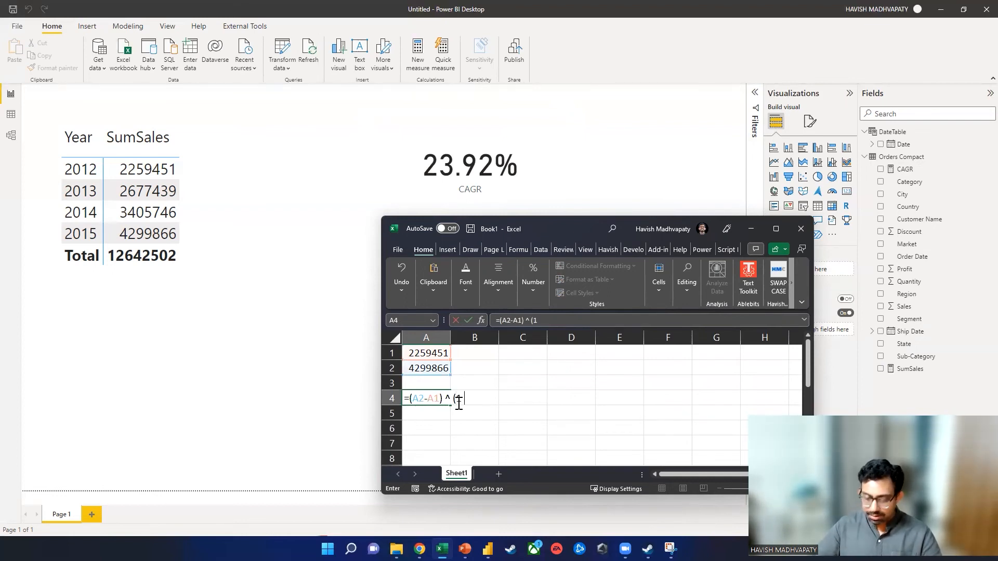
{"action": "type", "text": "/"}
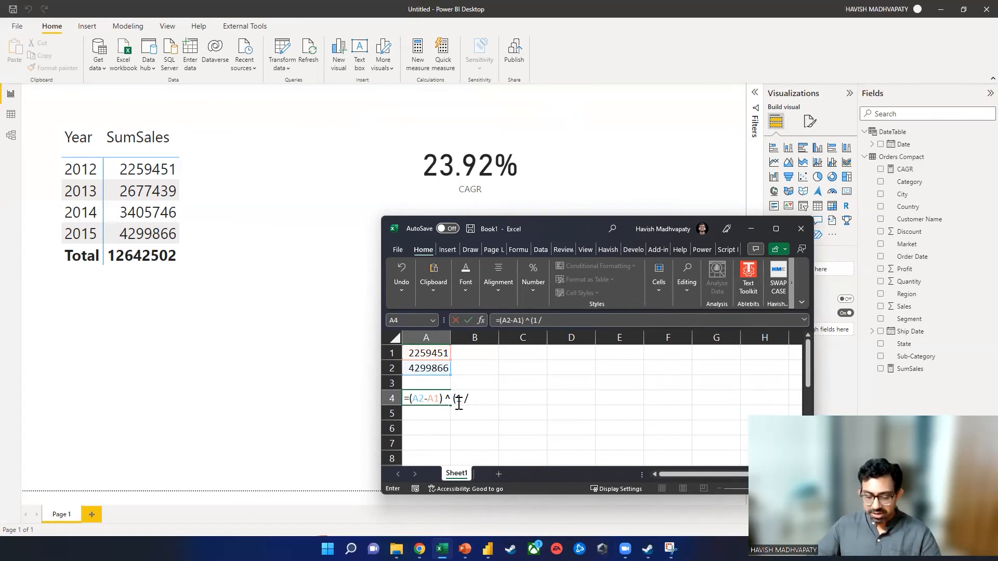
{"action": "type", "text": "3)"}
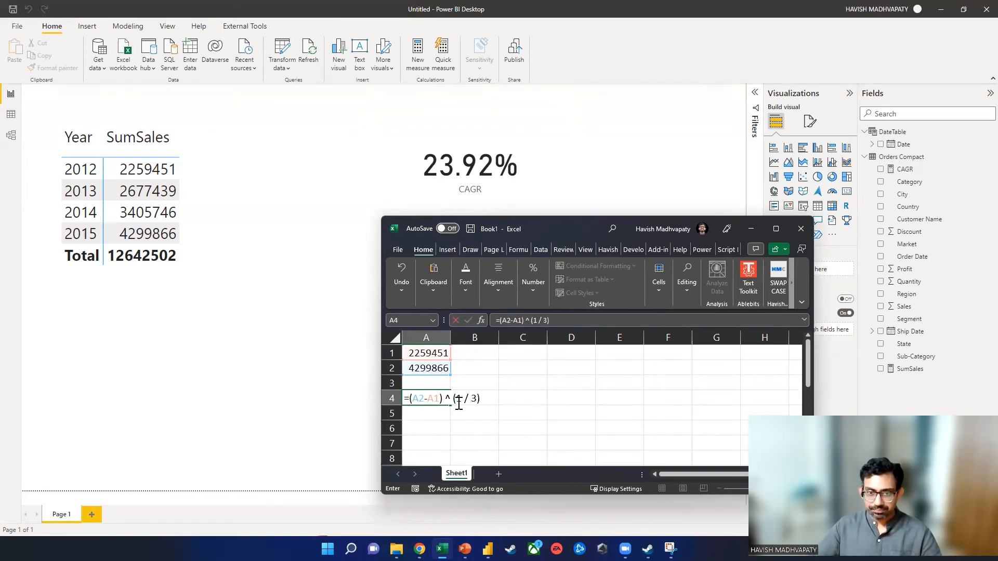
{"action": "type", "text": "- 1"}
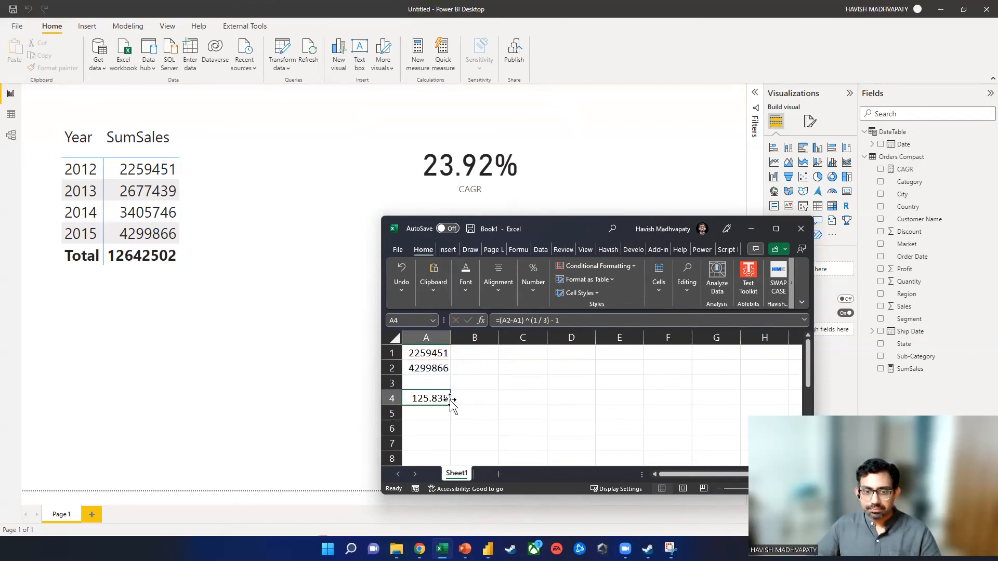
Correct A4 to =(A2/A1)^(1/3)-1 and show it as a percentage, 23.92%
{"action": "double_click", "coordinate": [426, 398]}
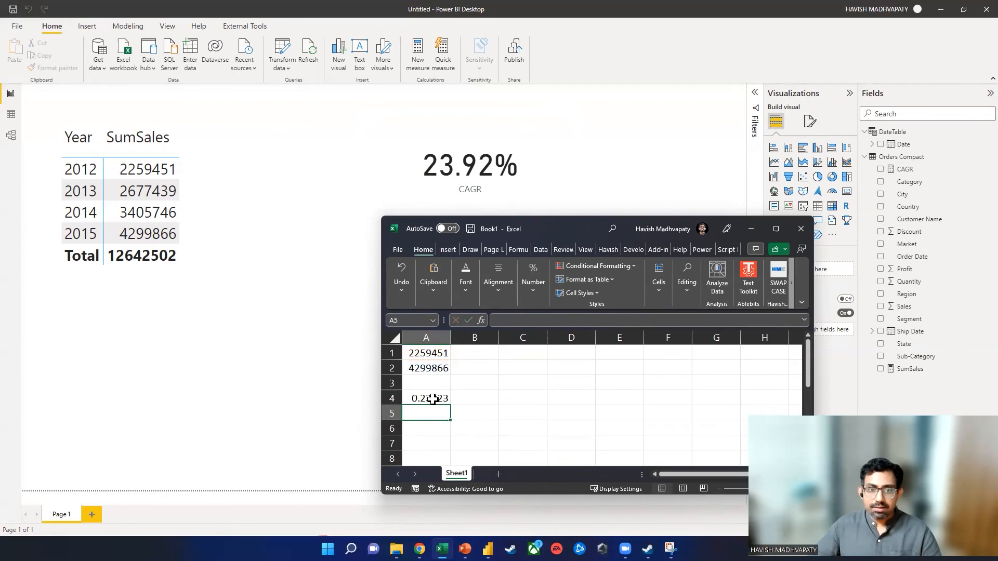
{"action": "left_click", "coordinate": [425, 398]}
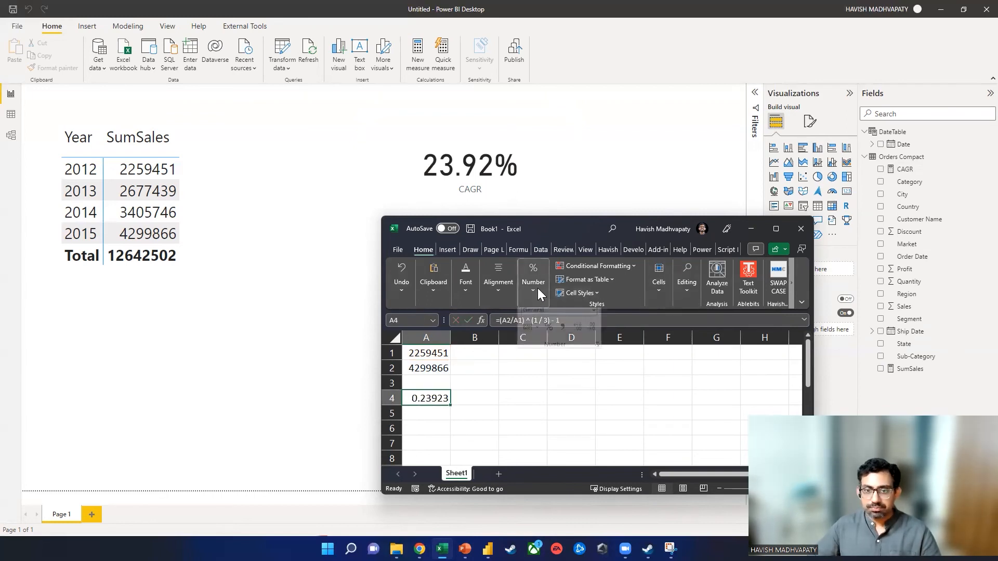
{"action": "left_click", "coordinate": [532, 281]}
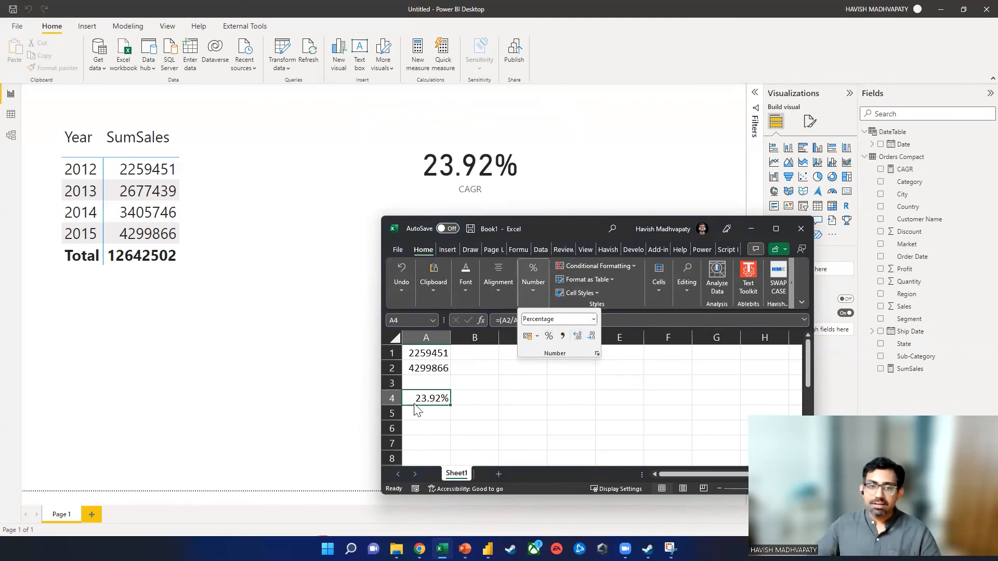
{"action": "mouse_move", "coordinate": [446, 400]}
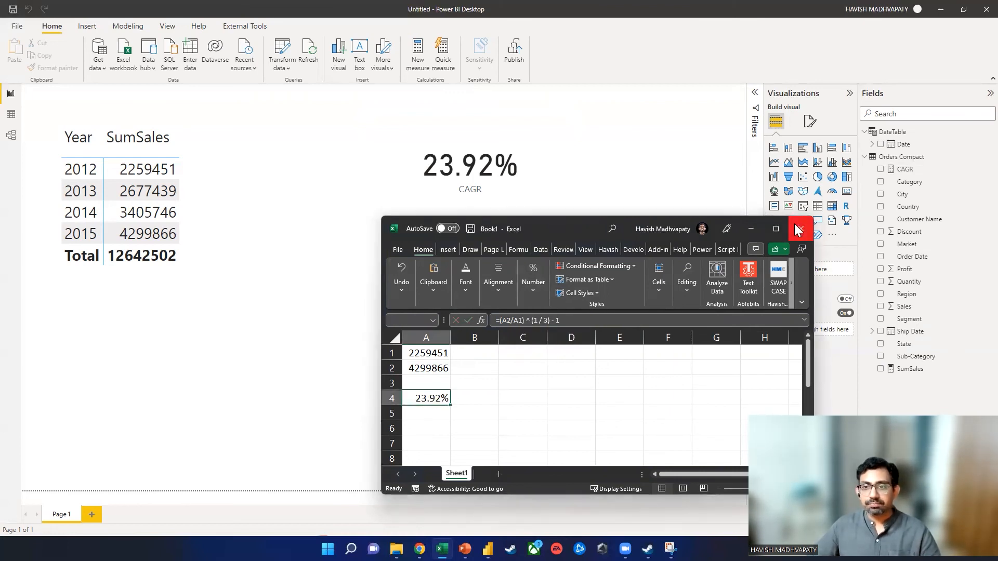
Close Excel and select the CAGR measure's full DAX code for copying
{"action": "left_click", "coordinate": [798, 229]}
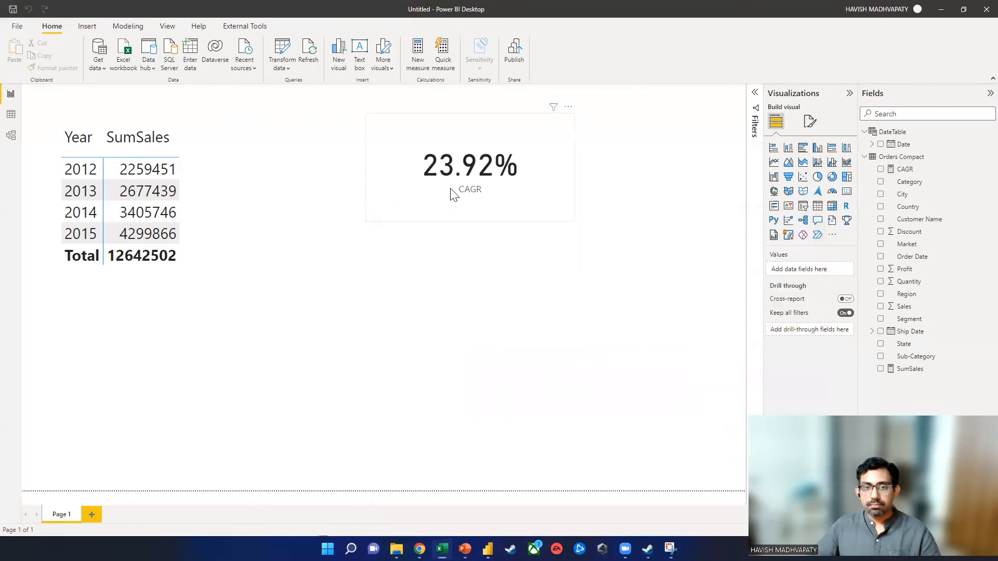
{"action": "left_click", "coordinate": [468, 165]}
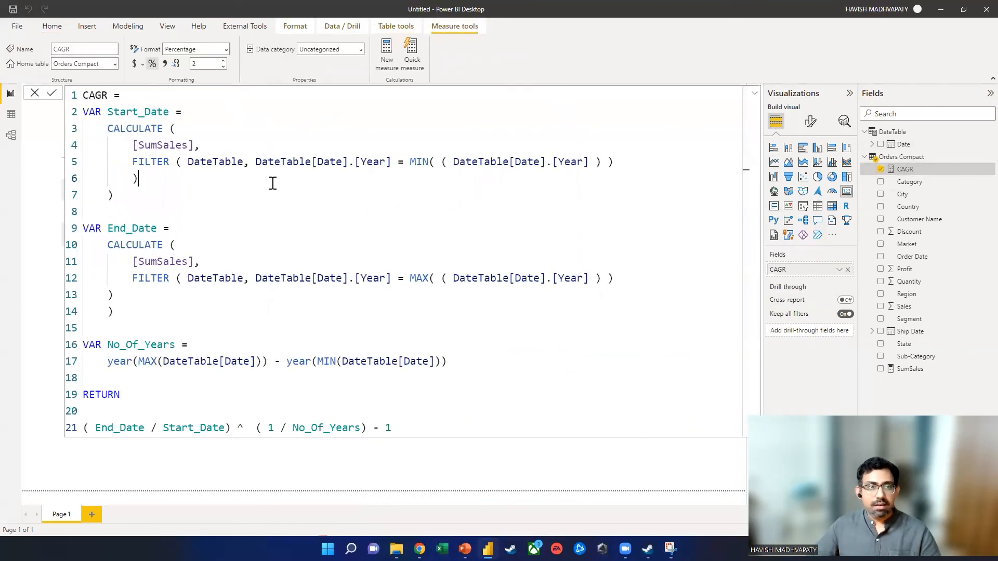
{"action": "key", "text": "ctrl+a"}
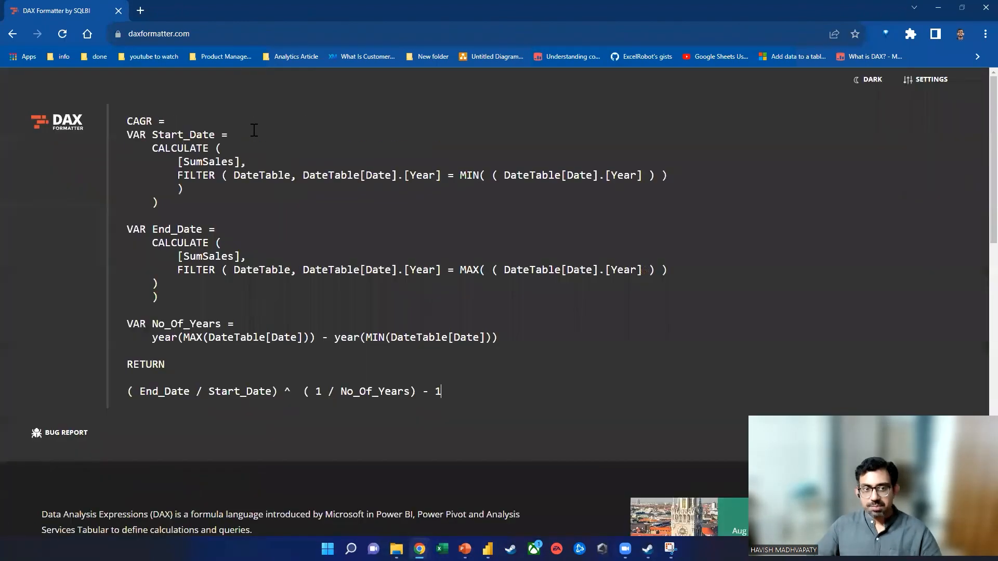
{"action": "mouse_move", "coordinate": [752, 327]}
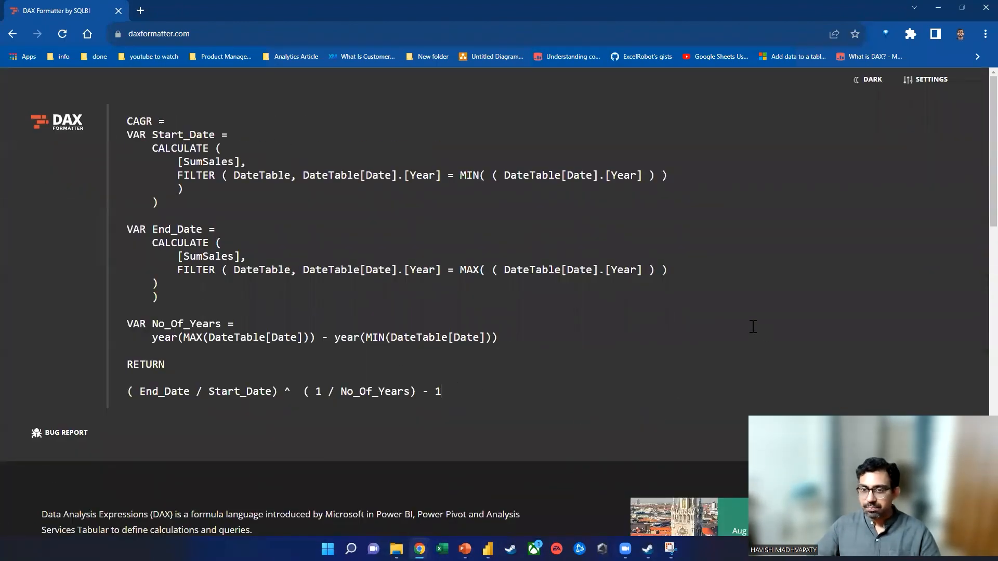
Review the DAX Formatter page description below the pasted CAGR measure code
{"action": "scroll", "scroll_direction": "down", "scroll_amount": 3}
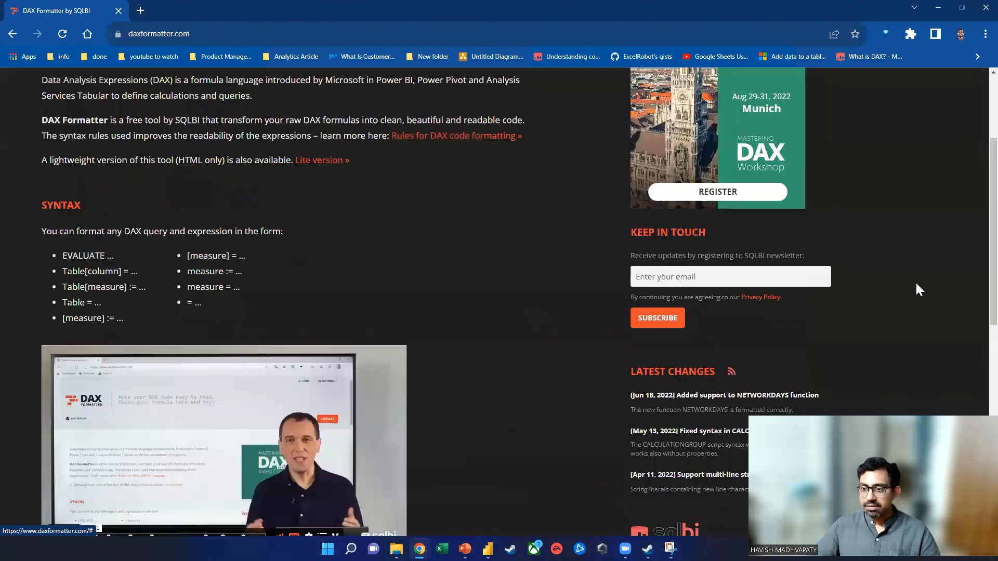